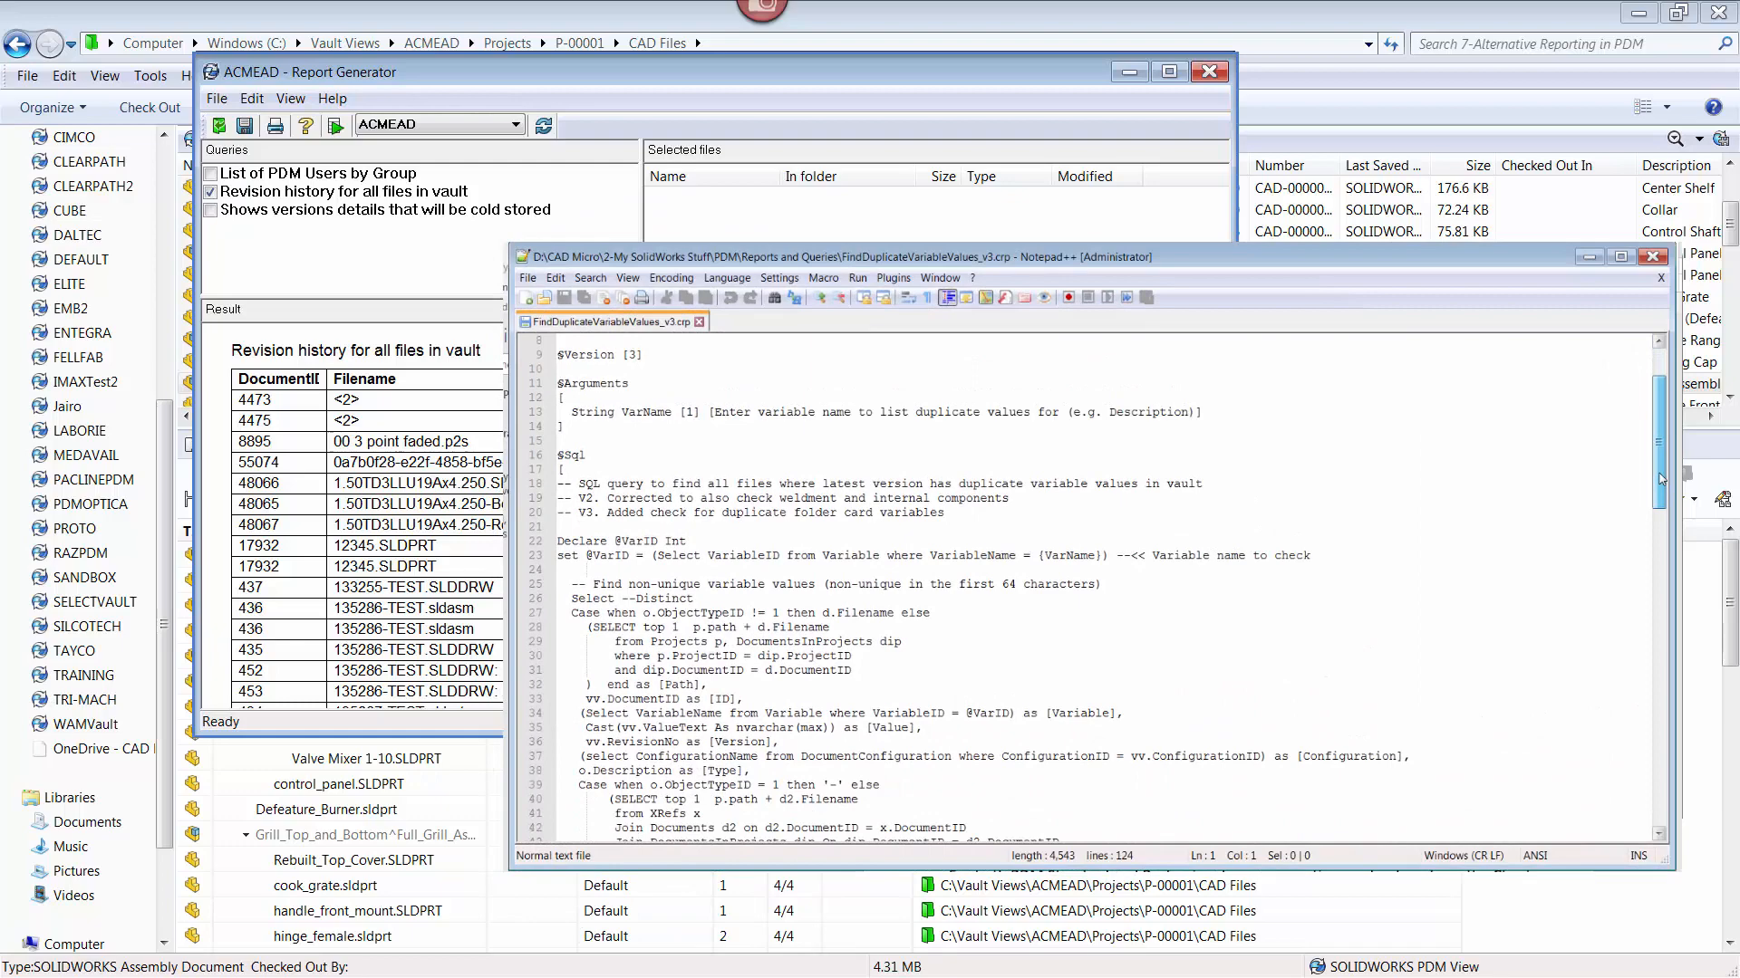
Export Full_Grill_Assembly's check-out file list to Excel via Open All, producing File List20.
scroll(down, 3)
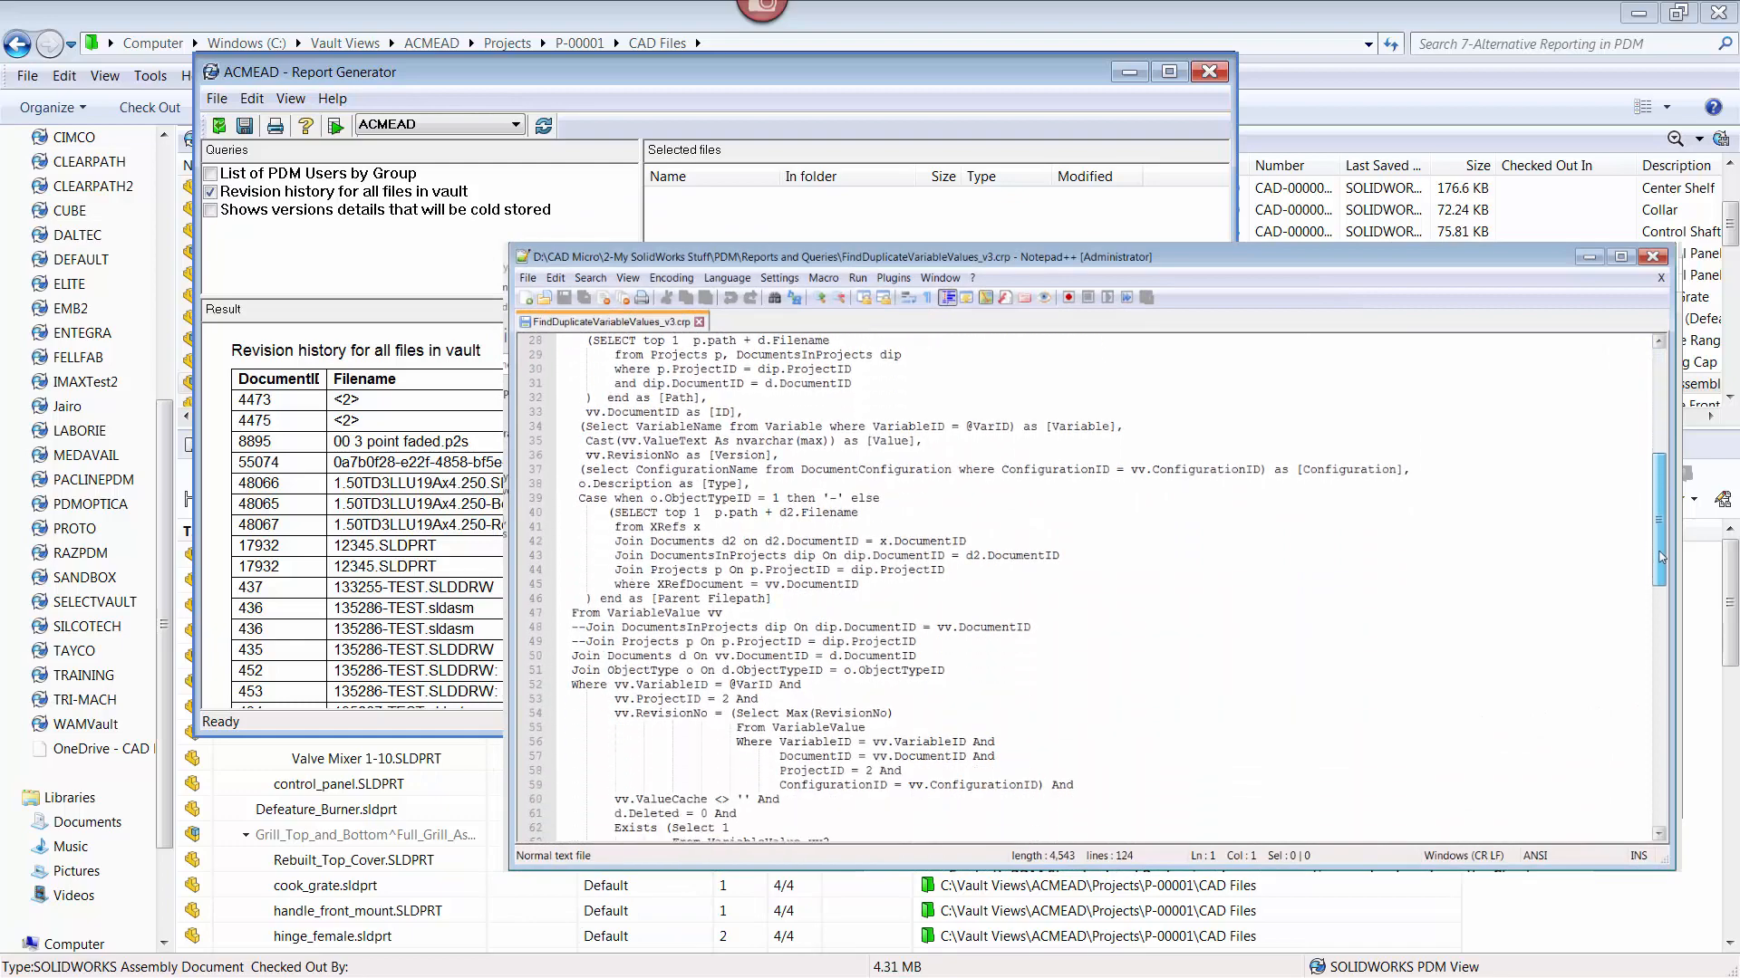
scroll(down, 3)
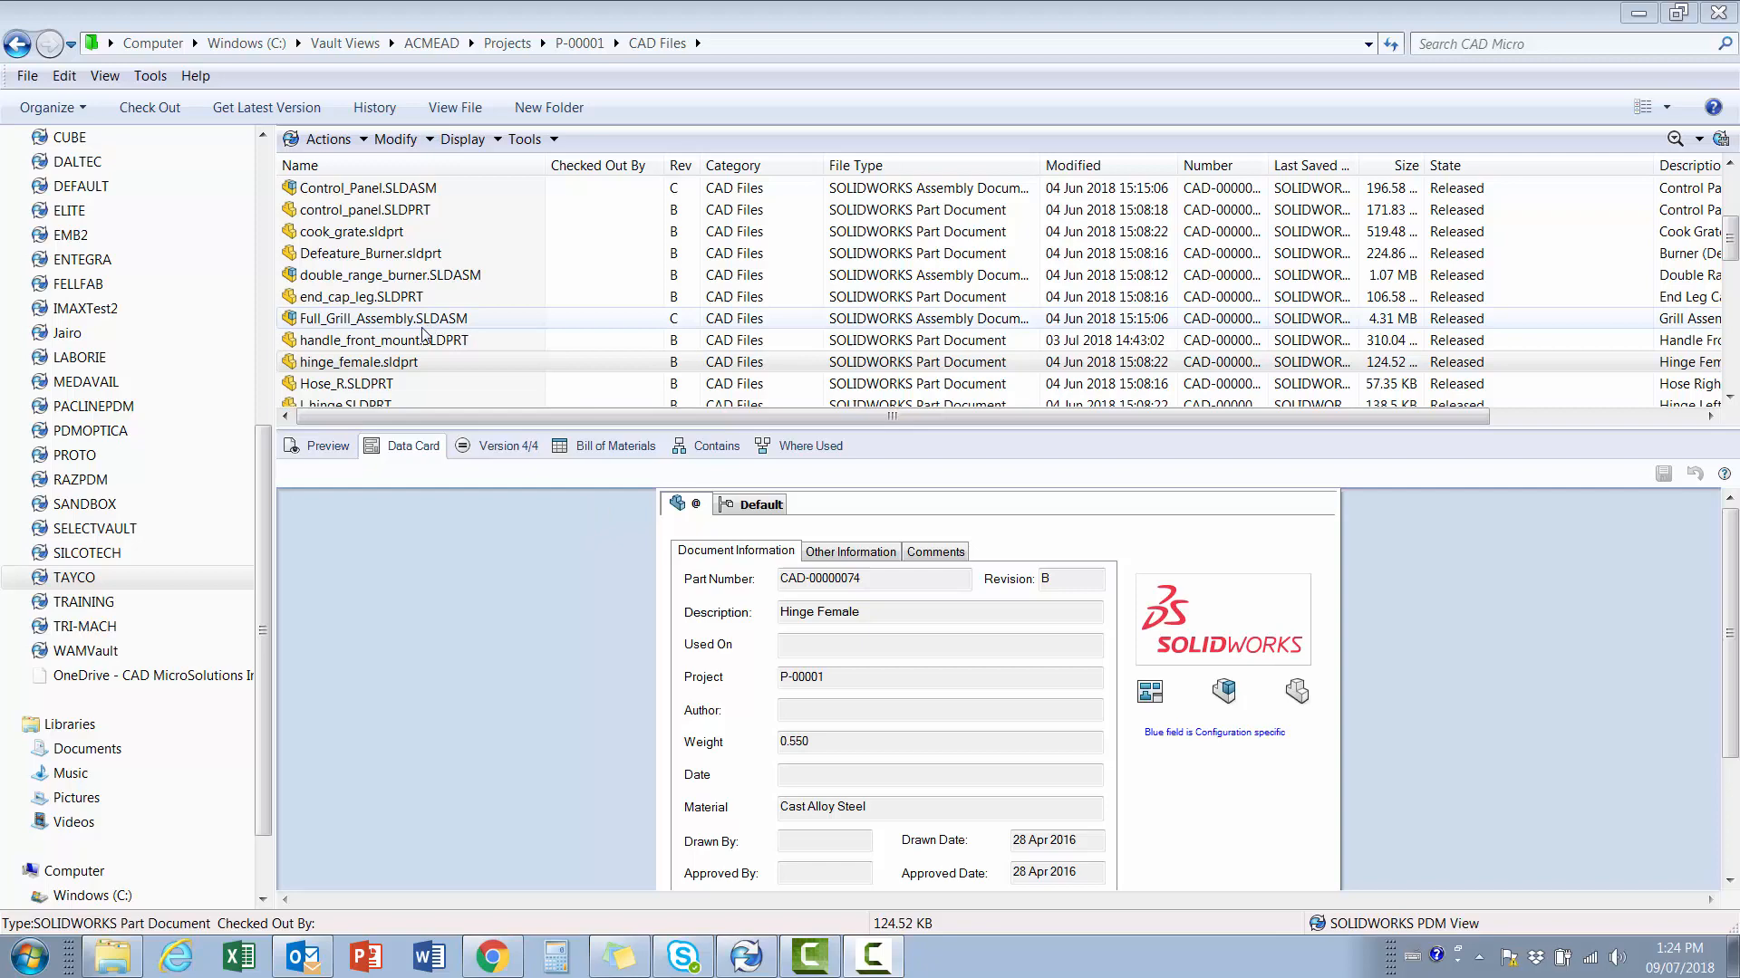
click(148, 107)
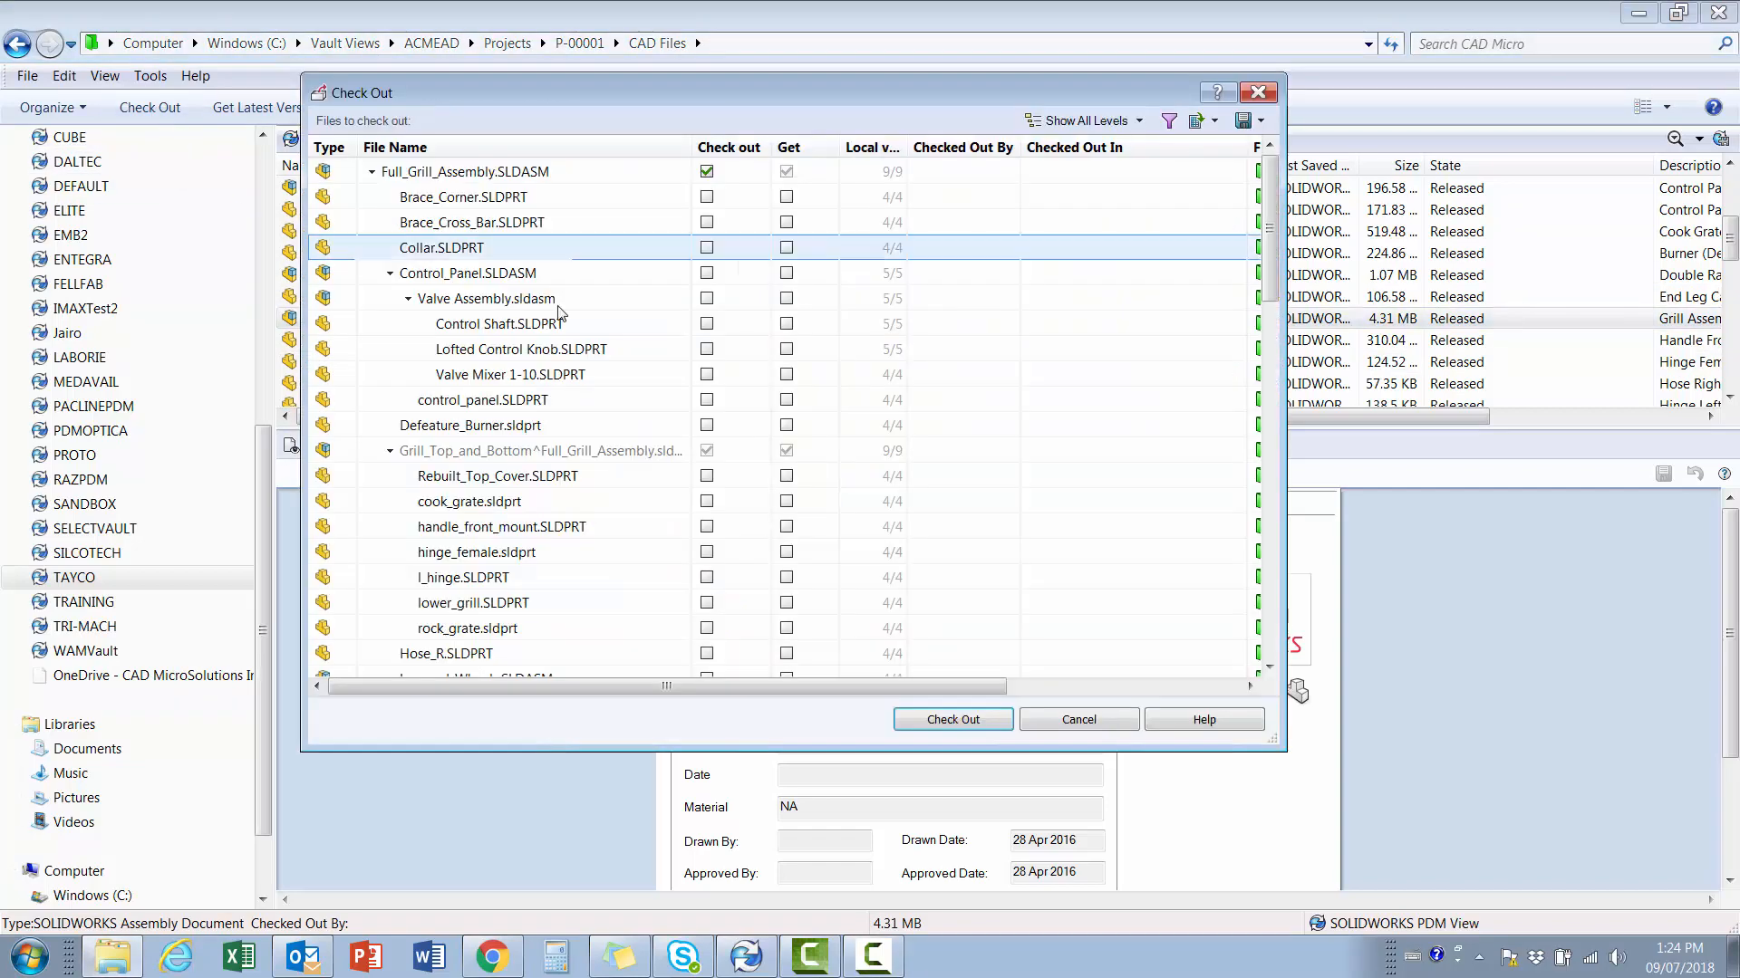
click(520, 348)
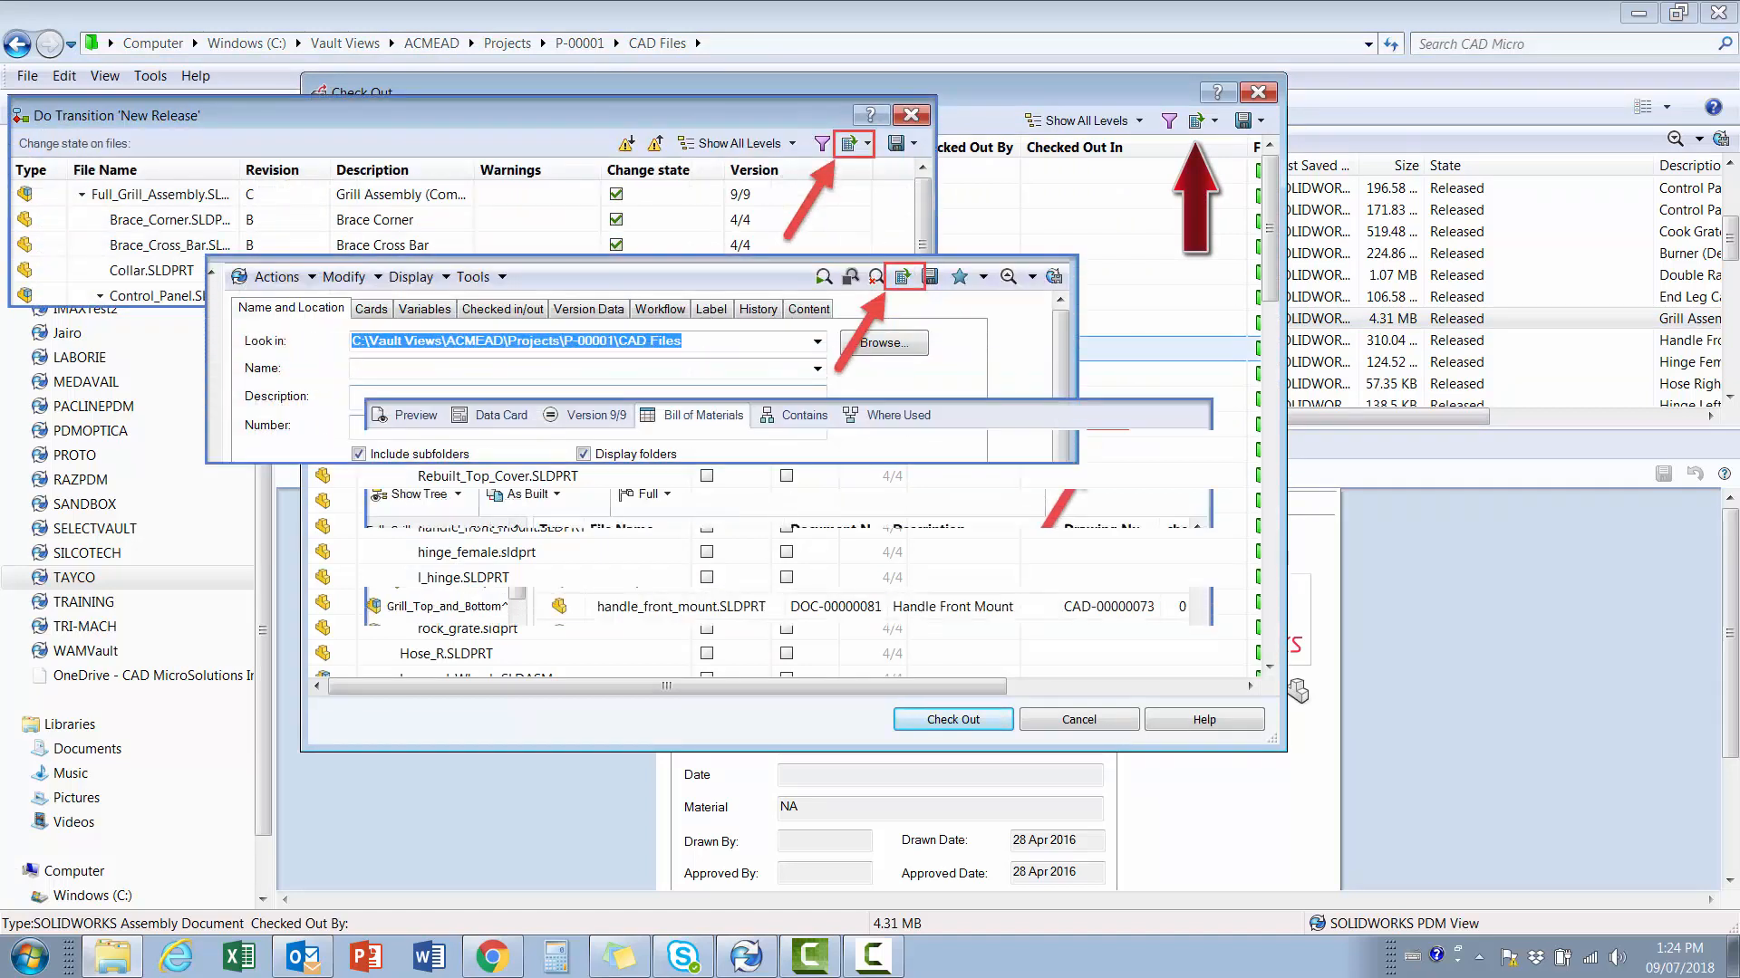
click(701, 413)
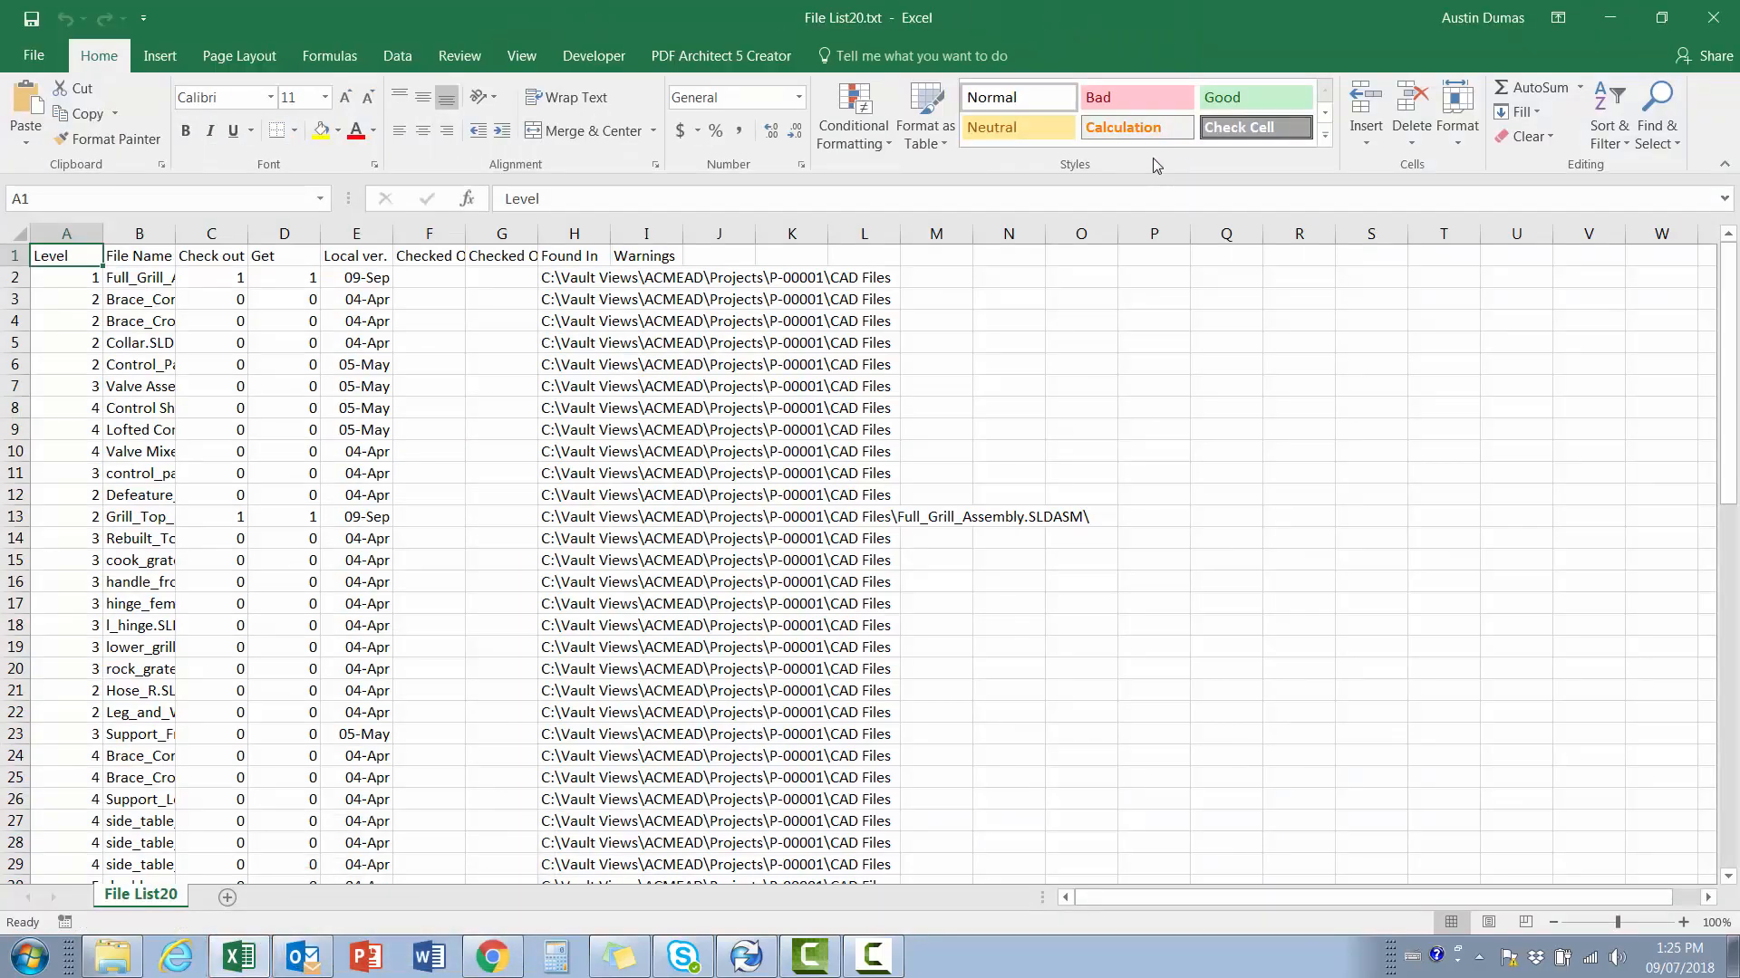
mouse_move(1712, 18)
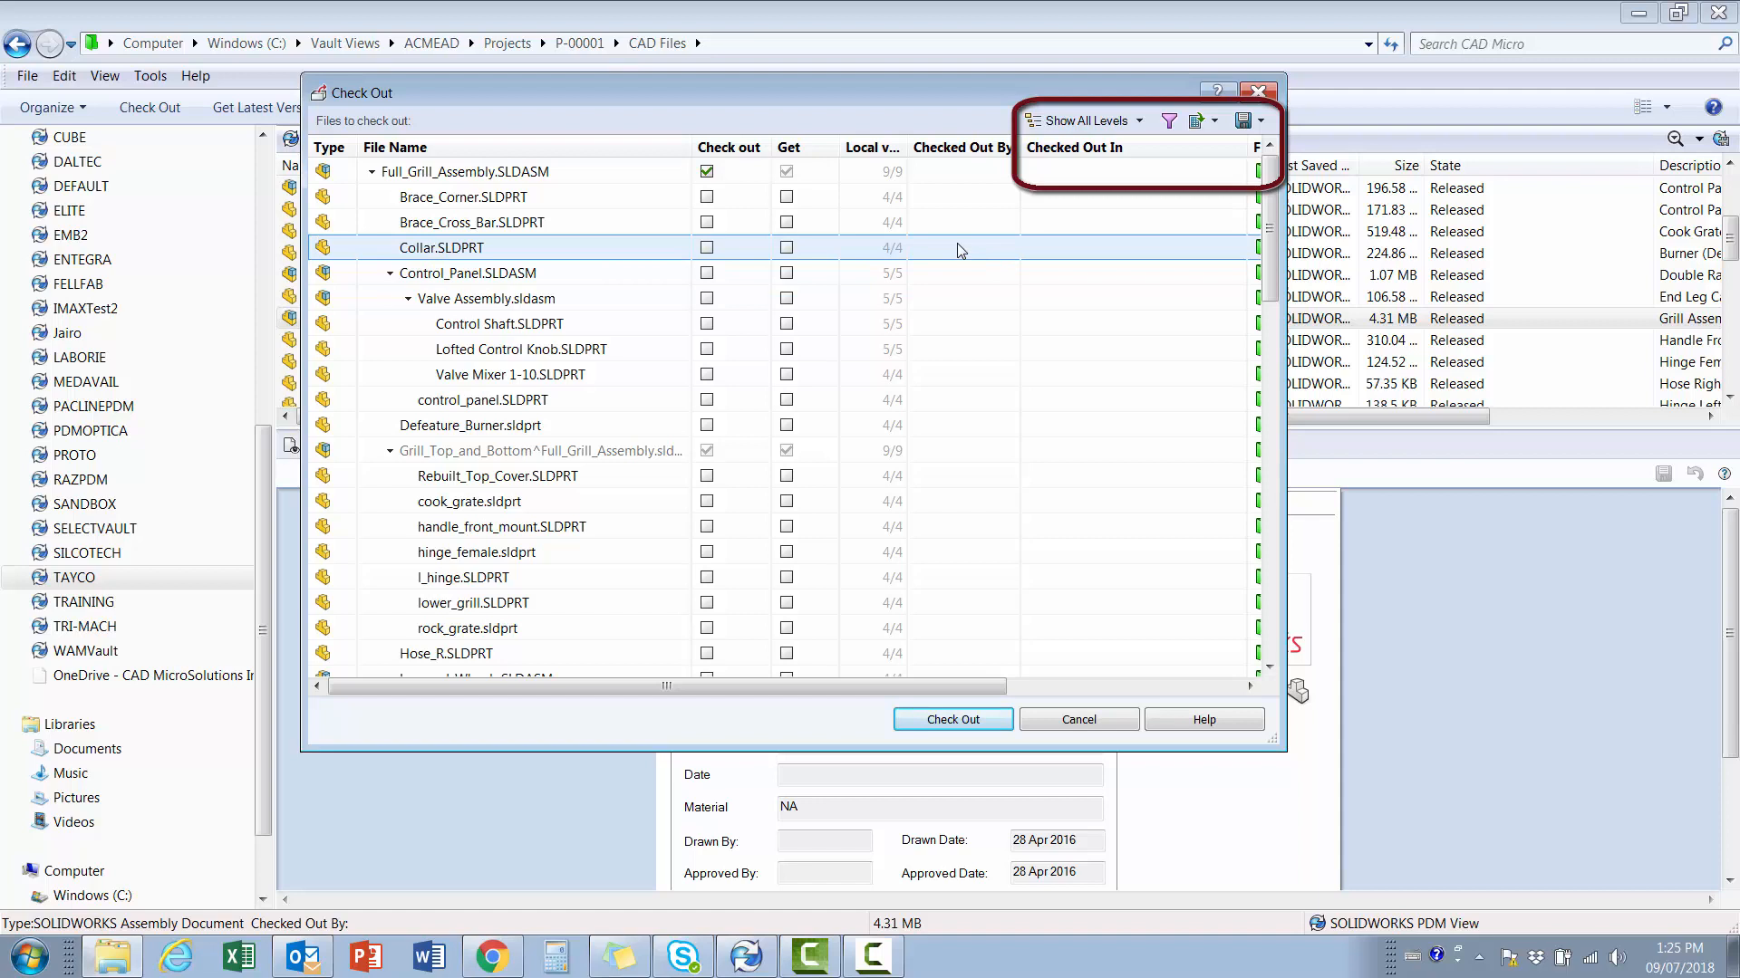
Switch the check-out list to Top Level Only and export it with Open Visible as File List21.
click(1078, 120)
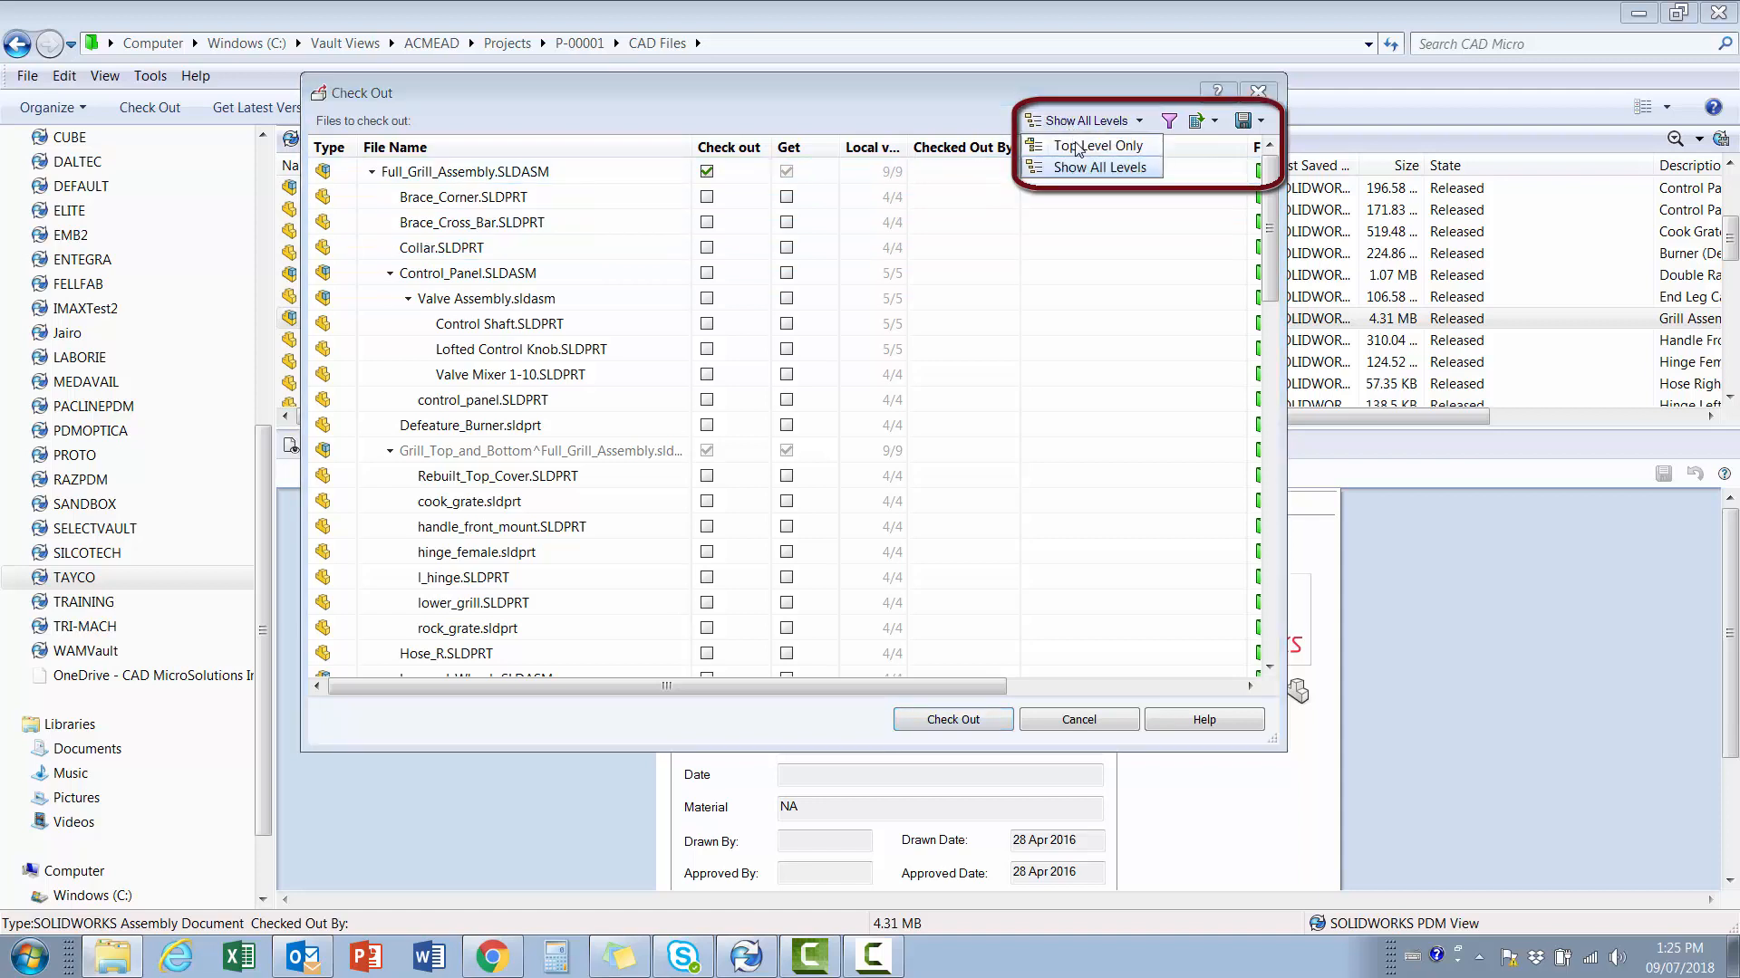
click(1089, 145)
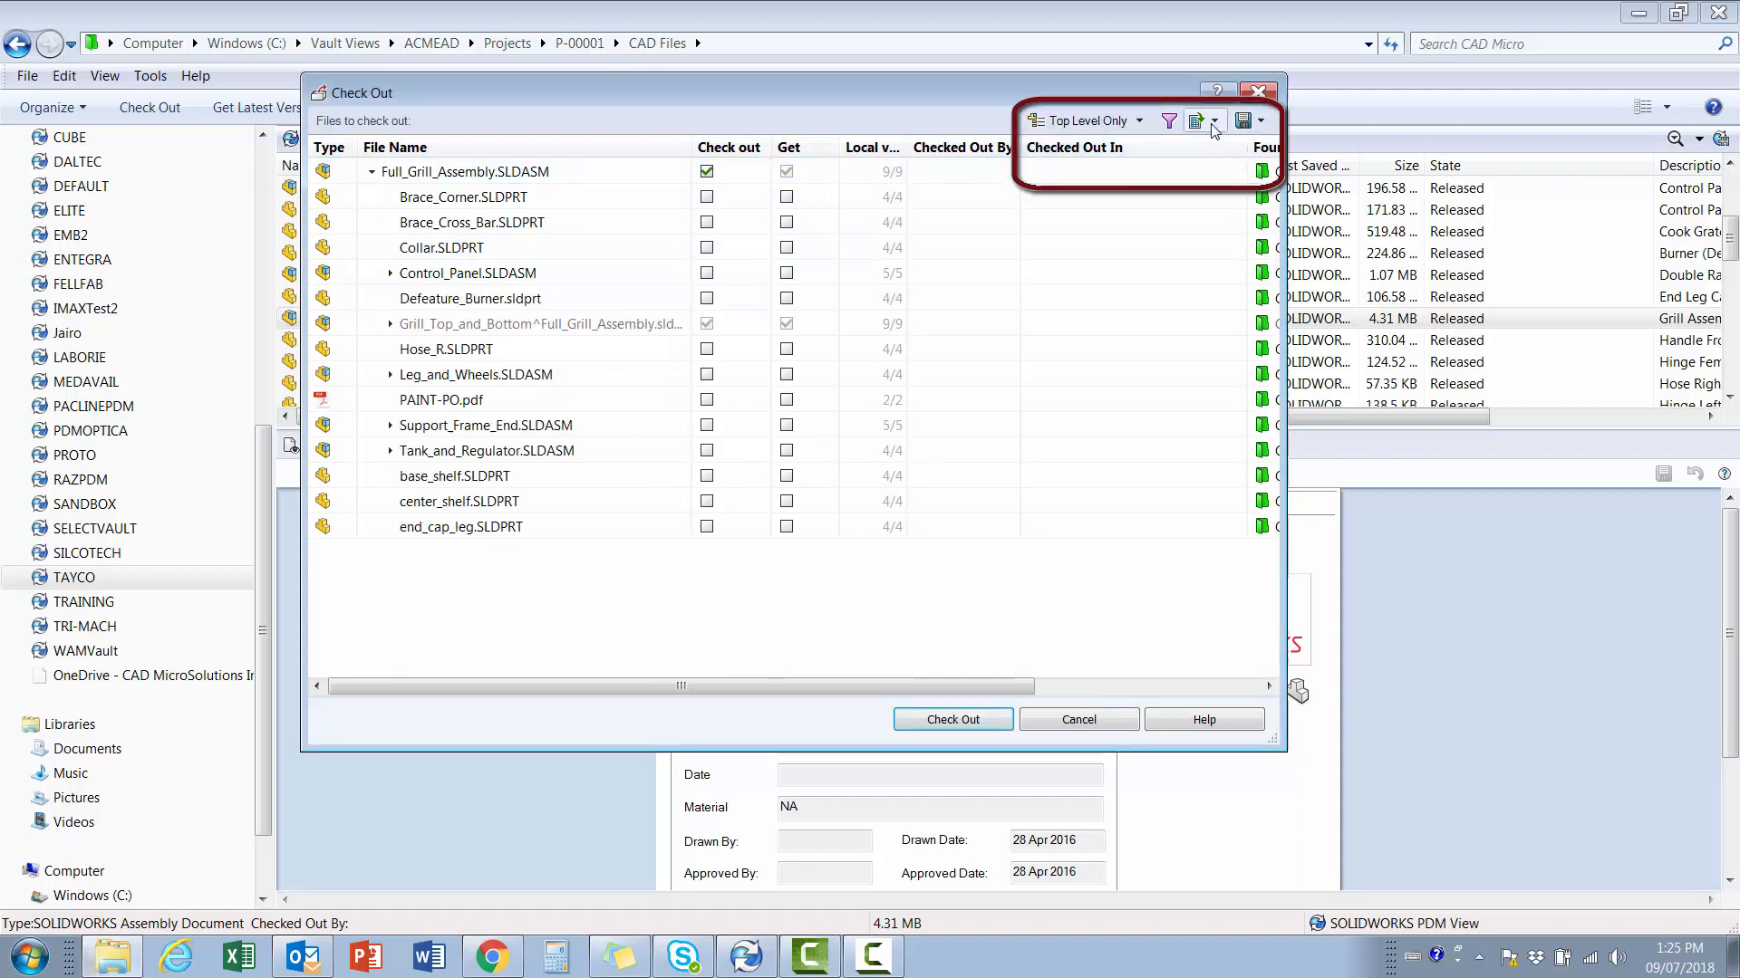
click(1212, 120)
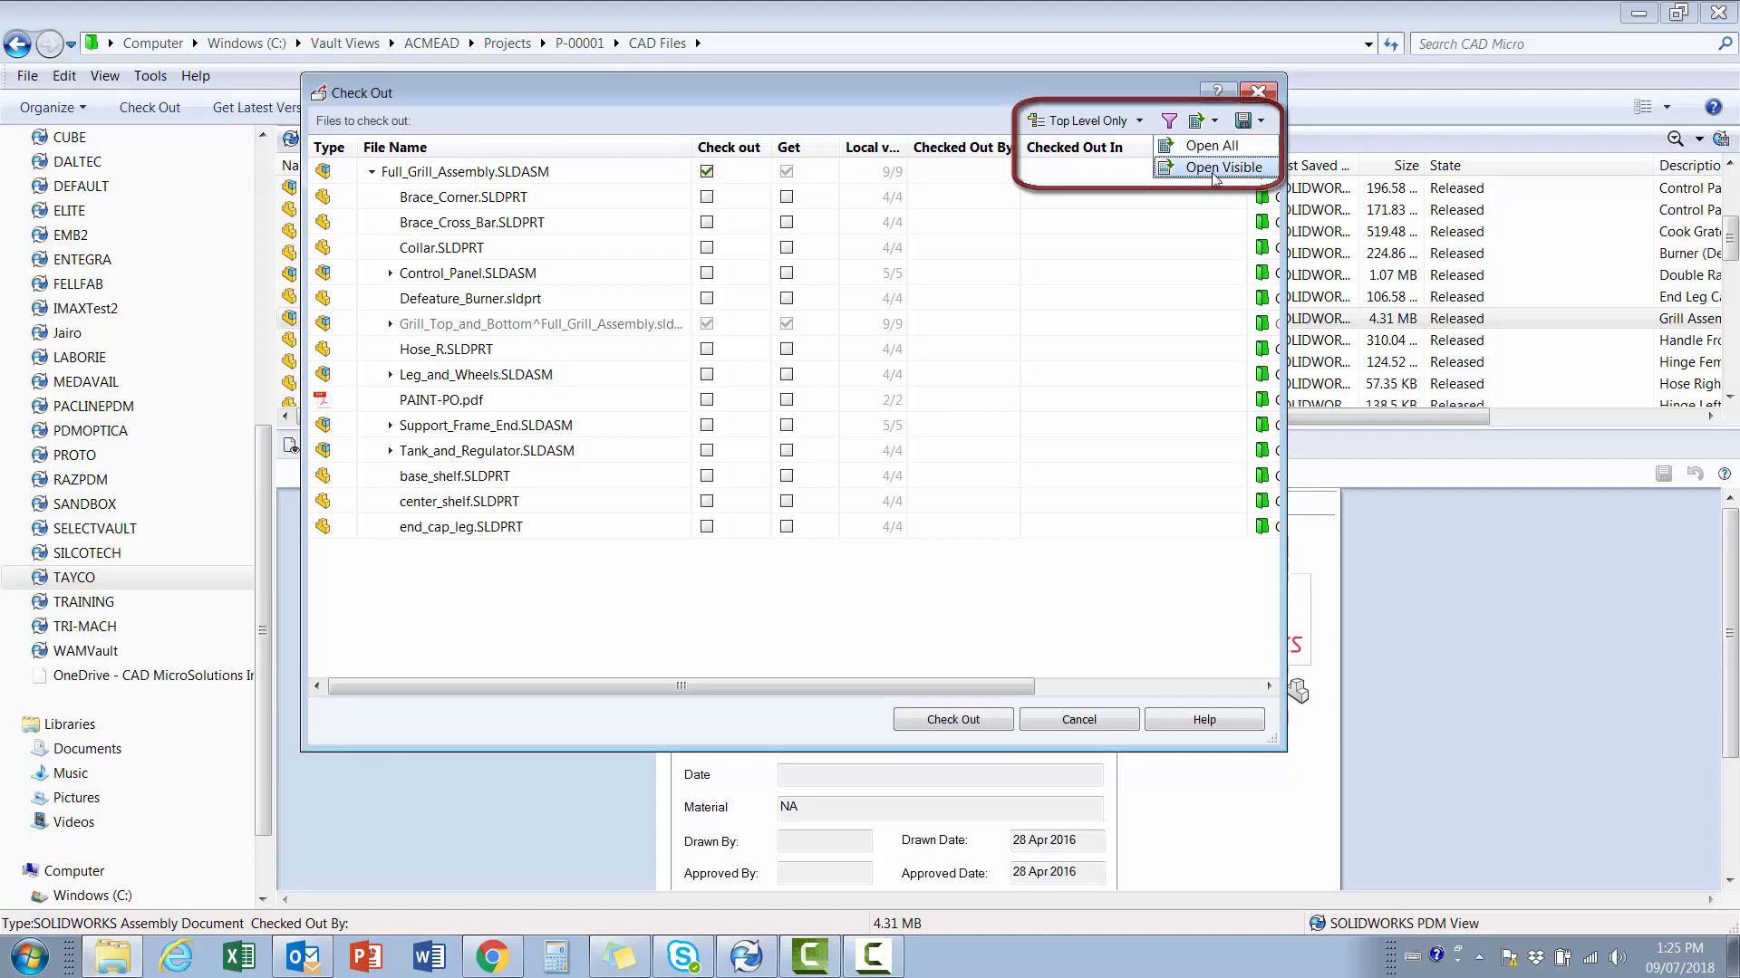
click(1218, 167)
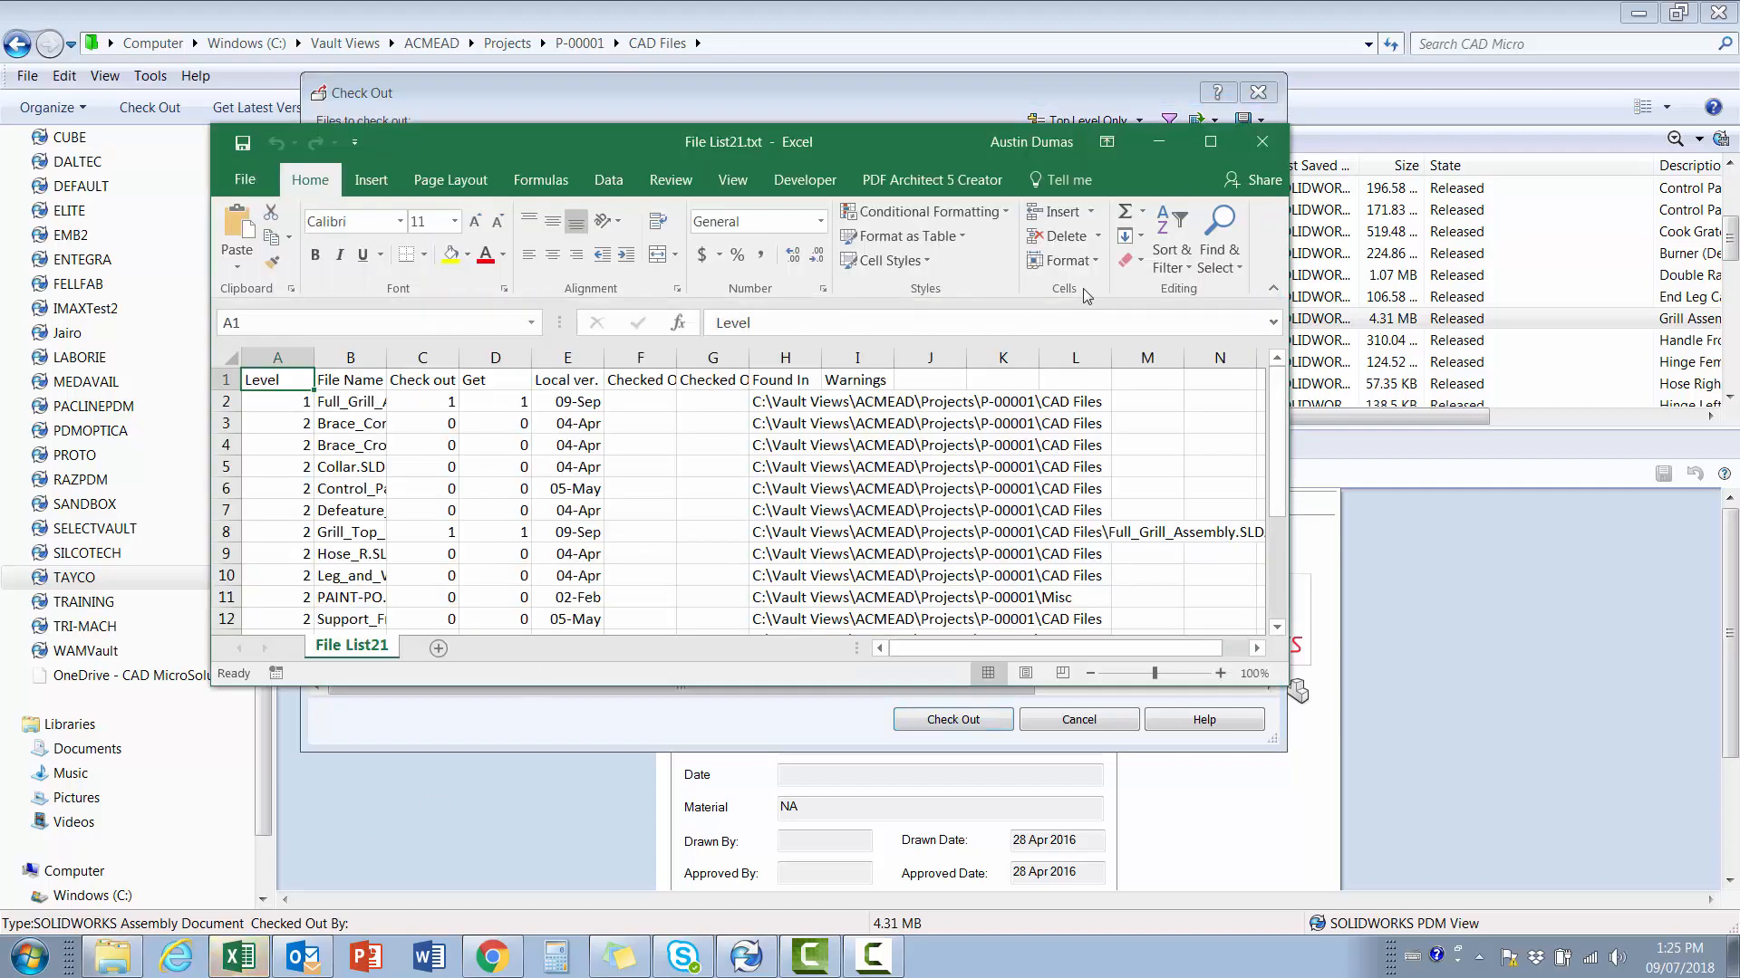
click(1209, 141)
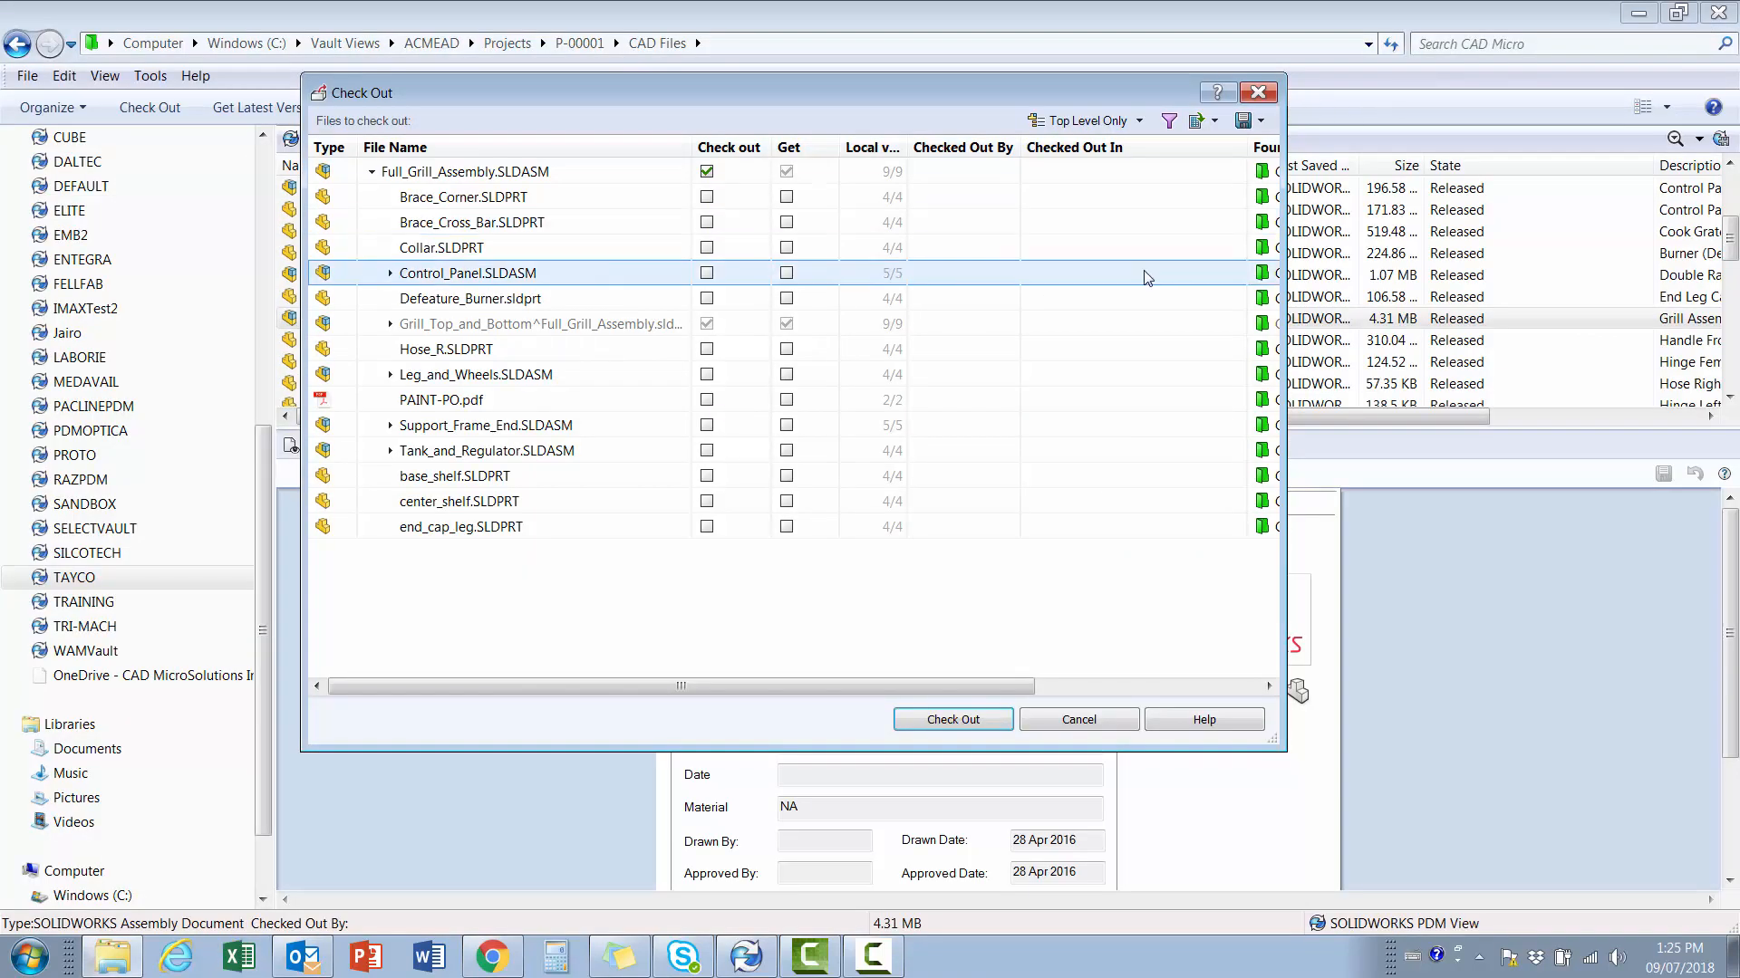
Return the check-out list to Show All Levels.
click(540, 323)
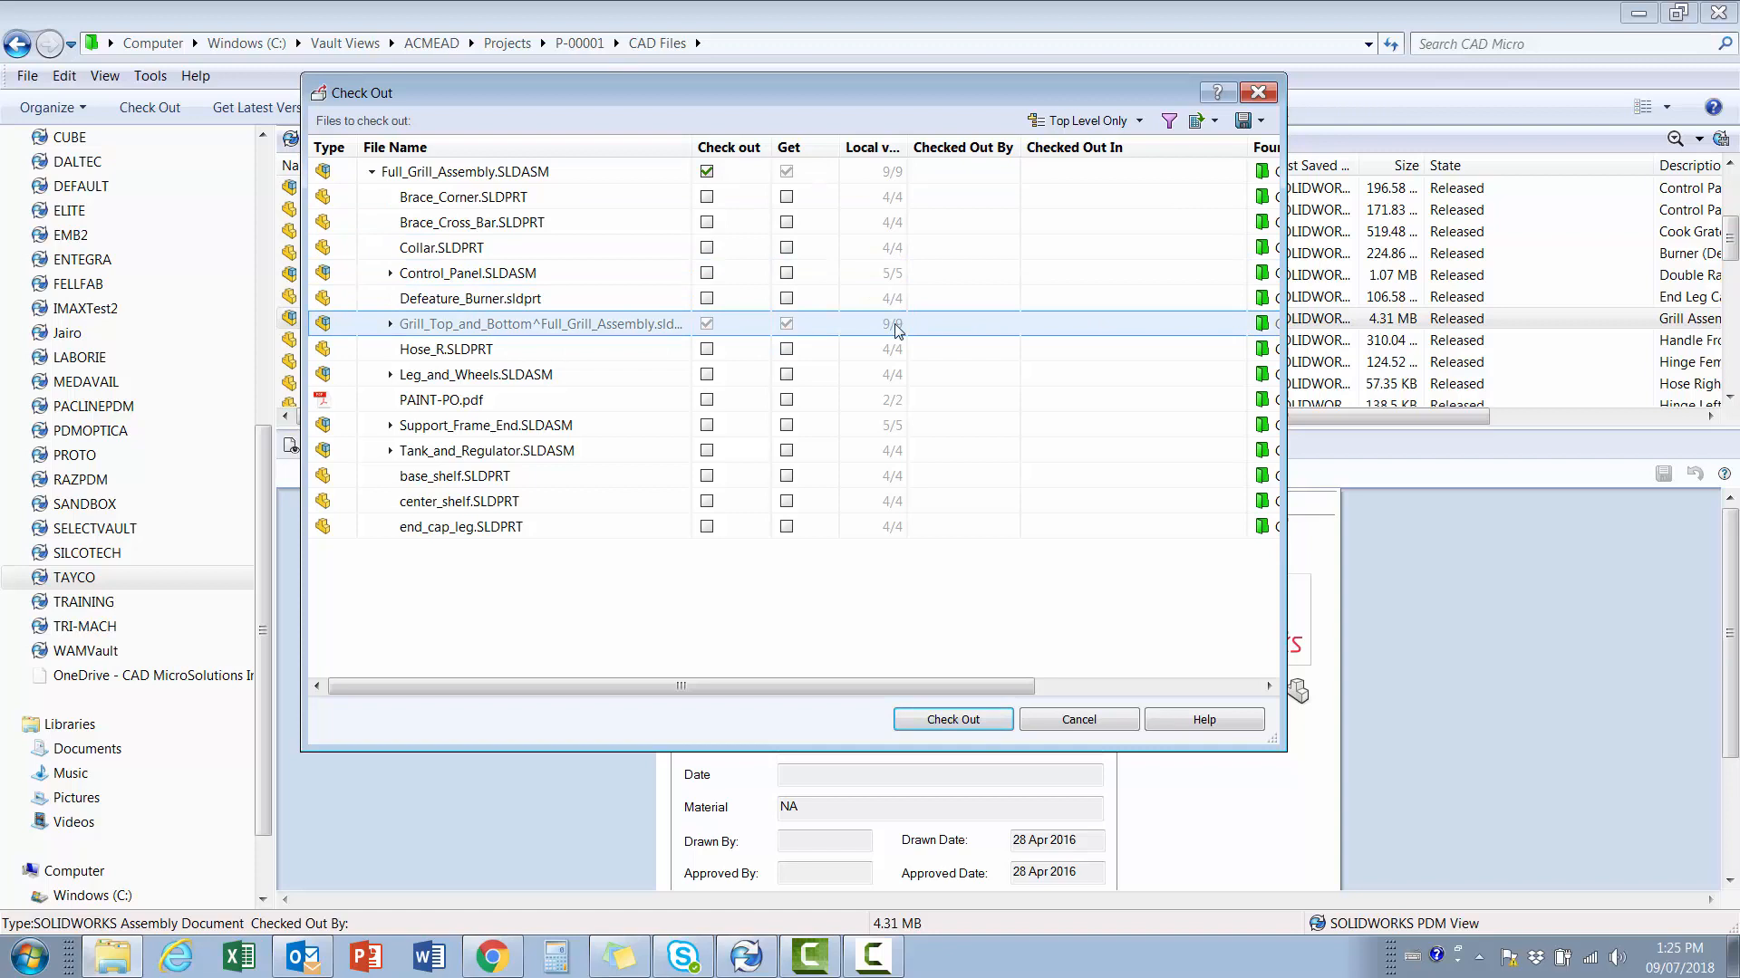
click(1132, 119)
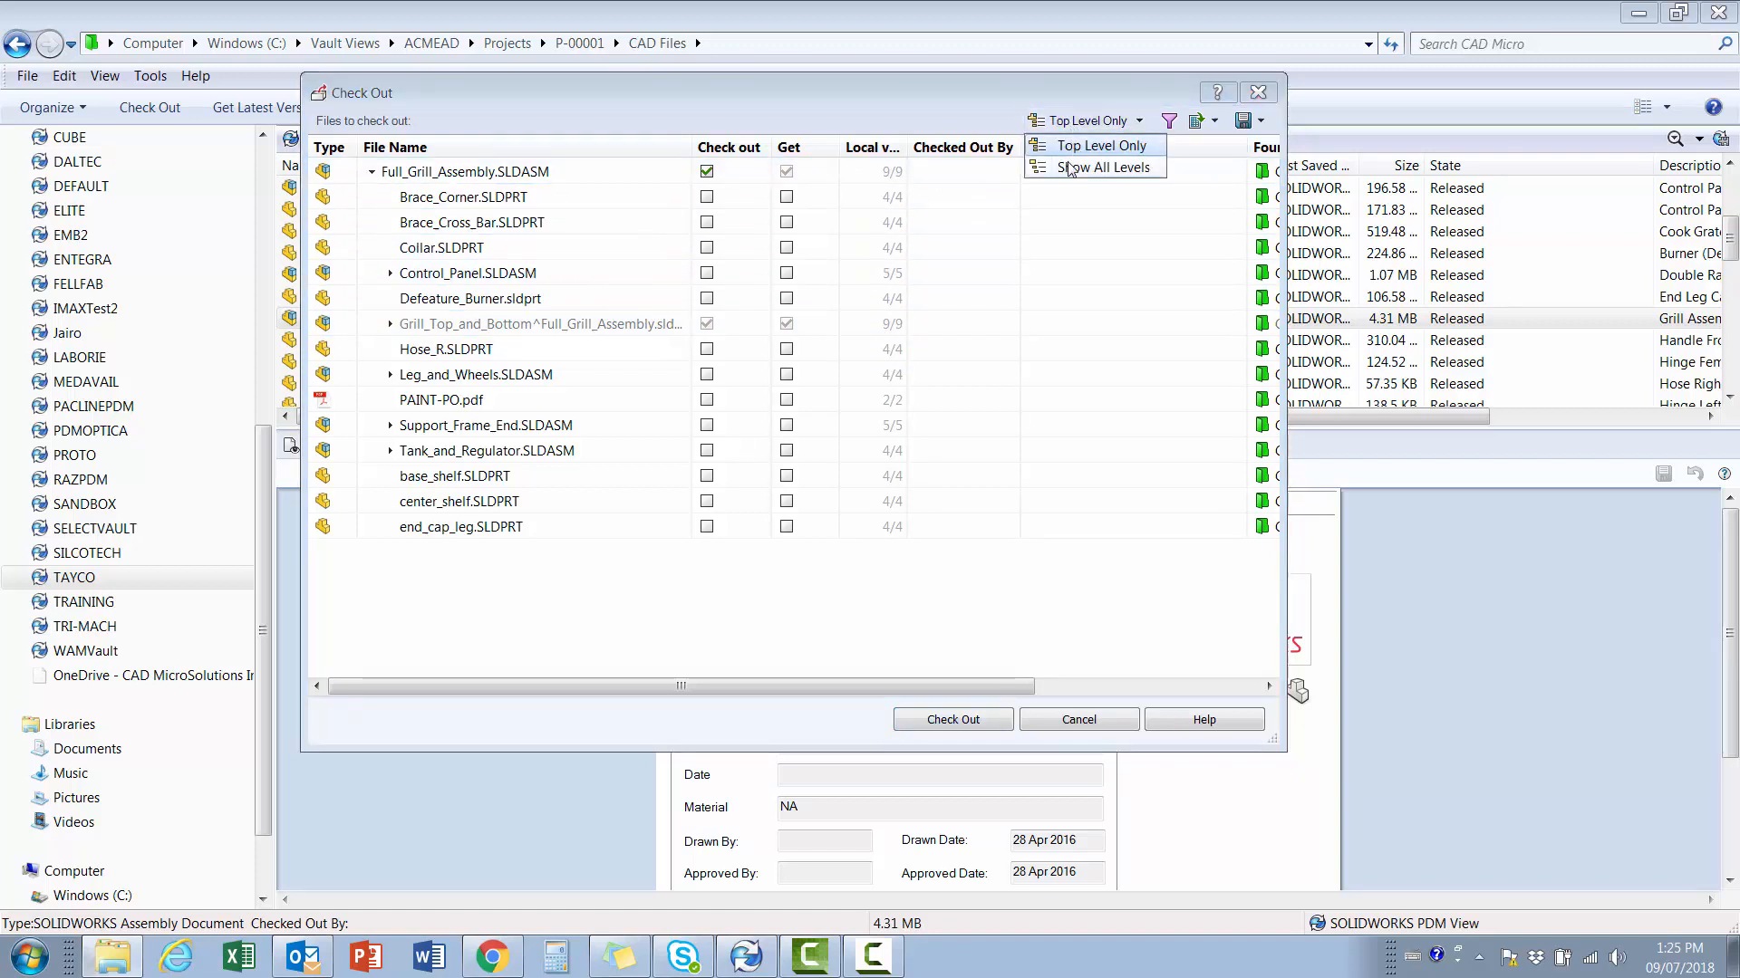
click(1097, 166)
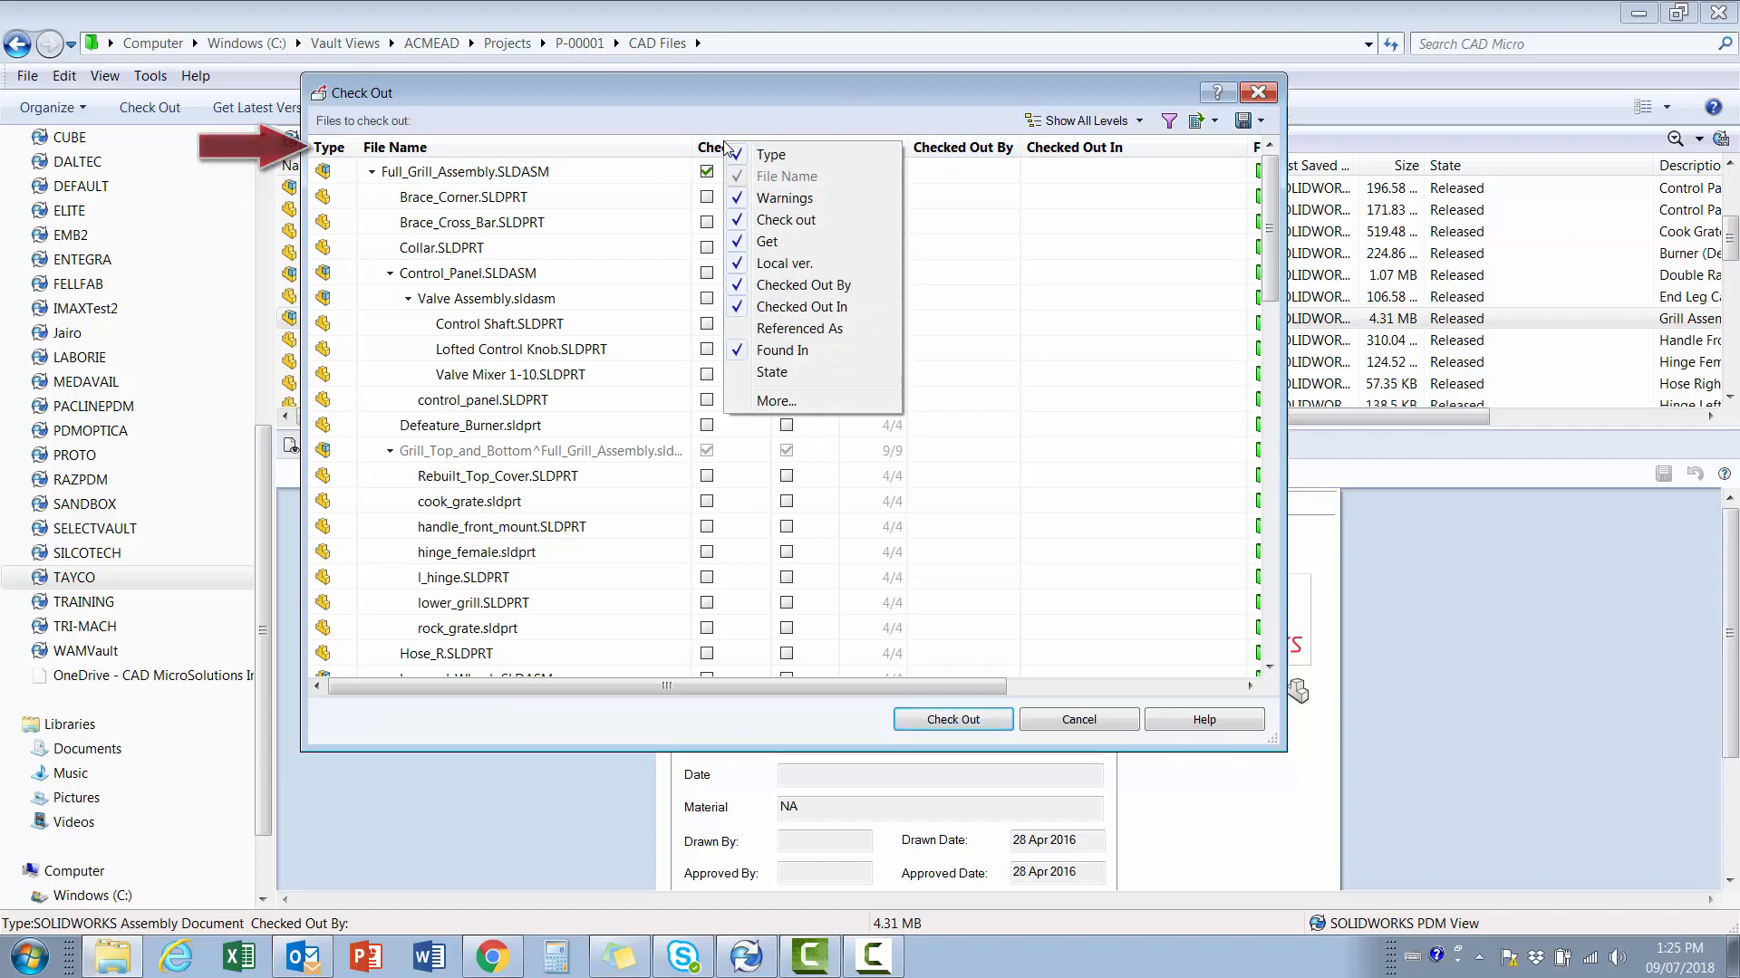
mouse_move(774, 156)
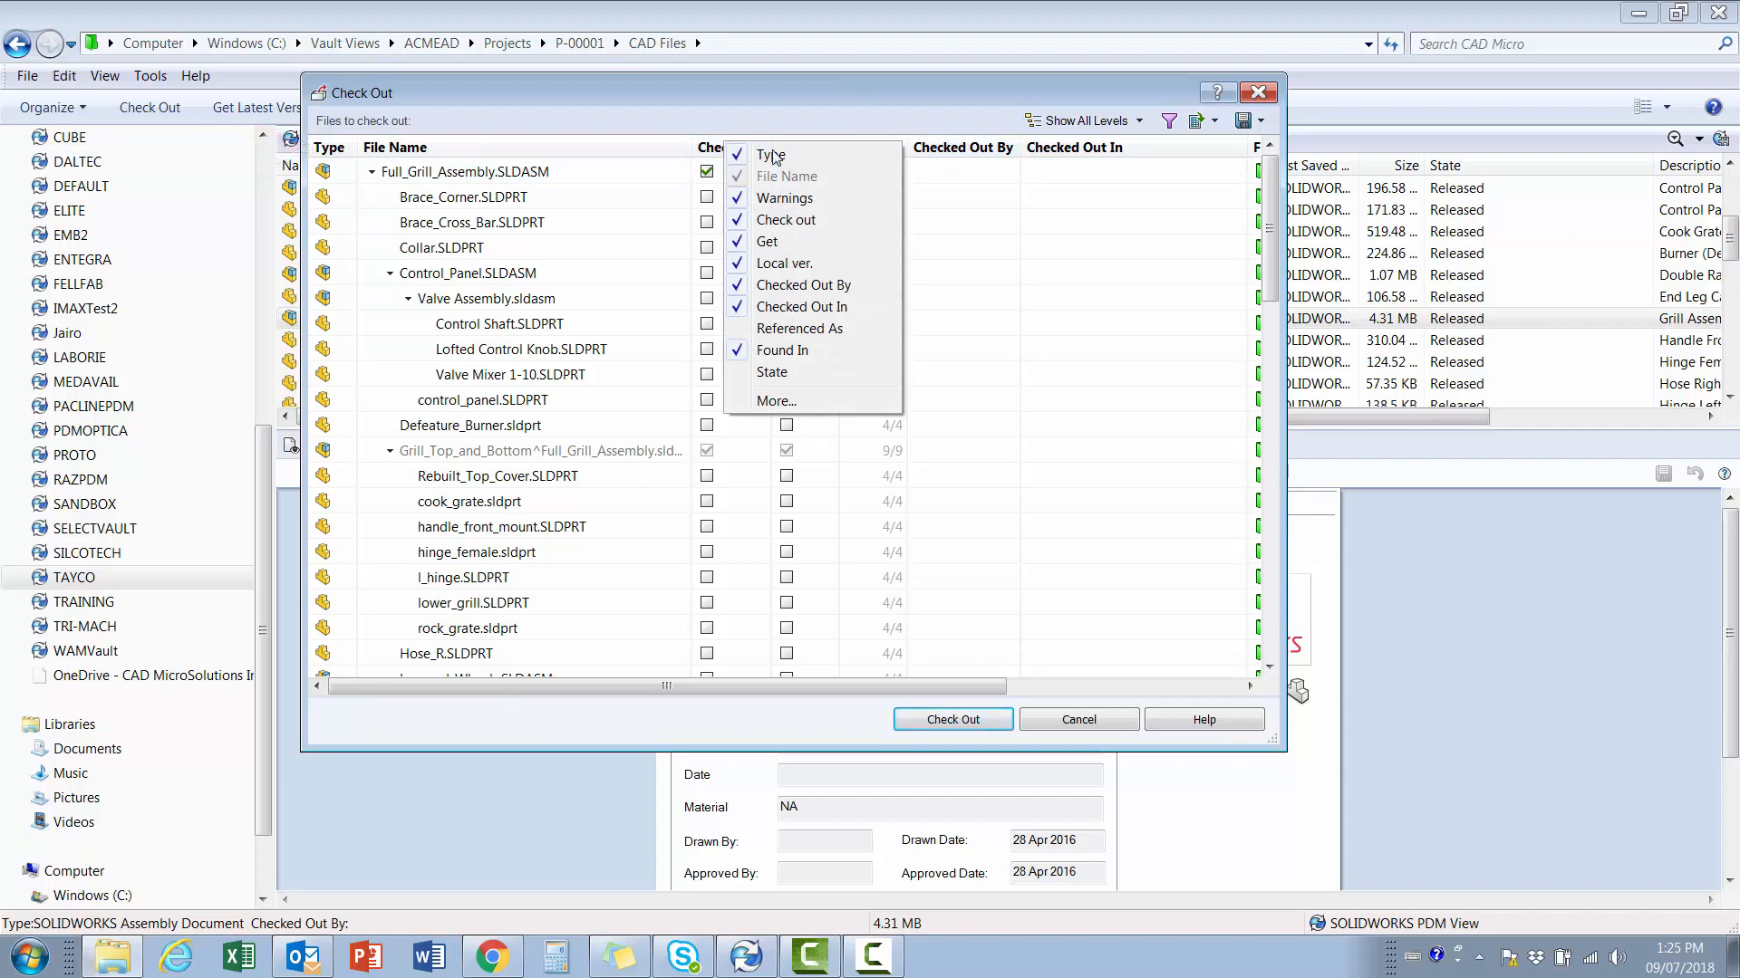
Add the Revision column to the check-out file list alongside Description and Found In.
click(774, 400)
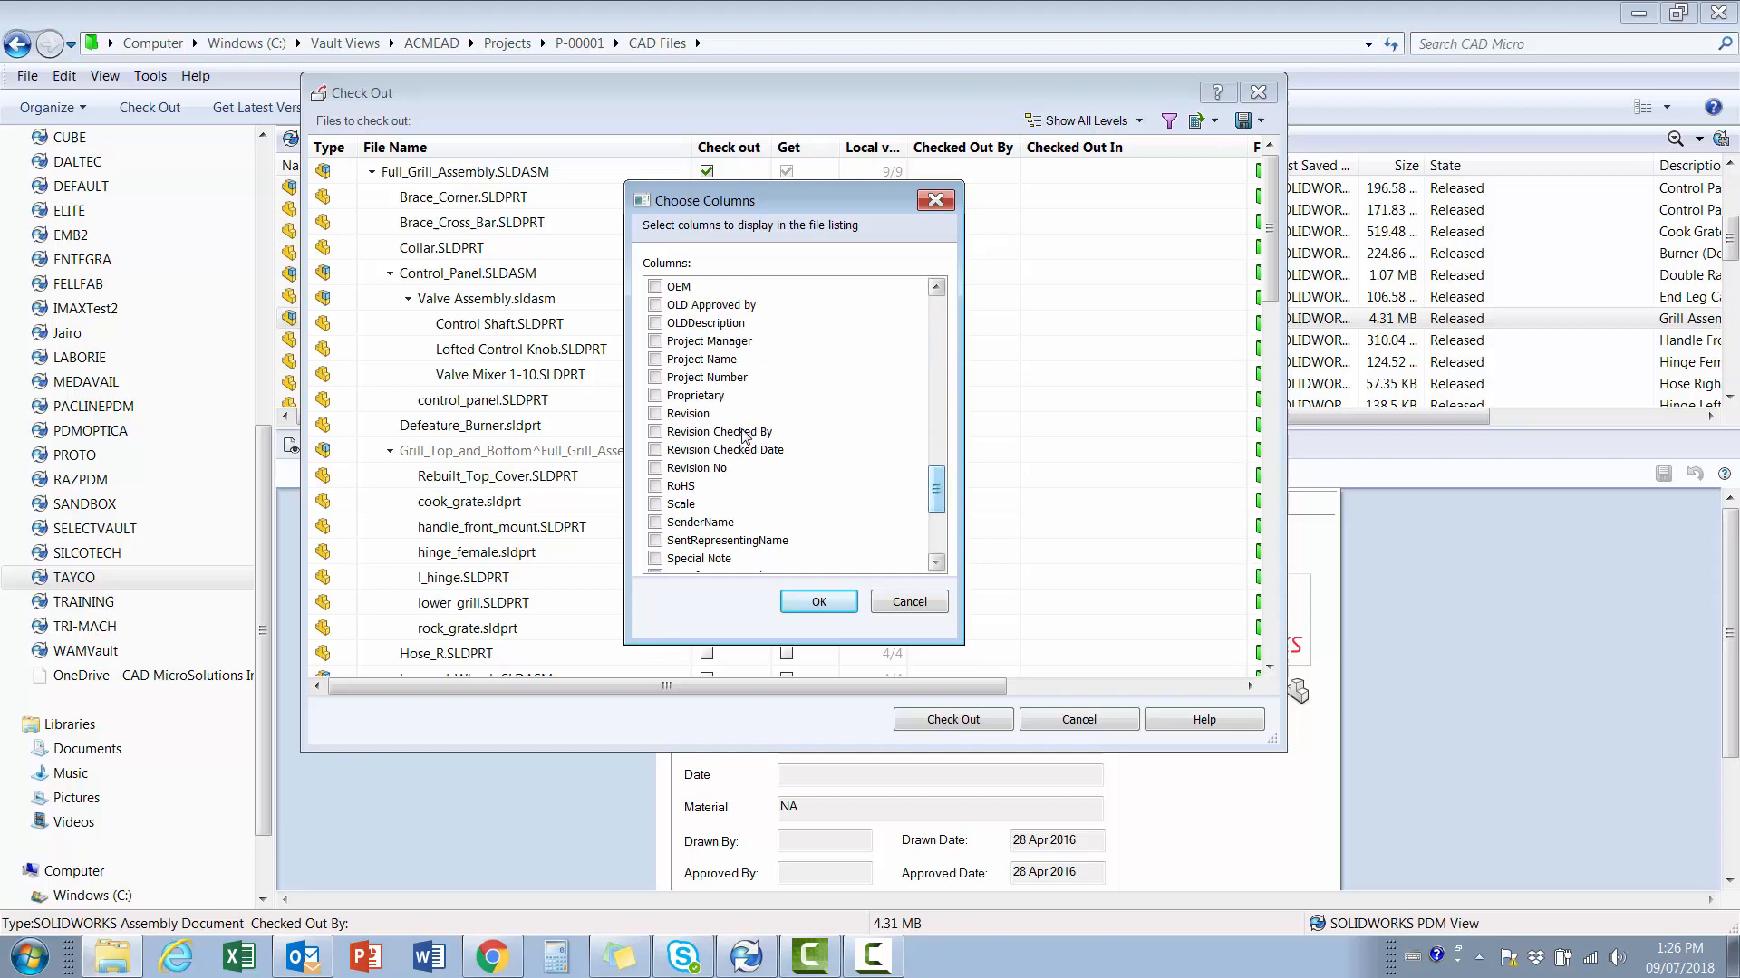
click(655, 414)
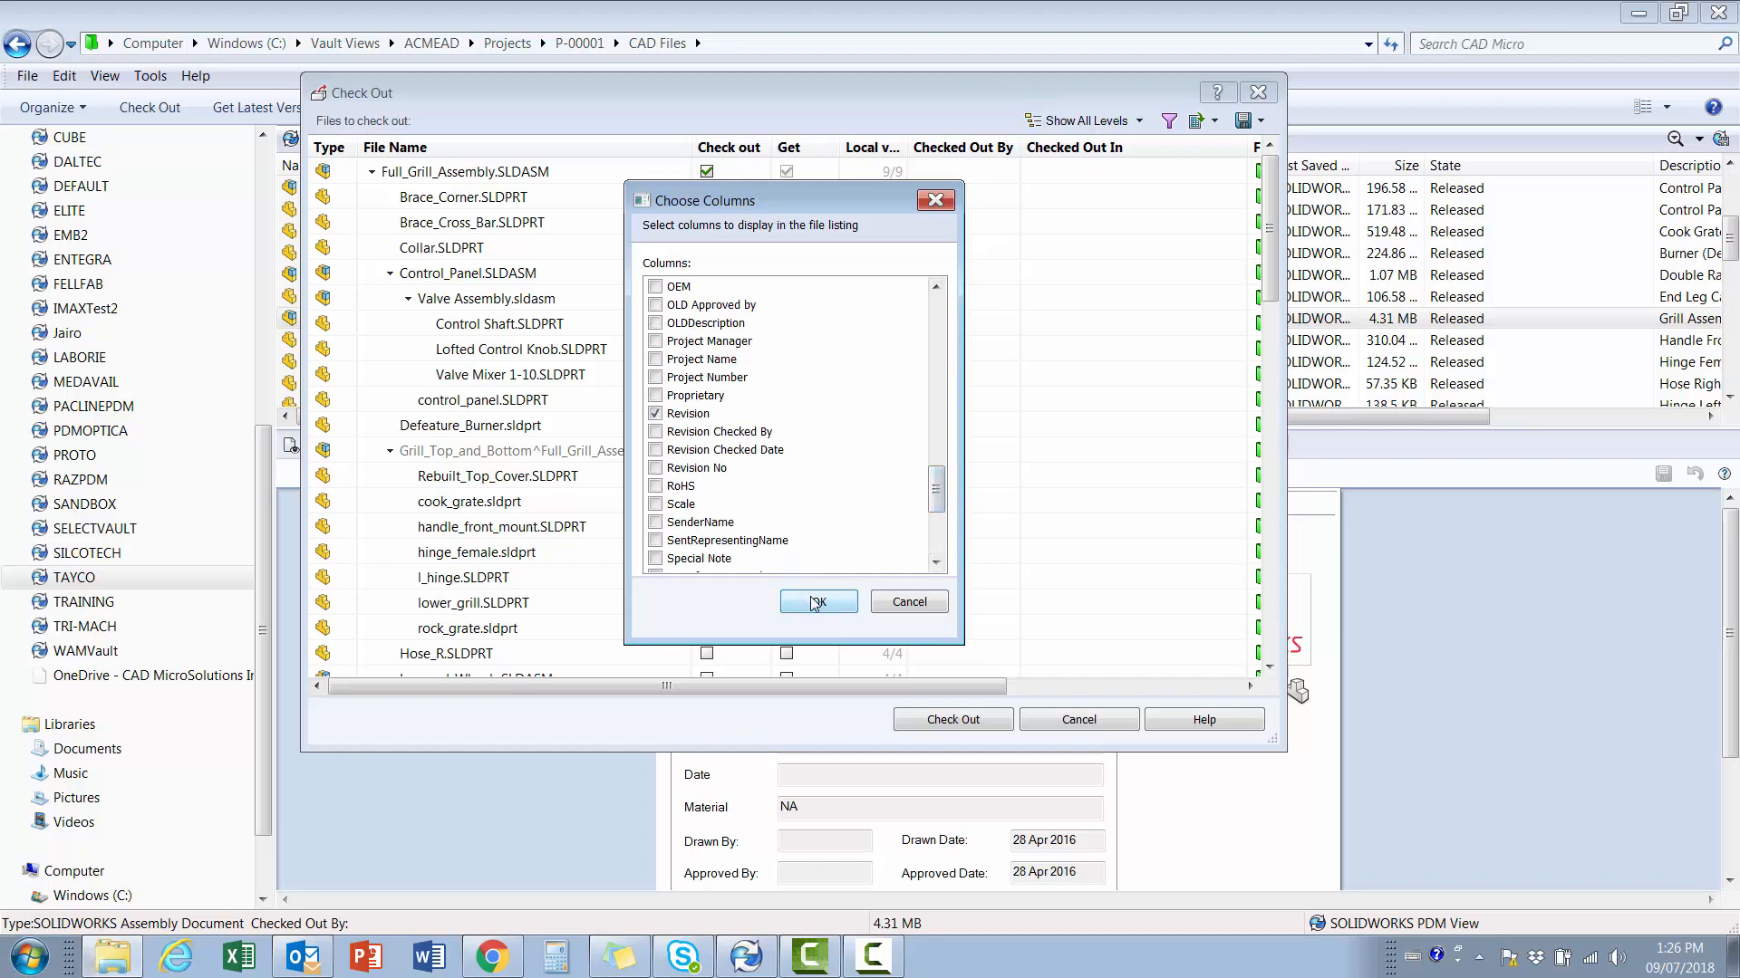
click(818, 602)
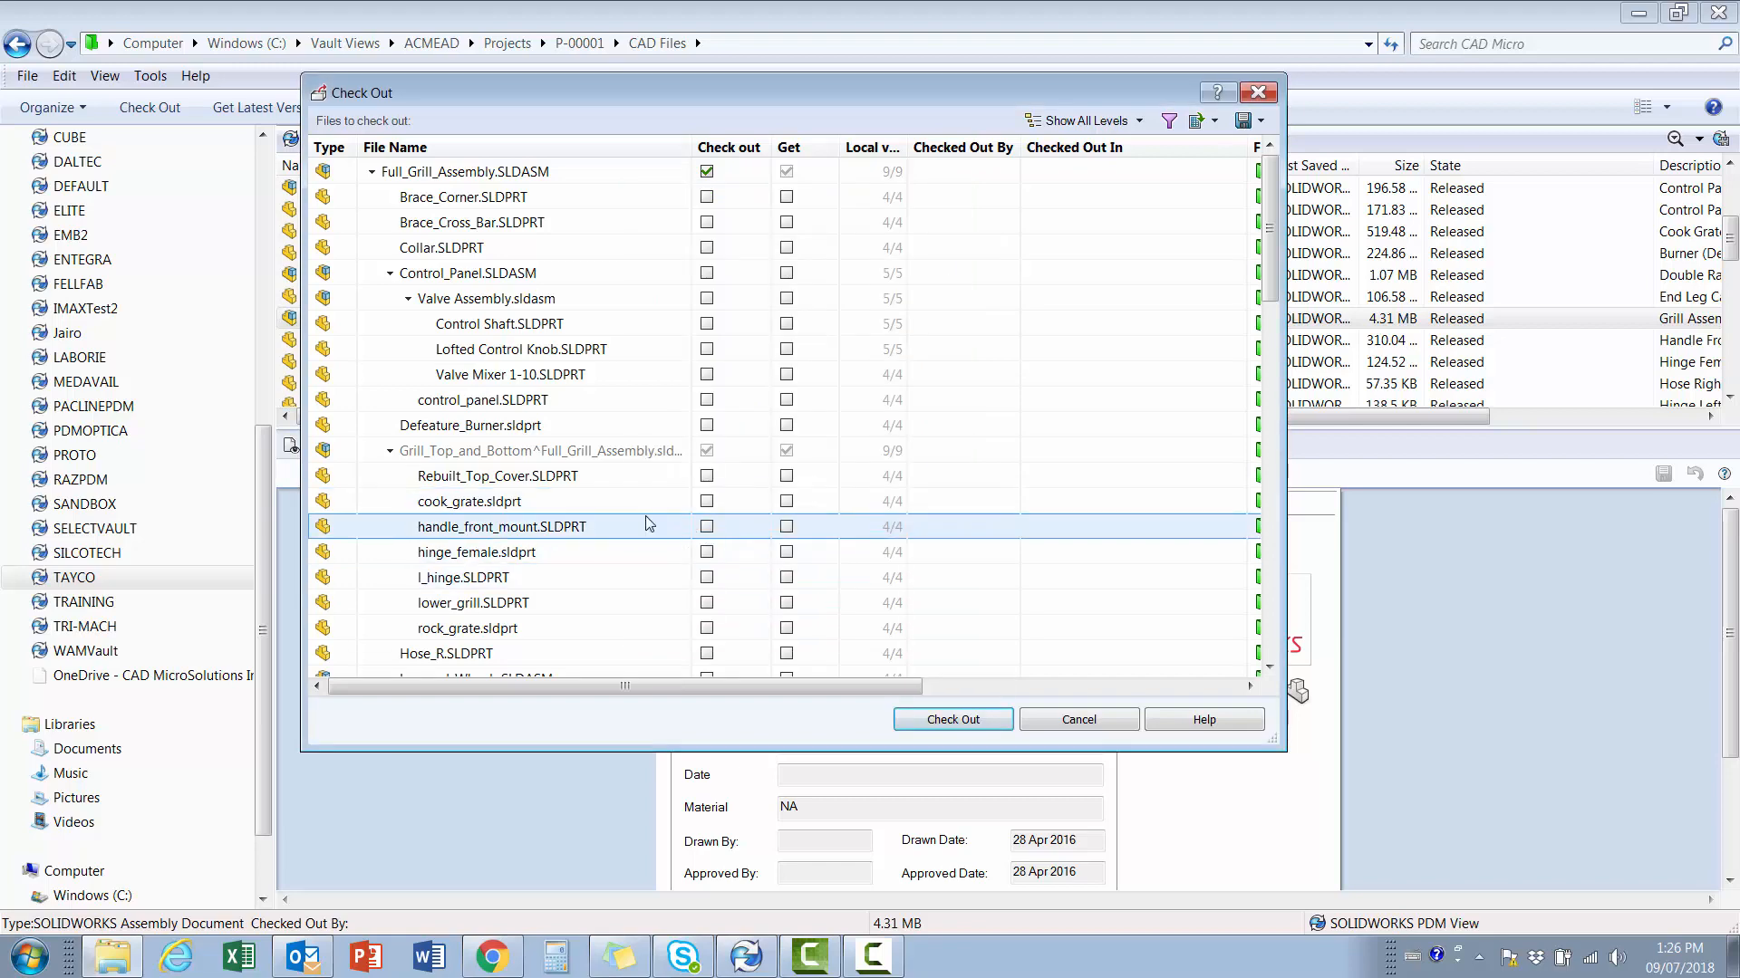
drag(623, 685, 752, 685)
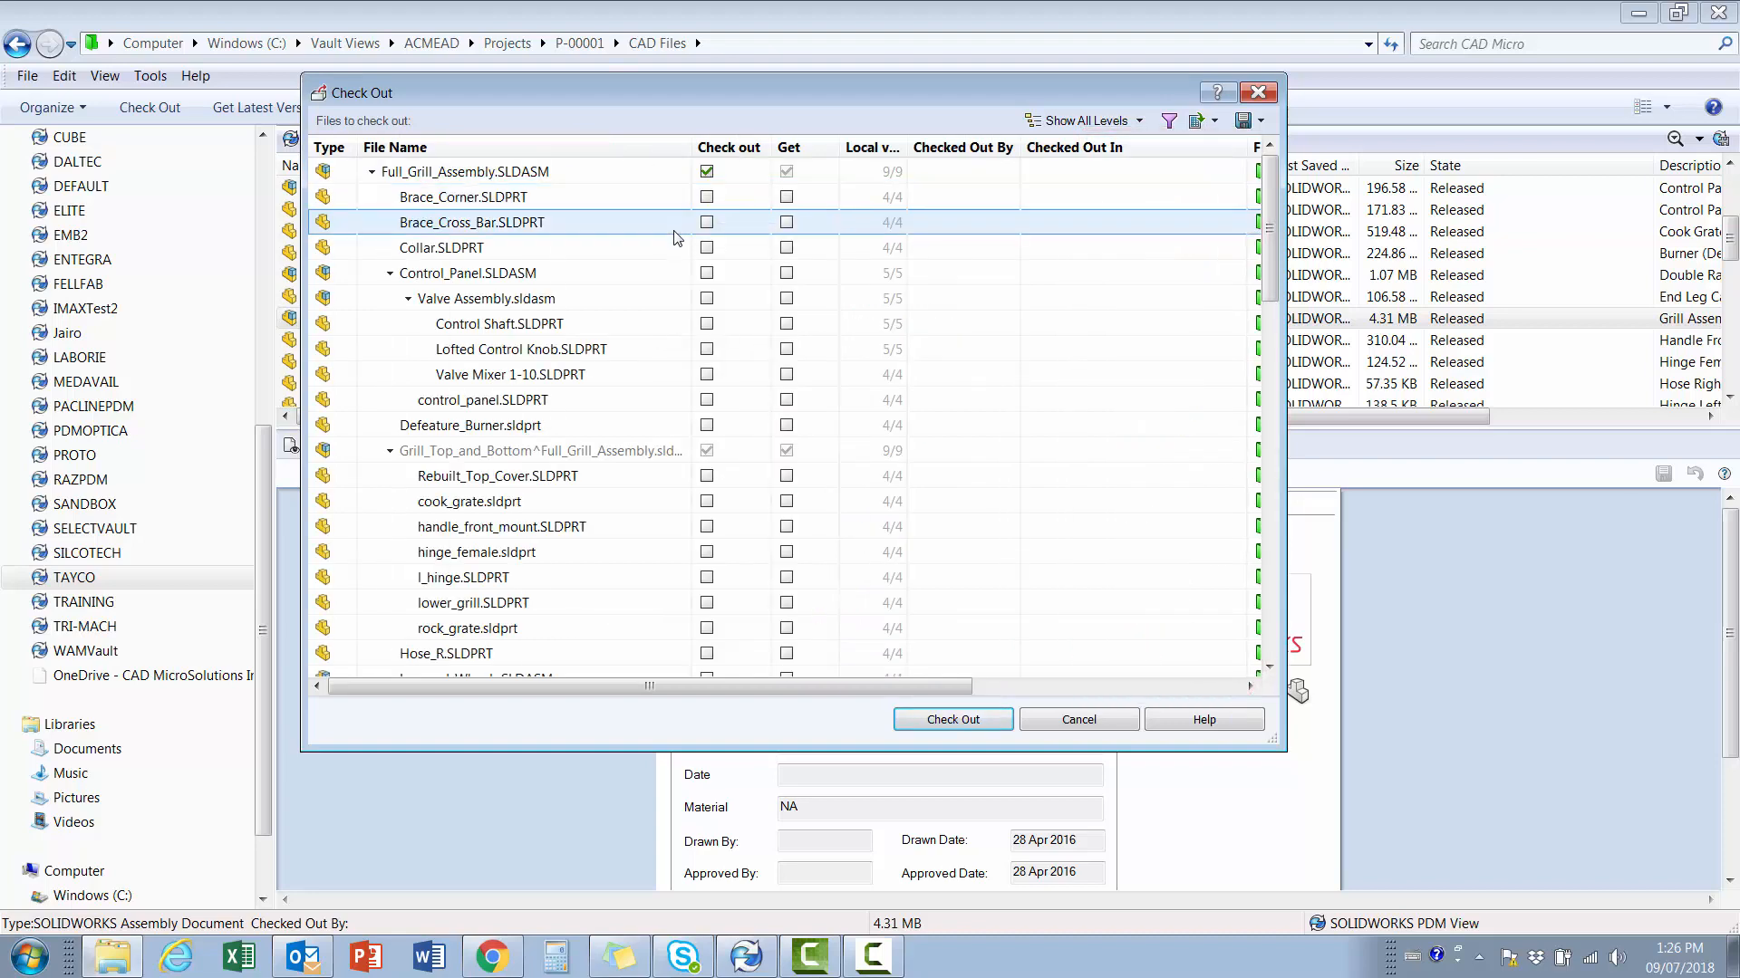
right_click(729, 147)
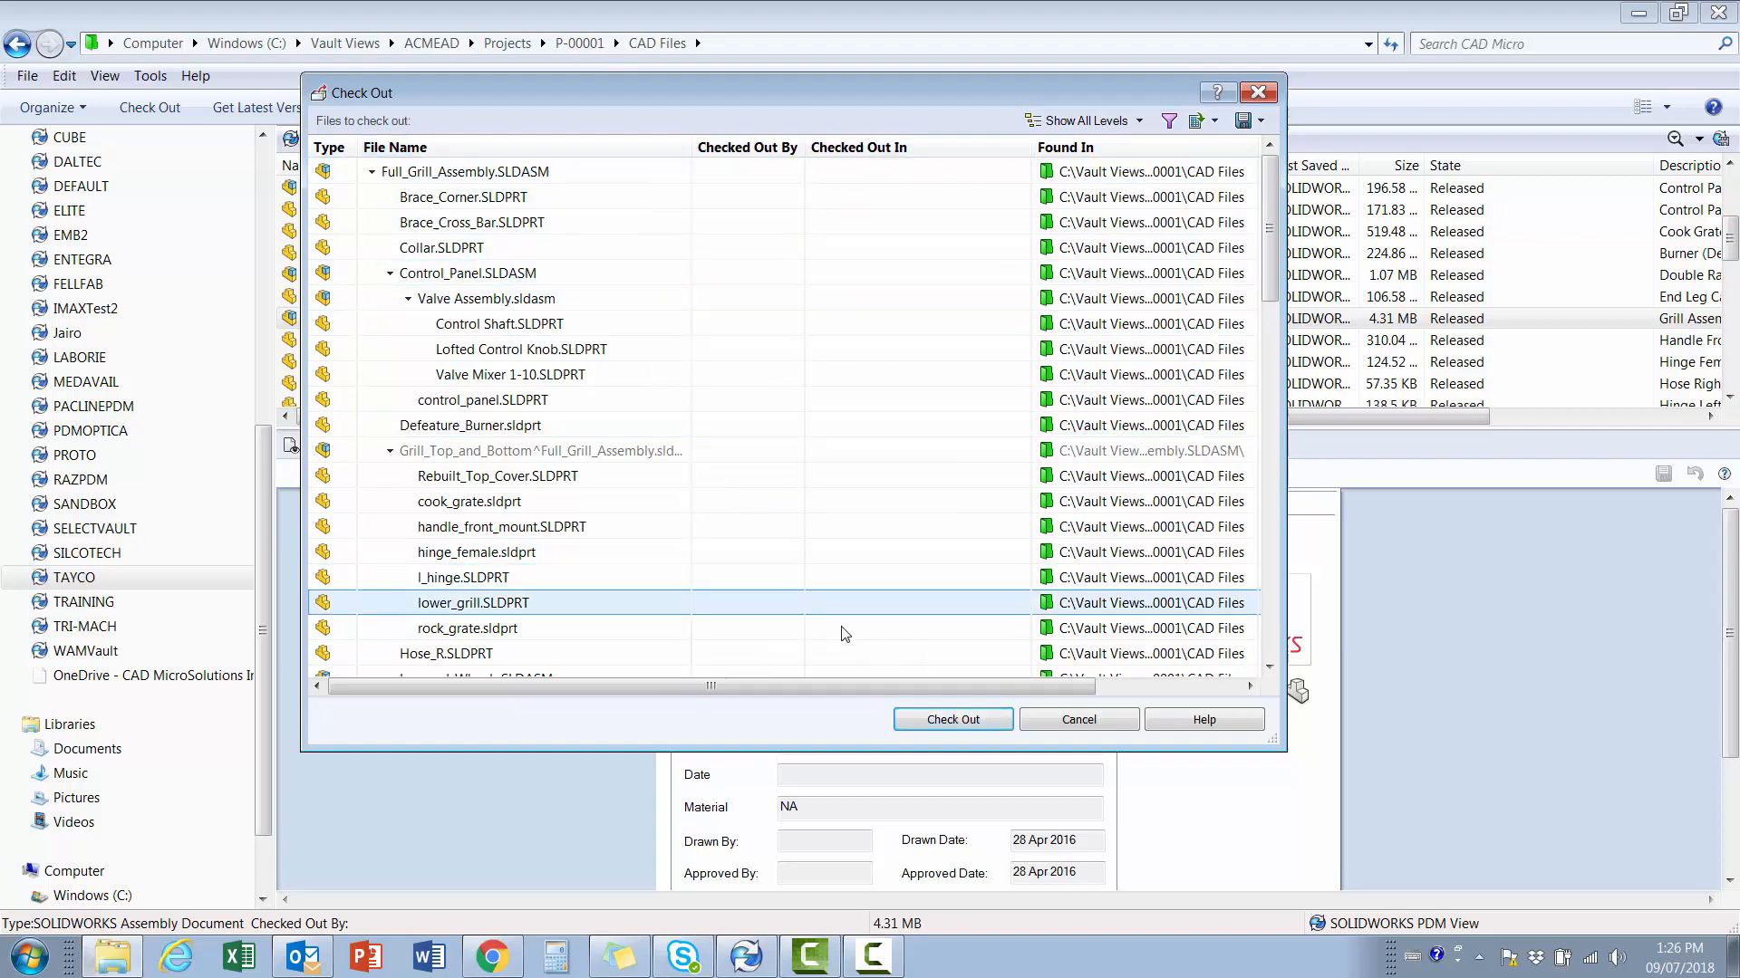
scroll(right, 3)
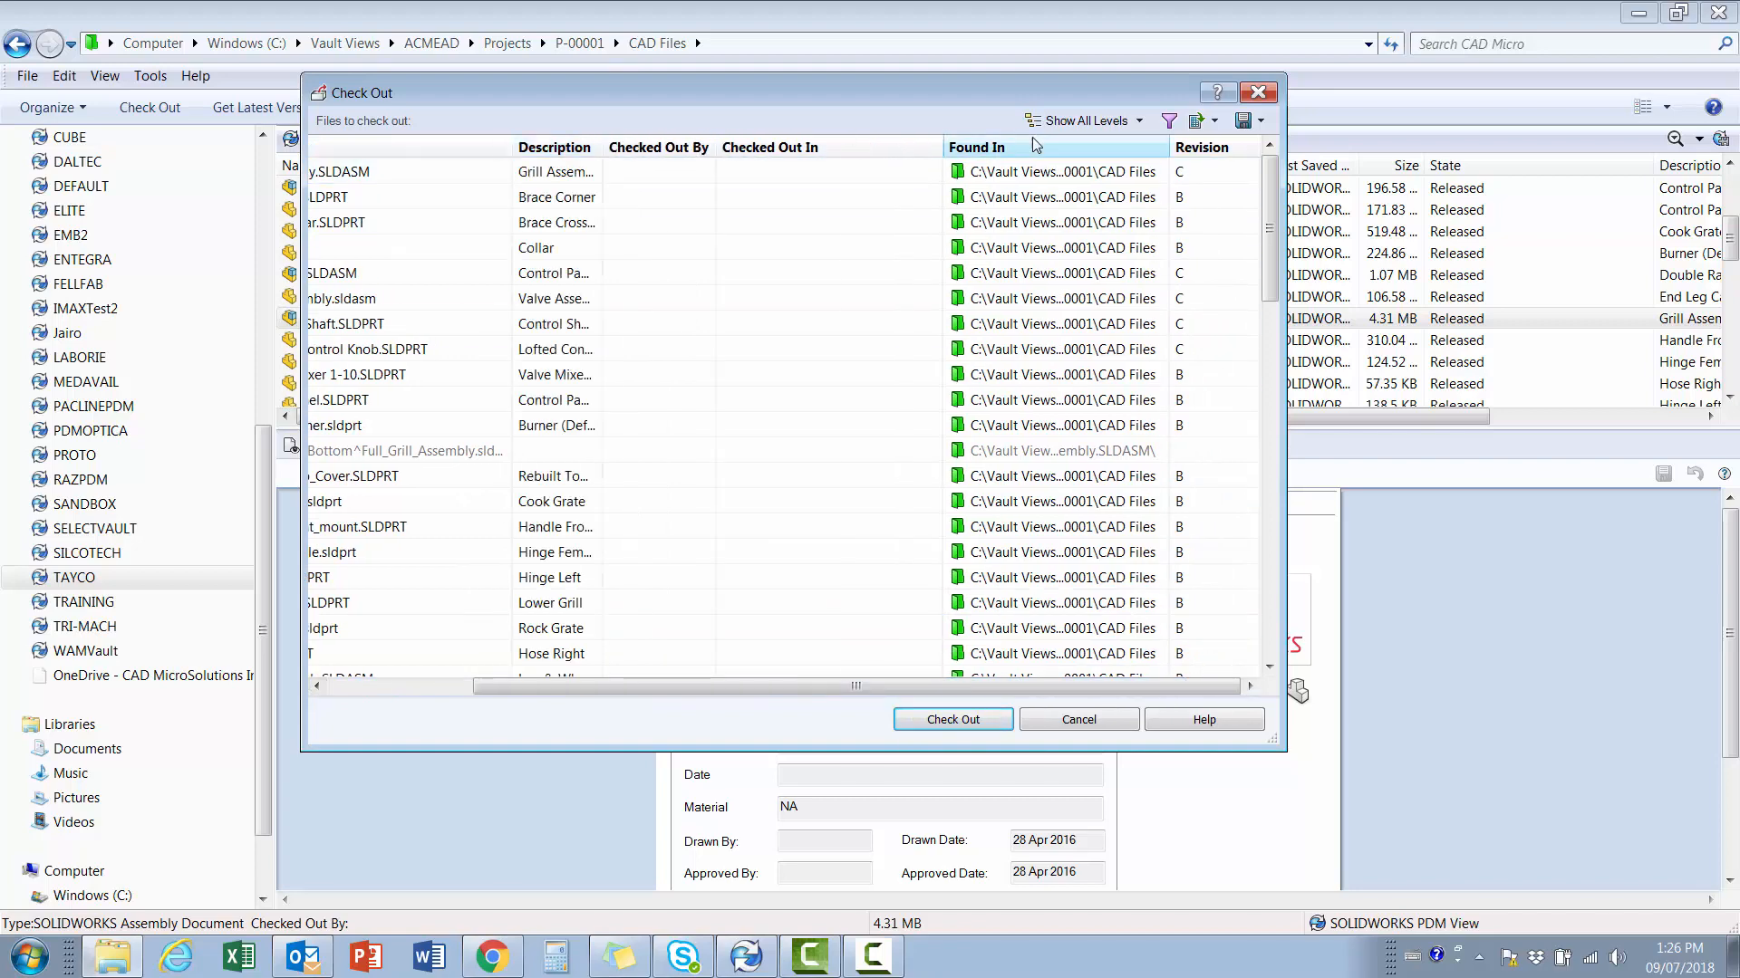
drag(853, 687, 587, 690)
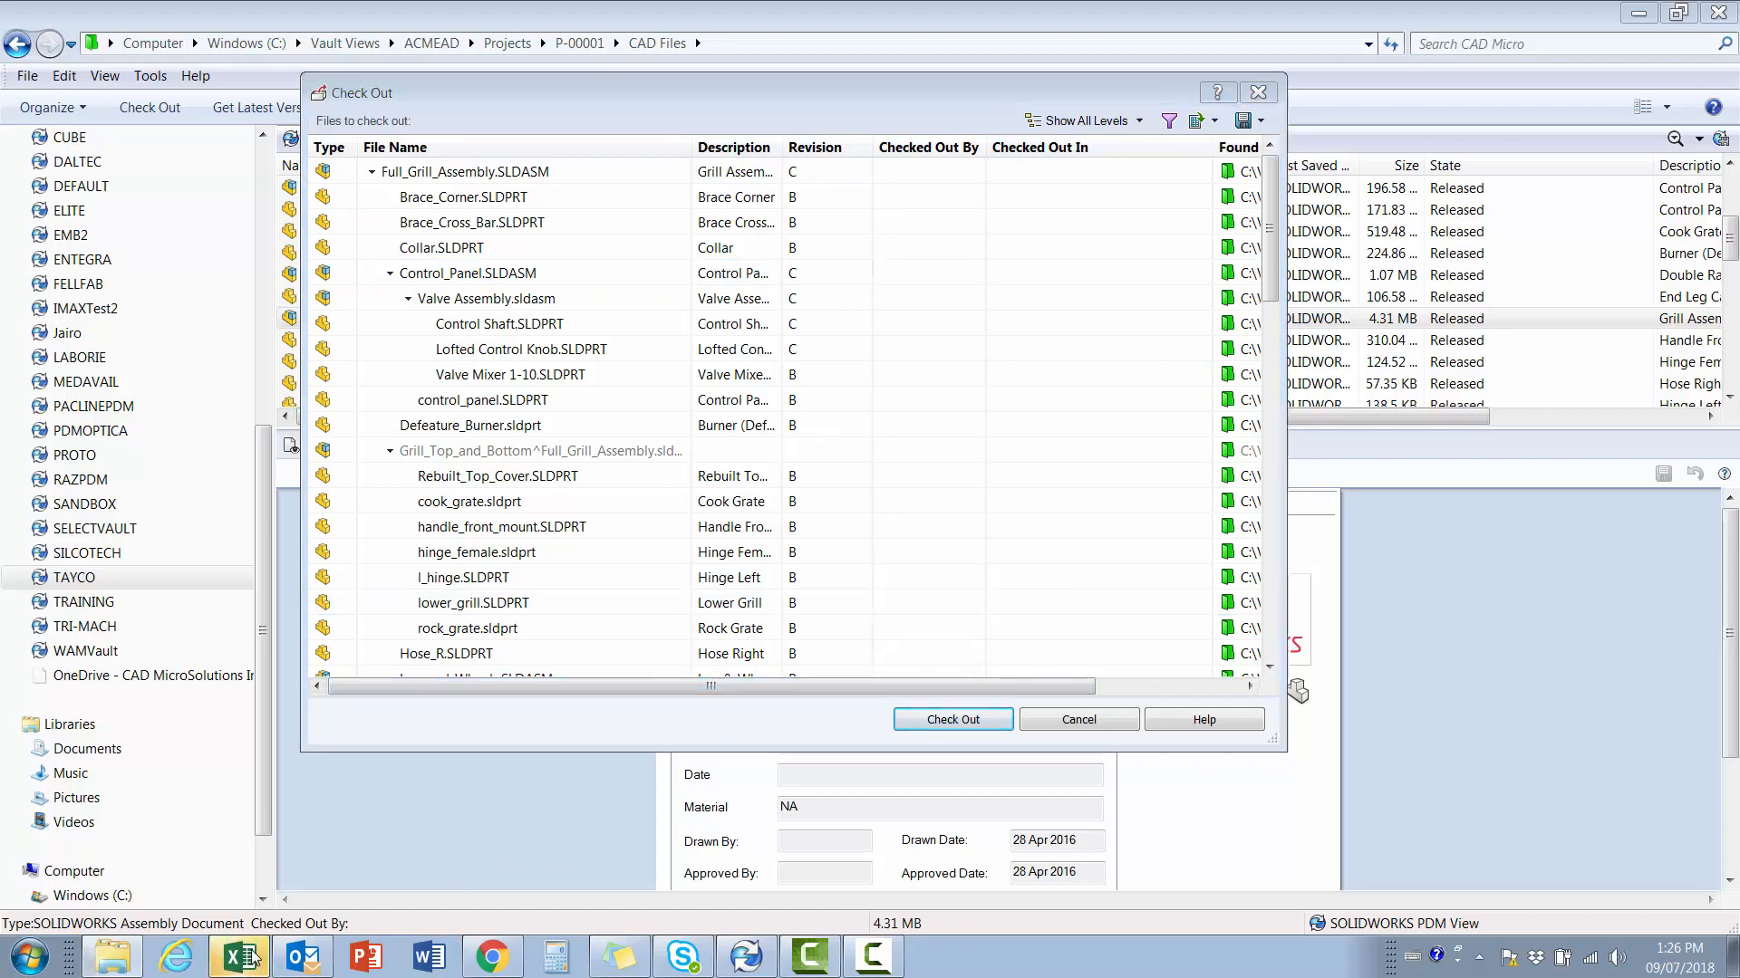
View the exported File List22 spreadsheet with levels, file names, descriptions and revisions.
click(238, 955)
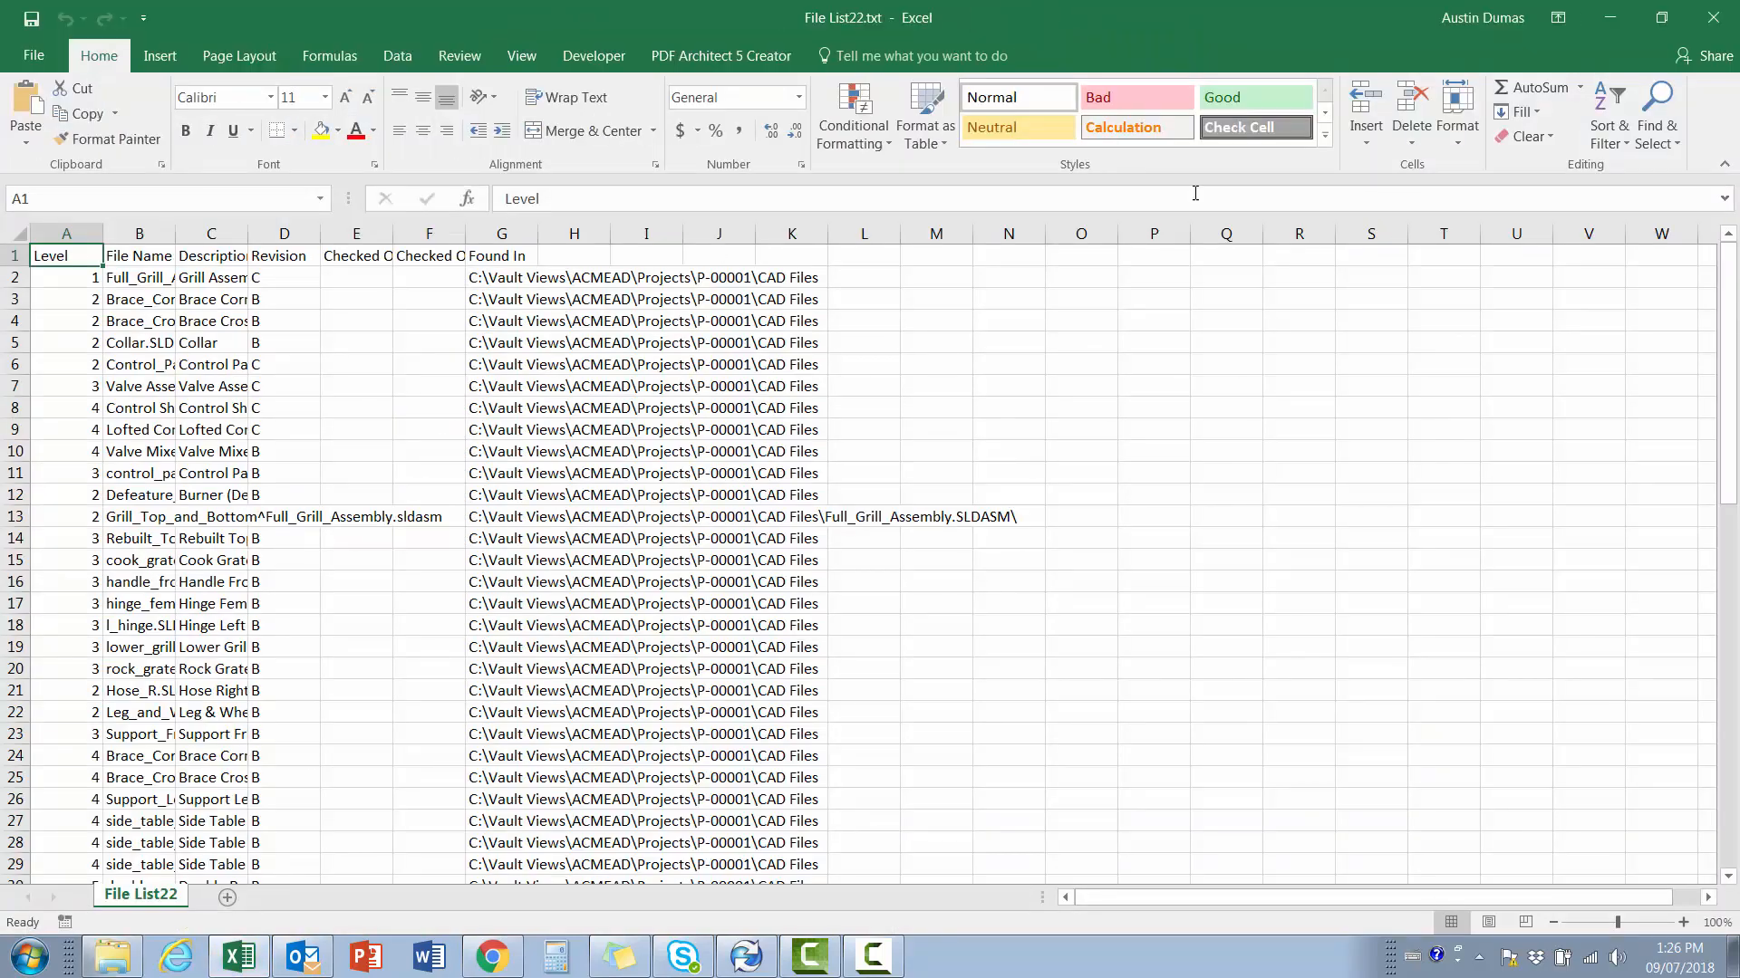
scroll(down, 3)
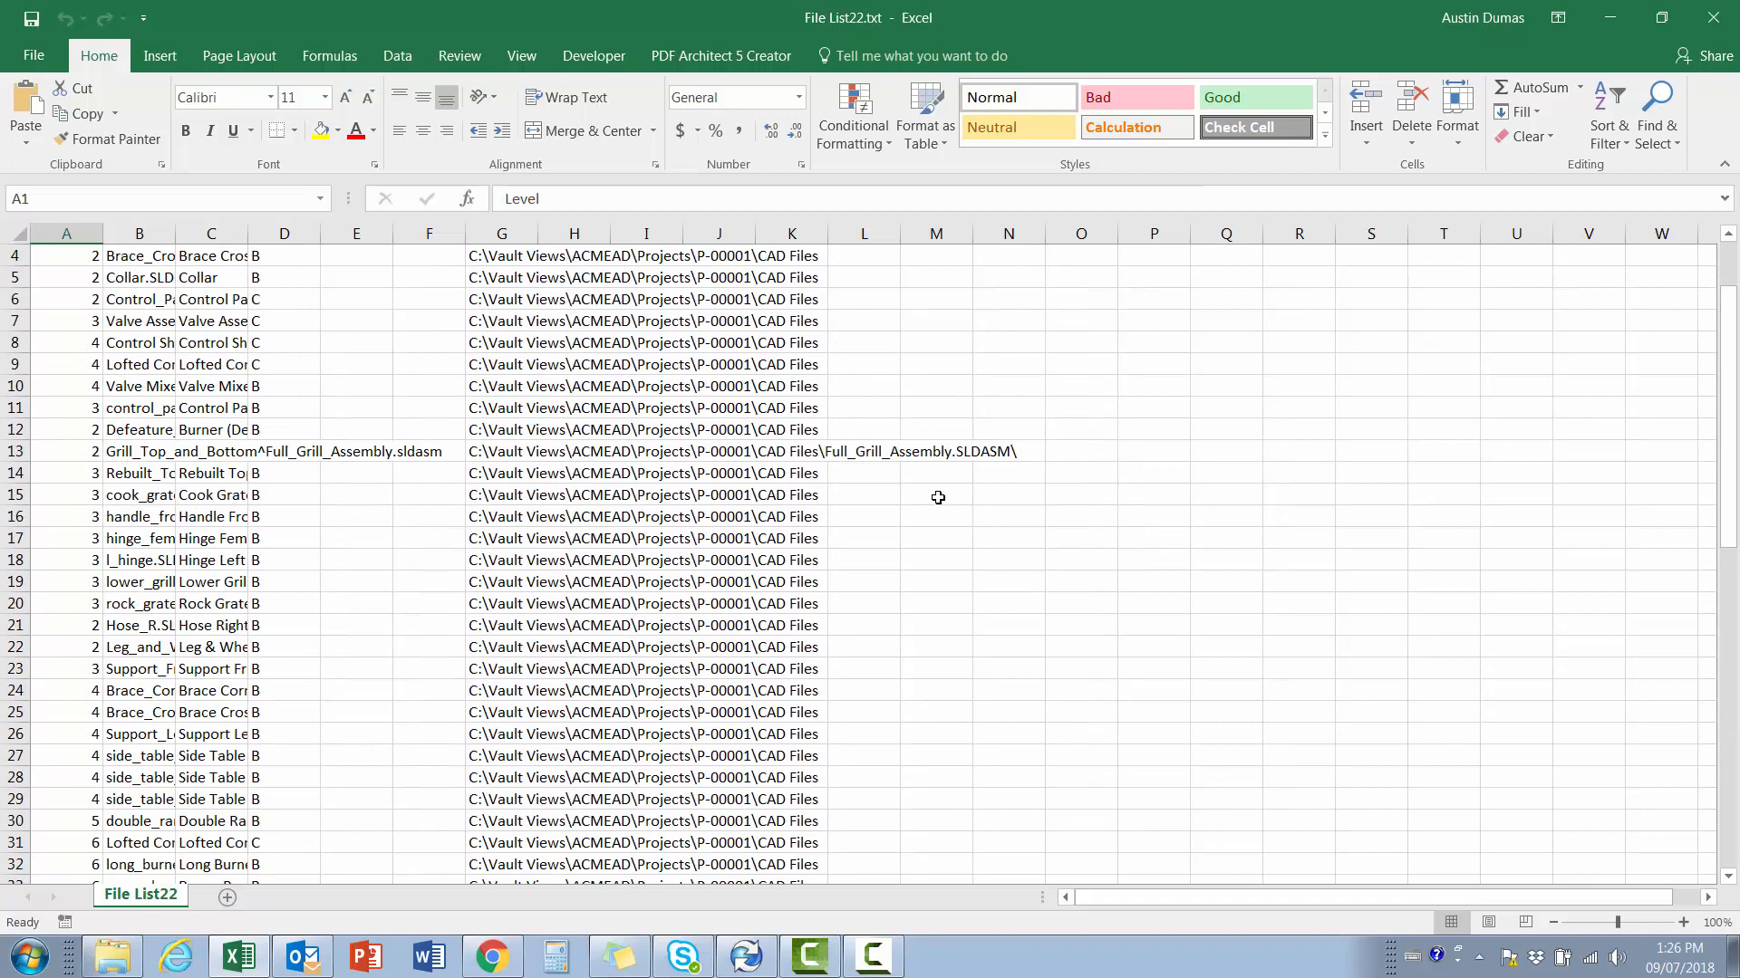
scroll(up, 3)
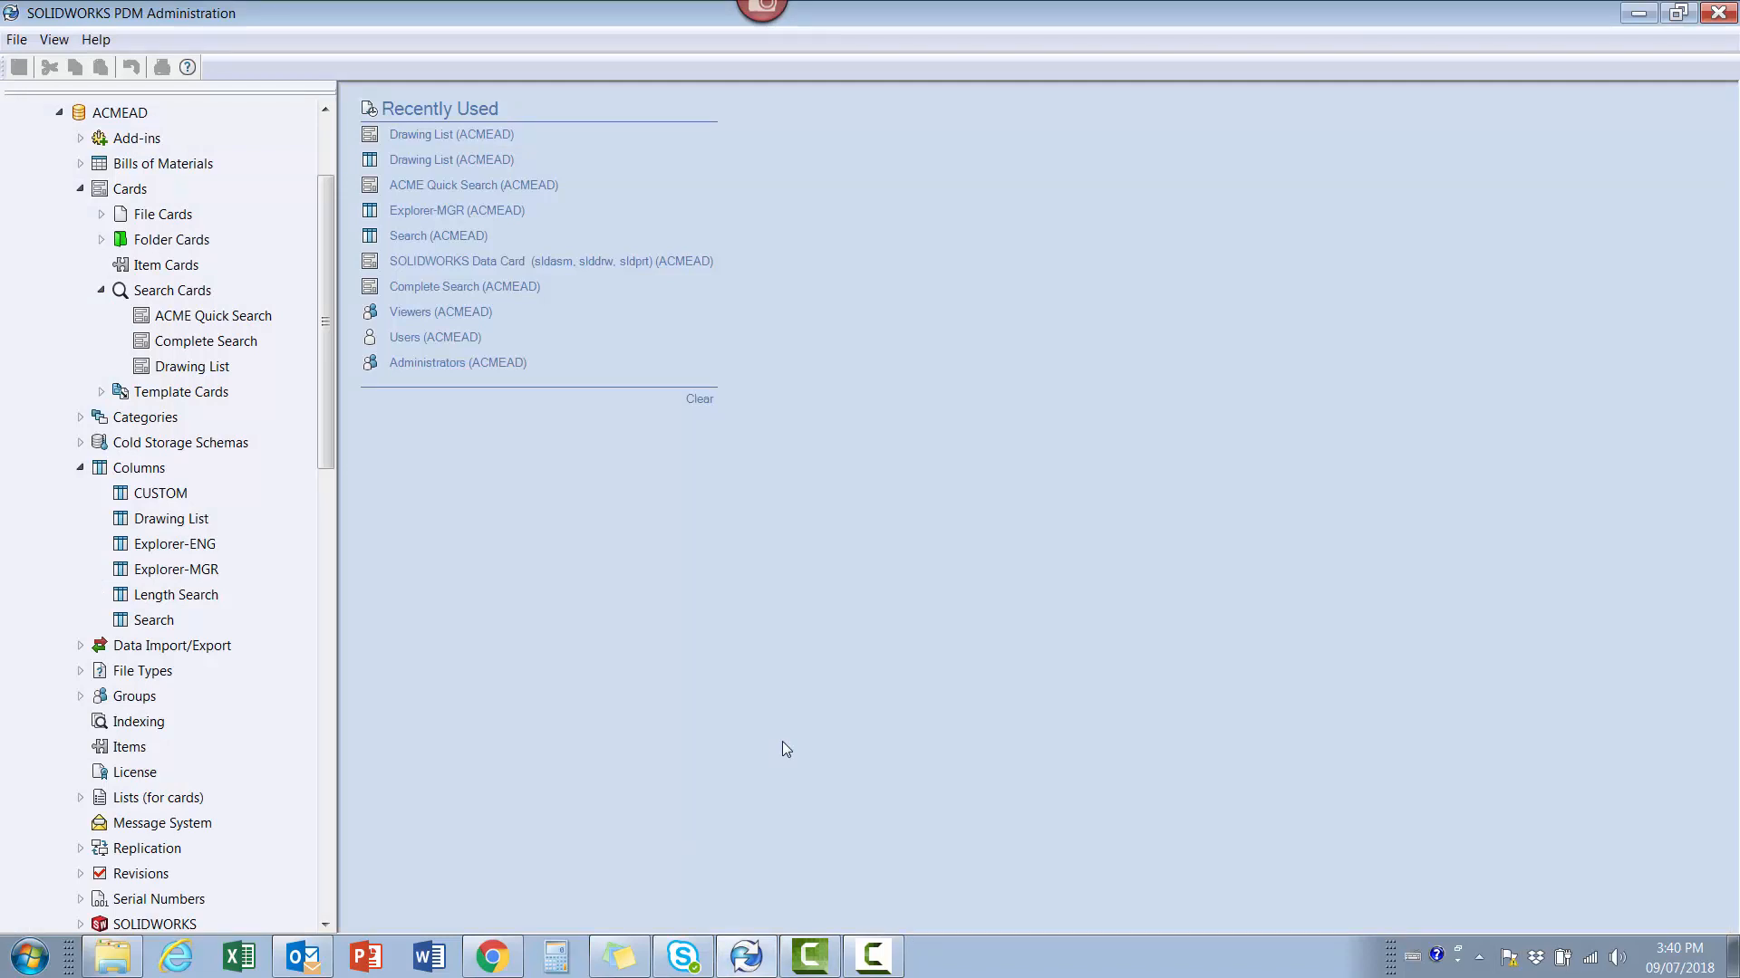
mouse_move(748, 730)
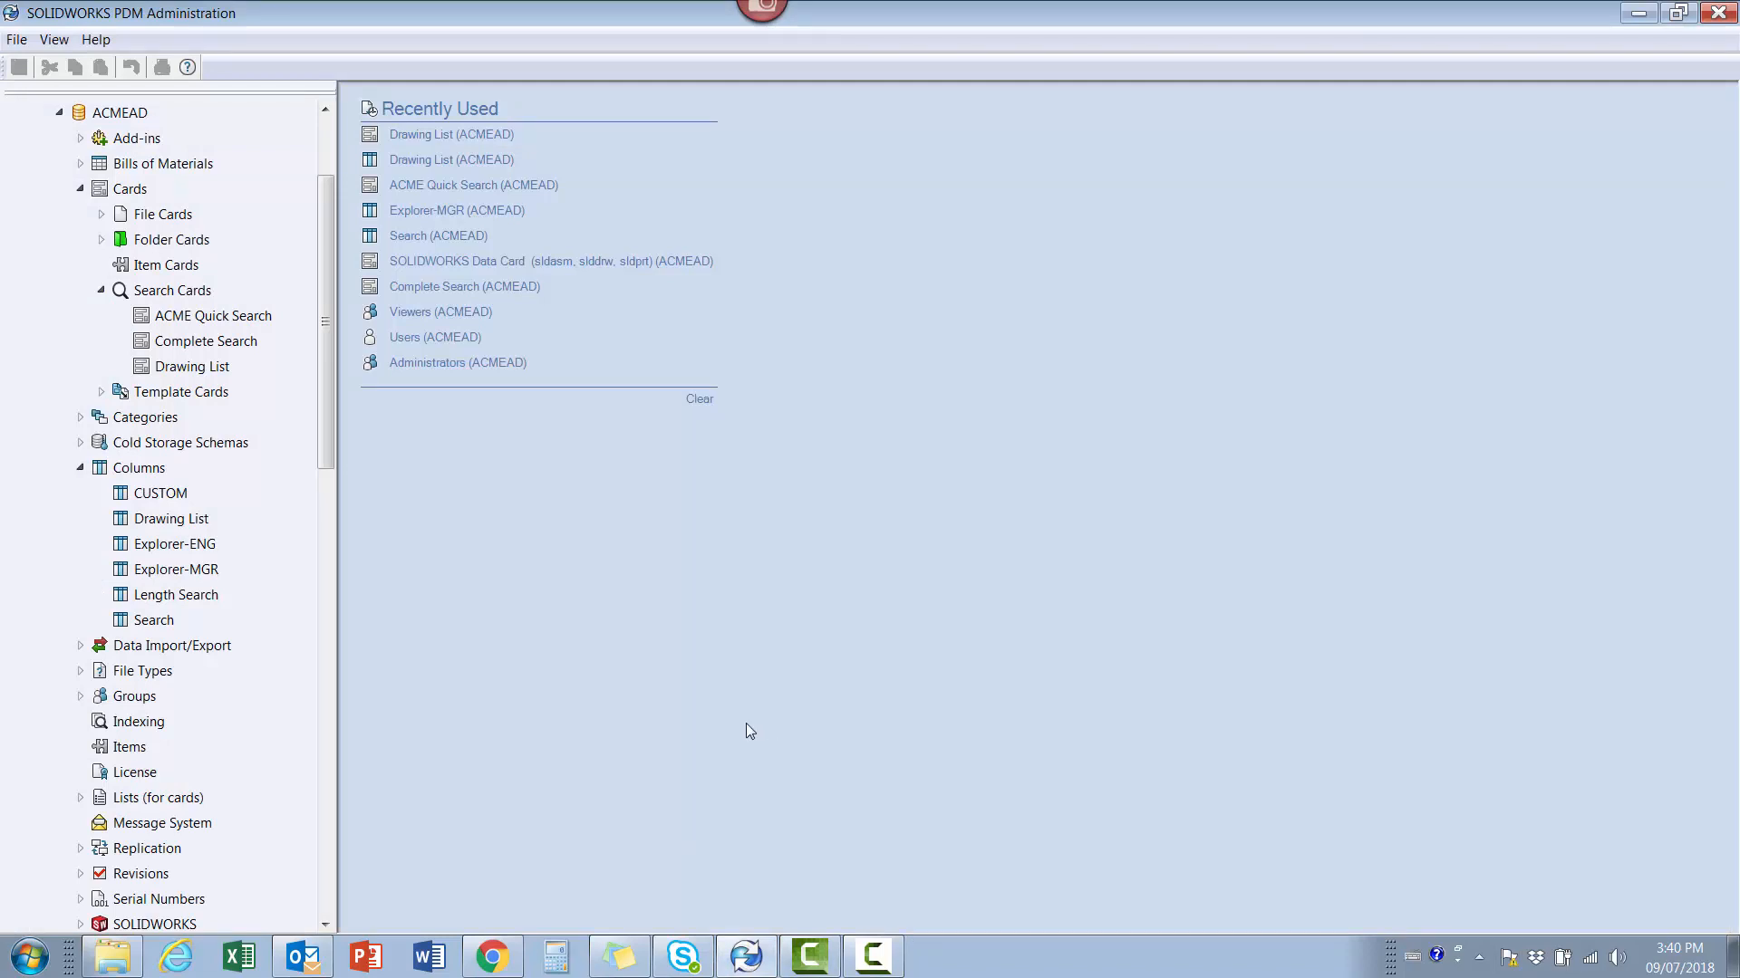
click(172, 518)
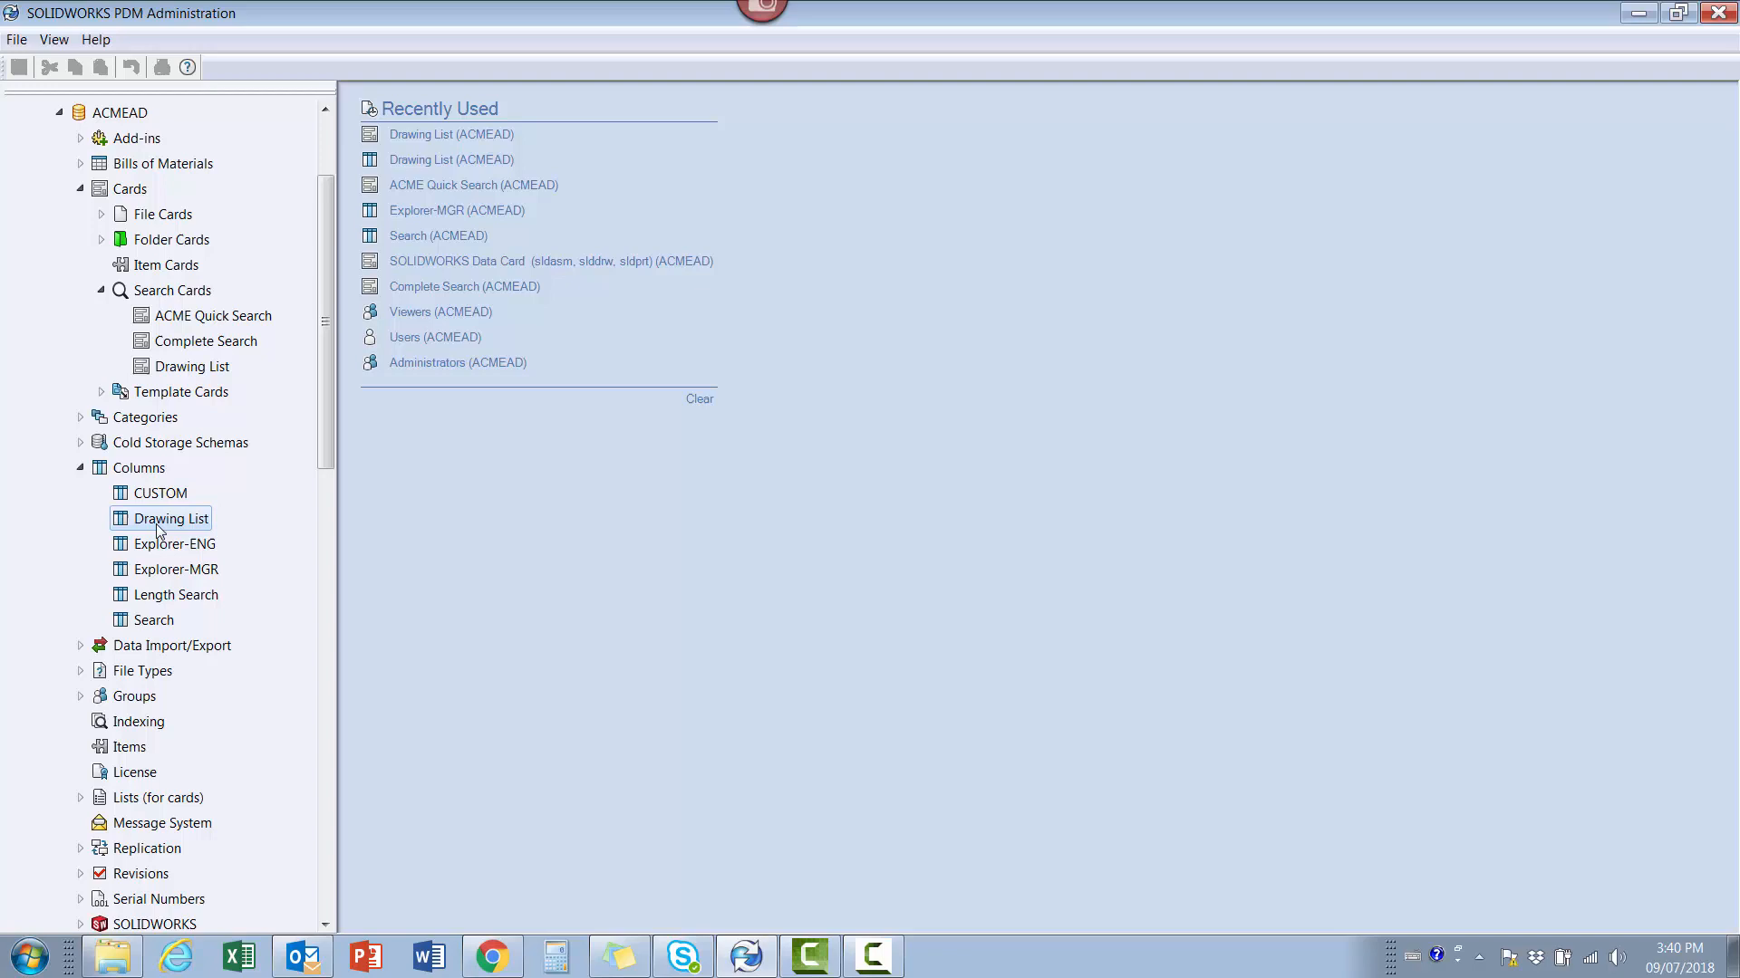
double_click(172, 518)
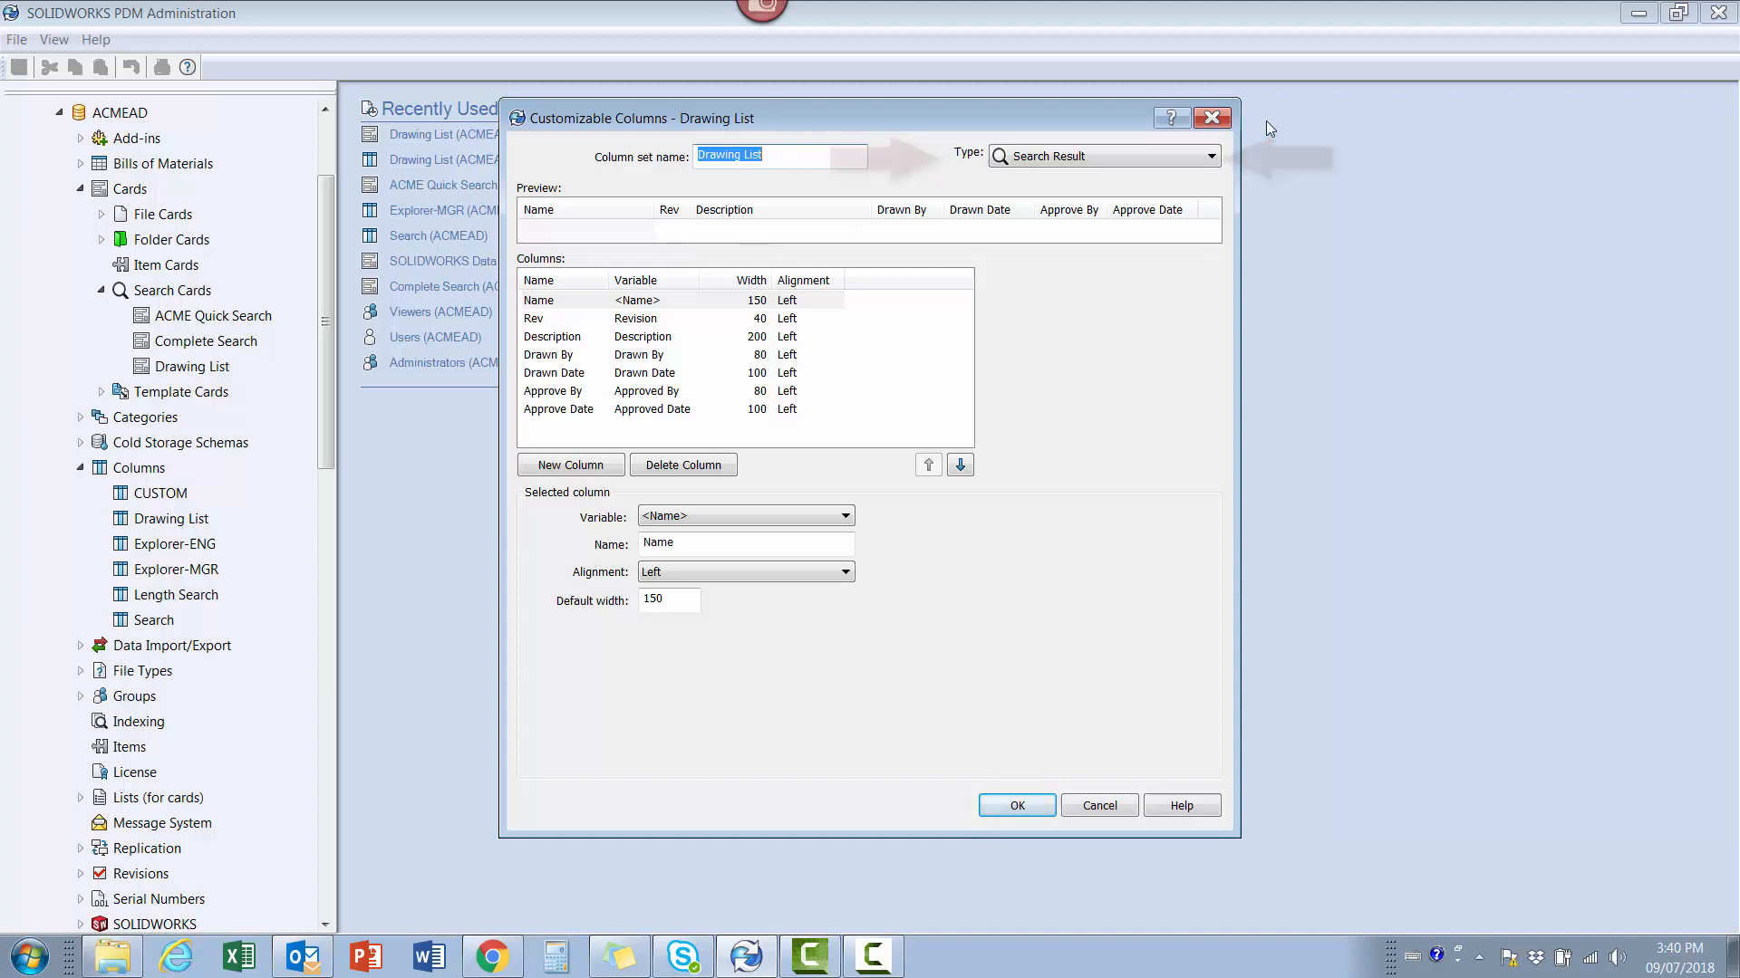
click(1098, 805)
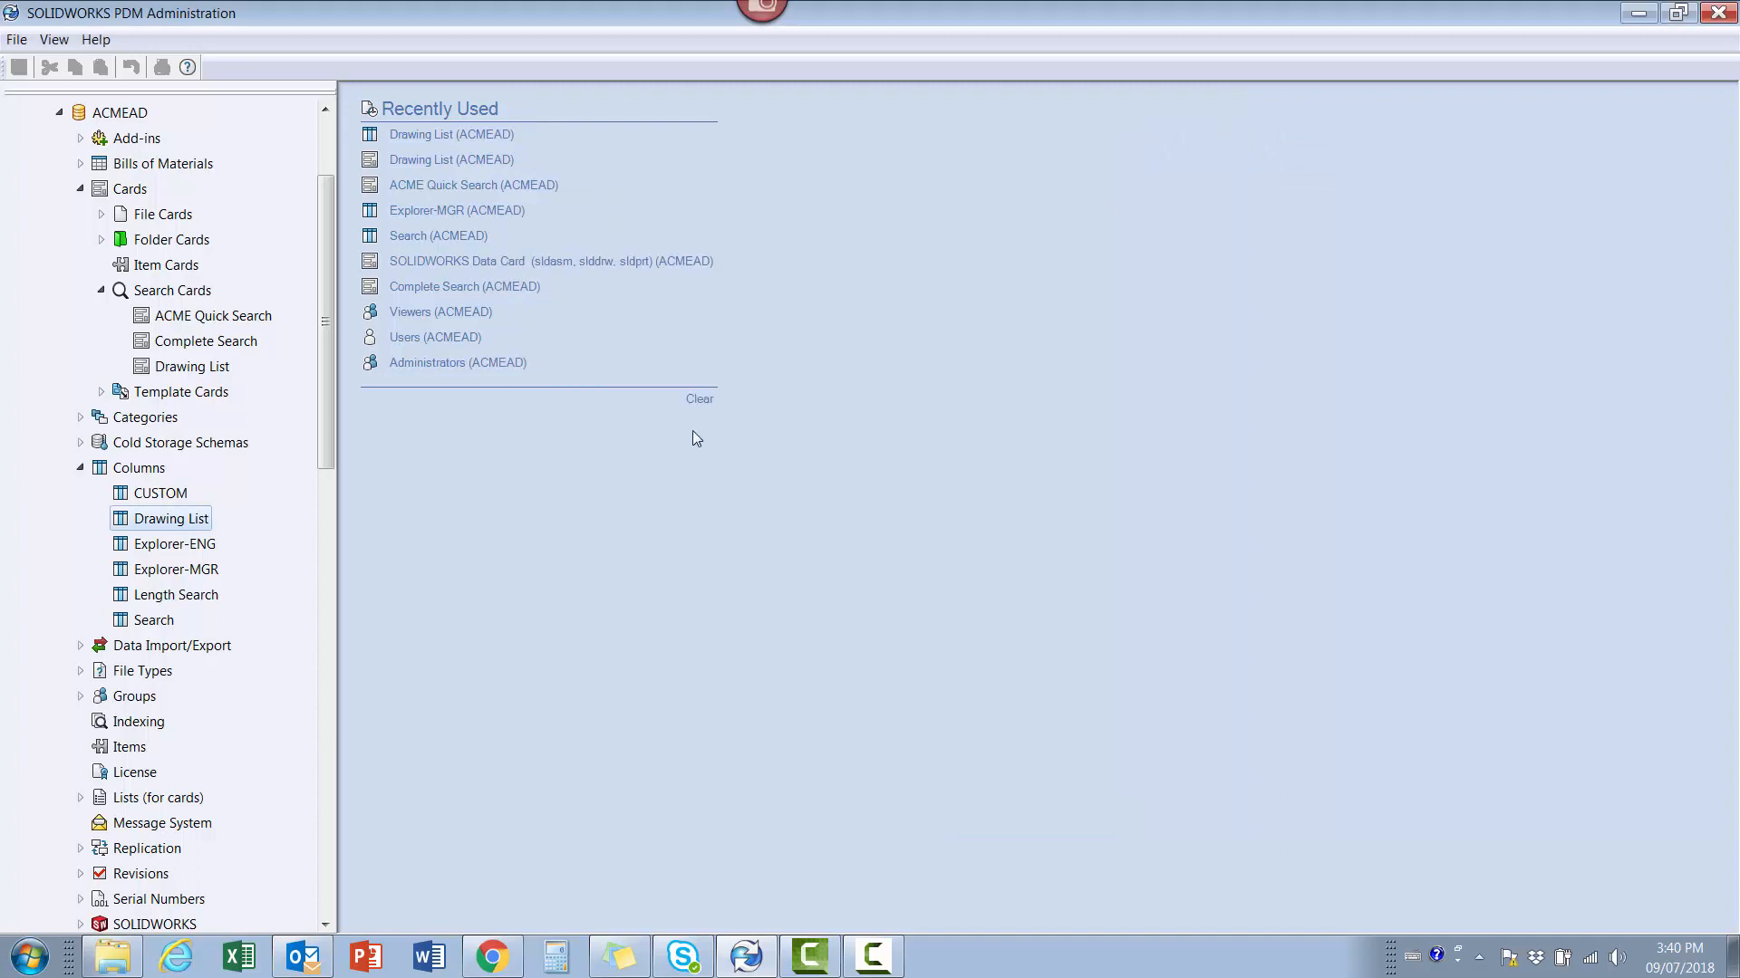
mouse_move(711, 433)
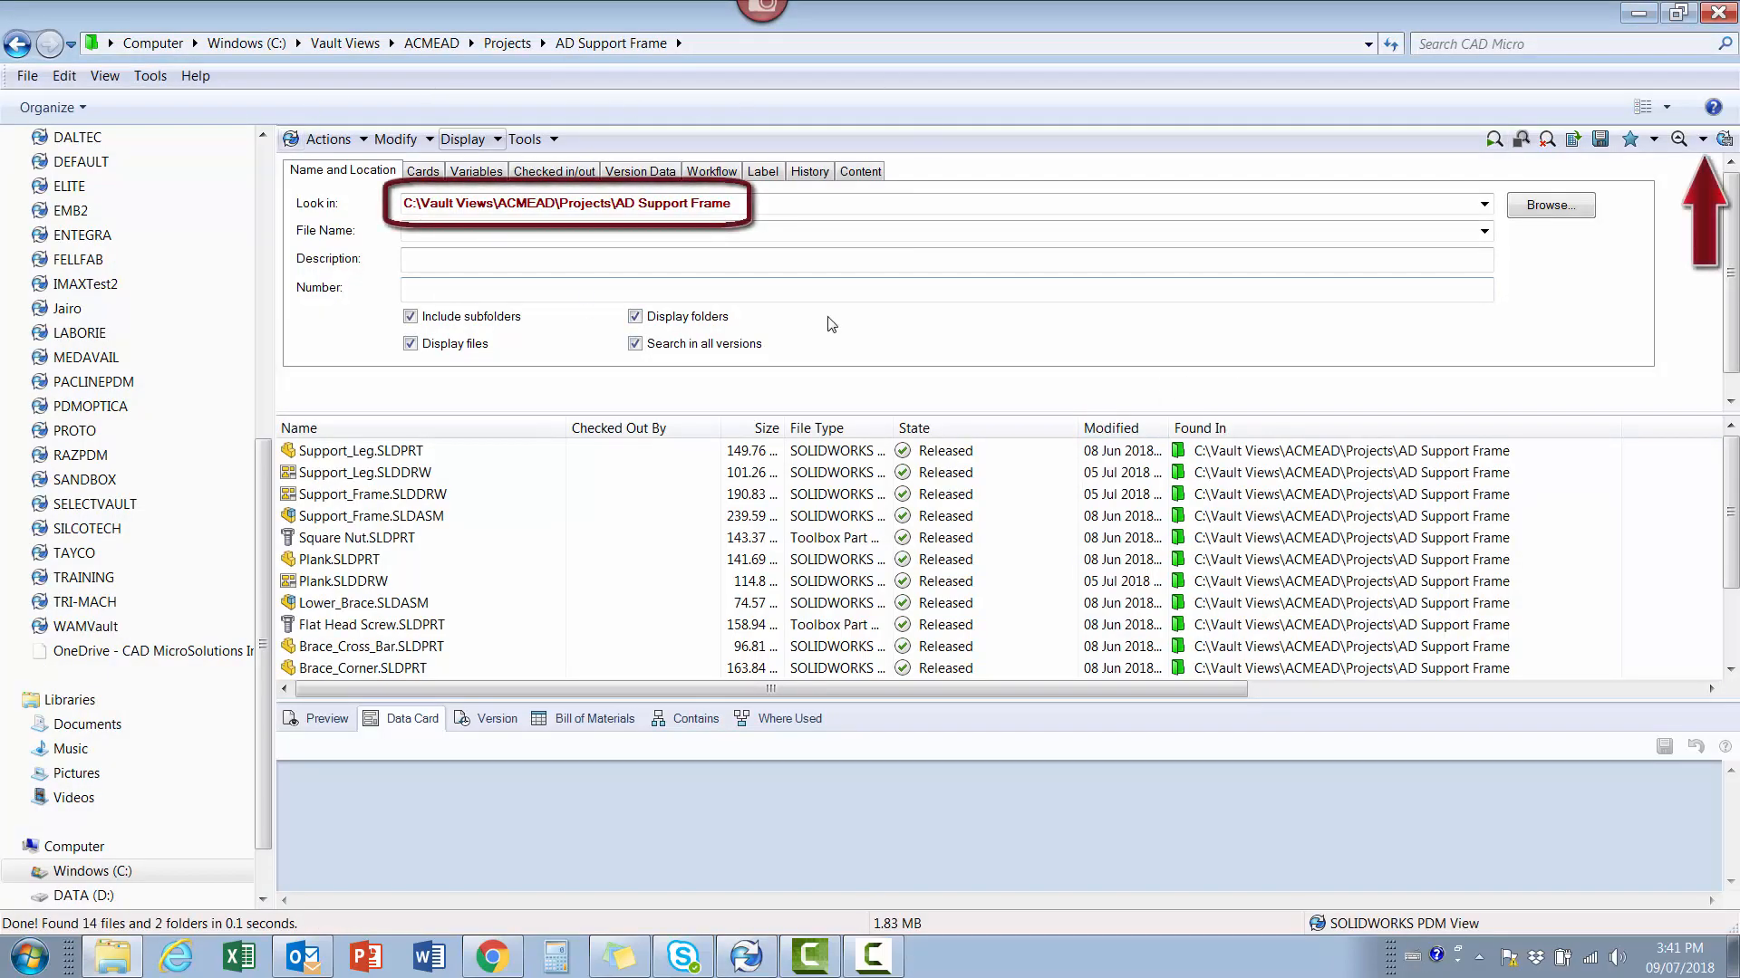
Search AD Support Frame for file name slddrw and export the four drawing results to Excel.
click(1686, 139)
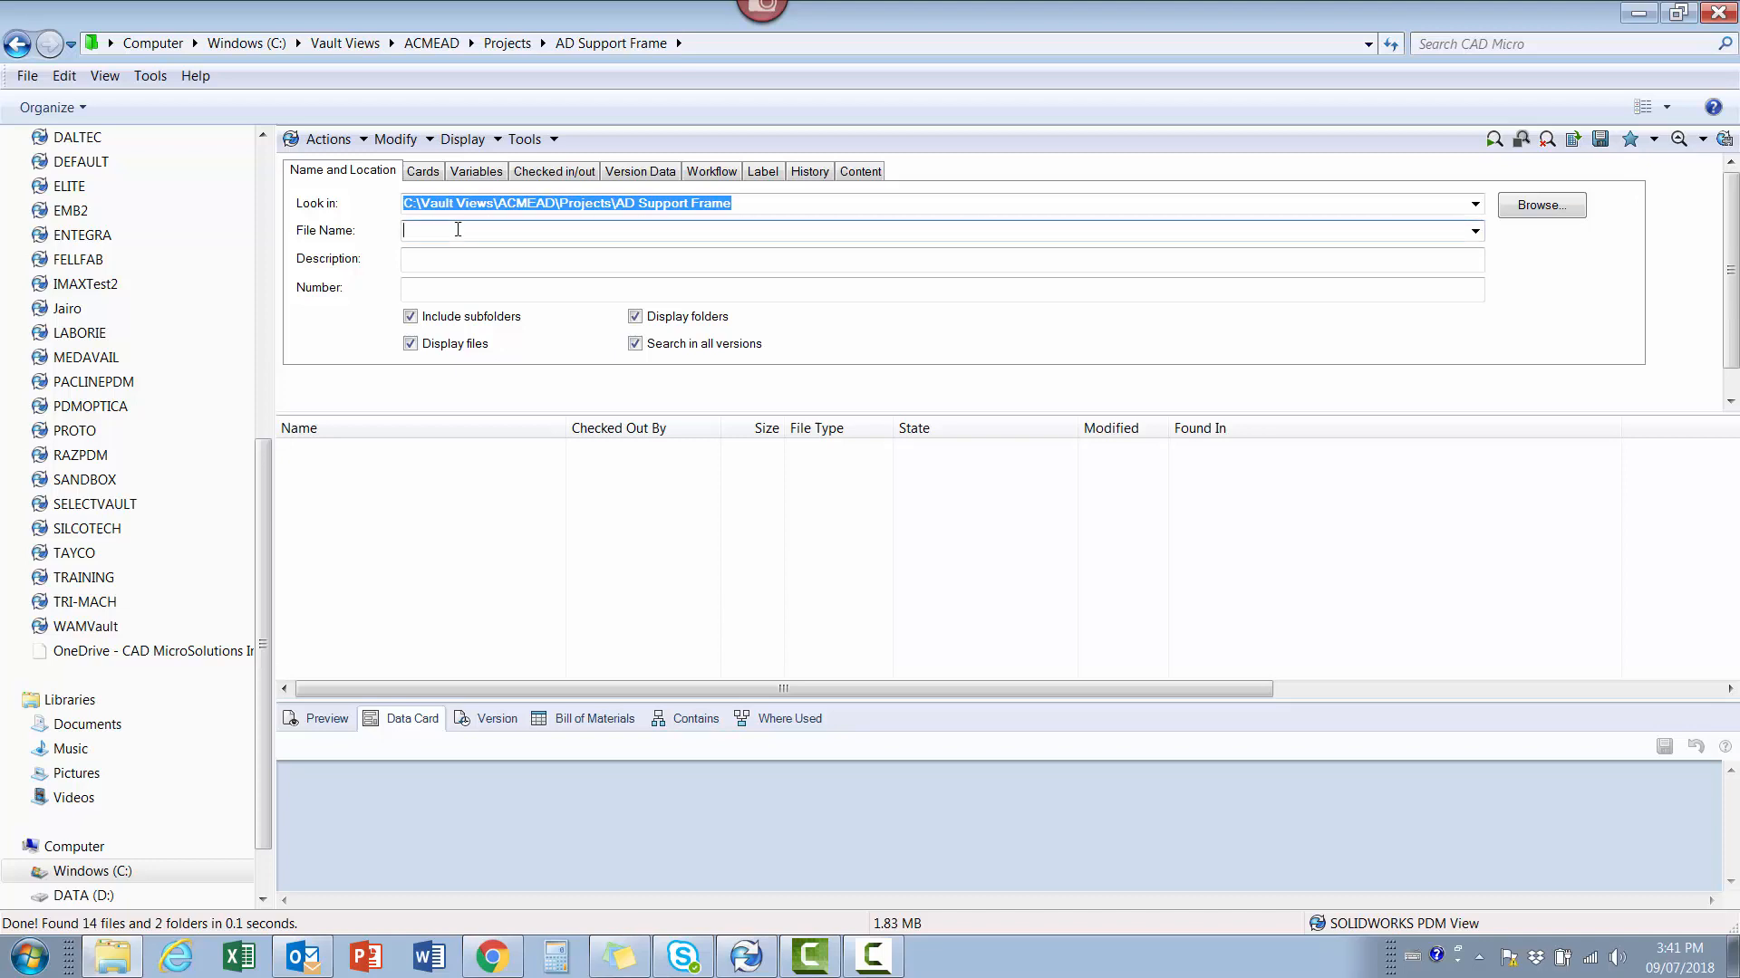
text(s)
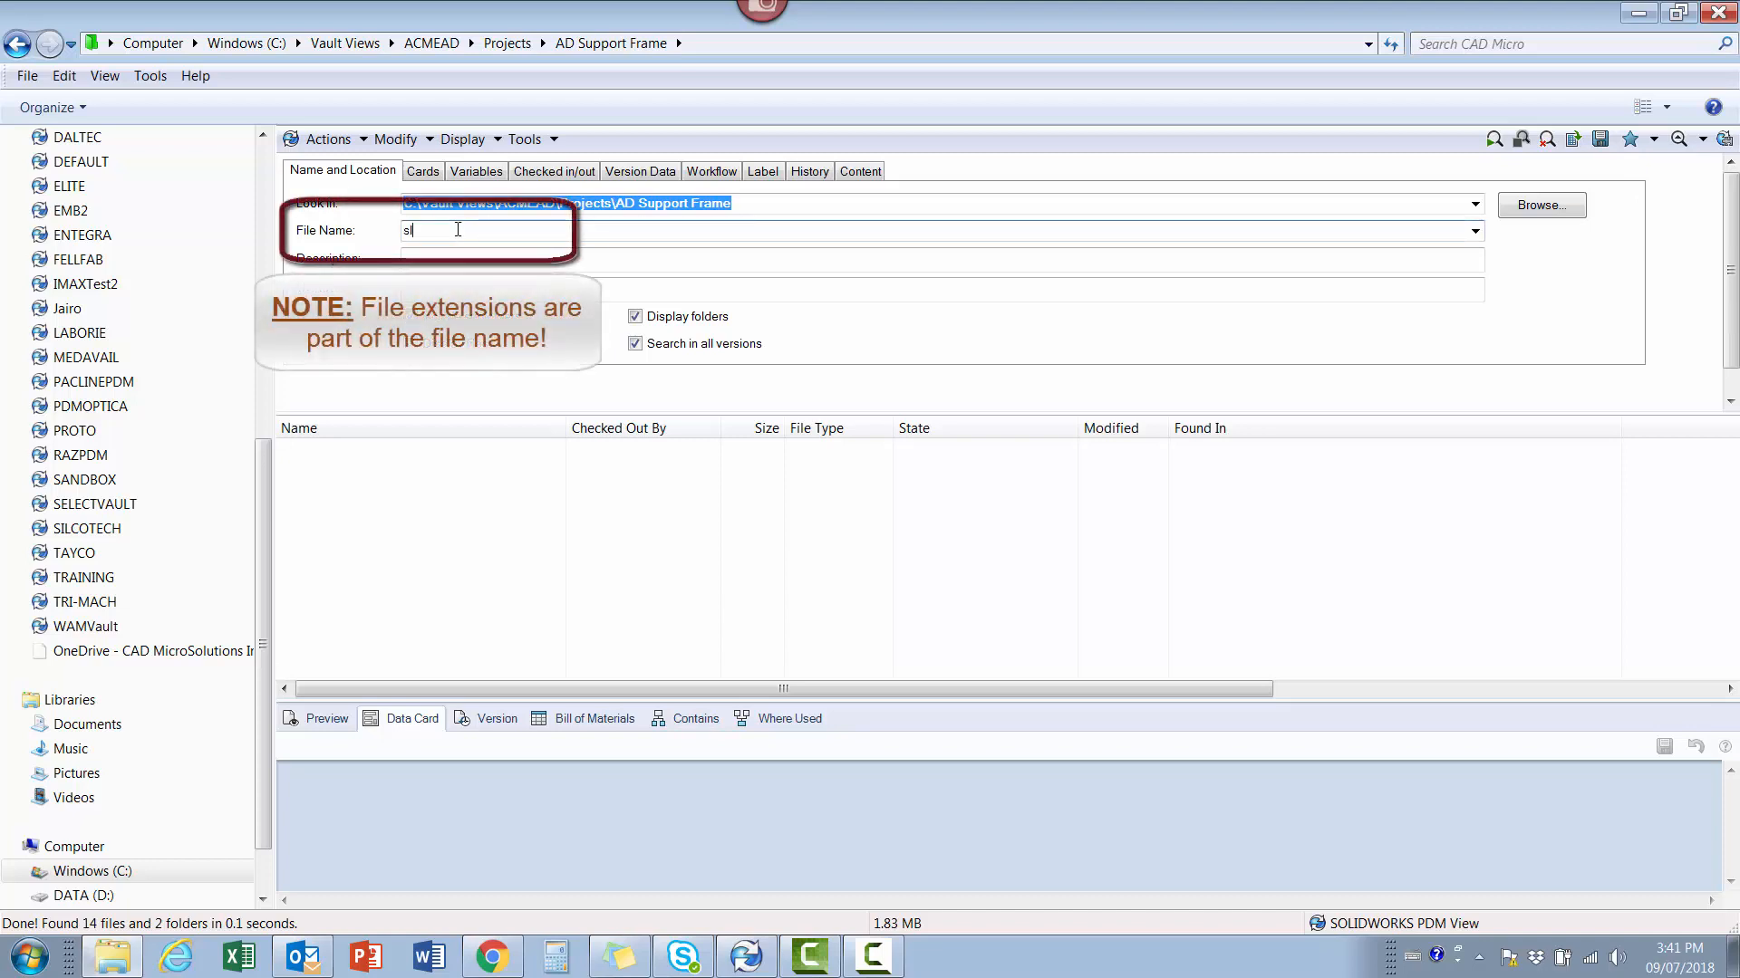
text(lddrw)
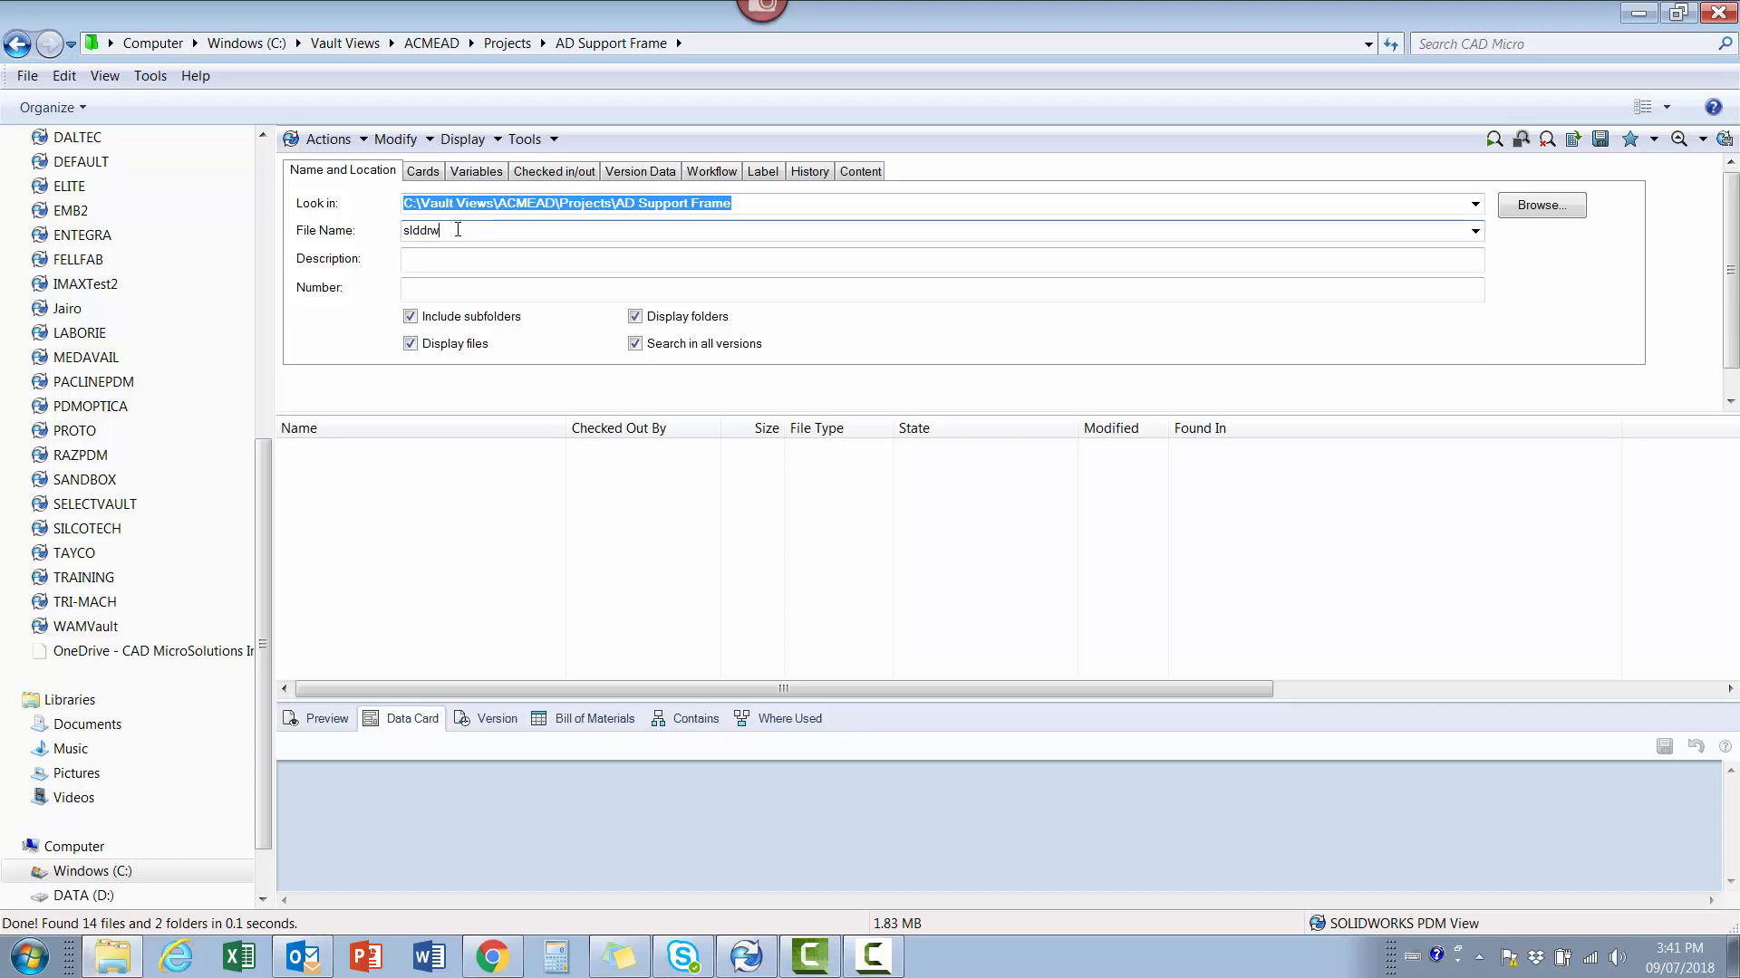
mouse_move(1493, 139)
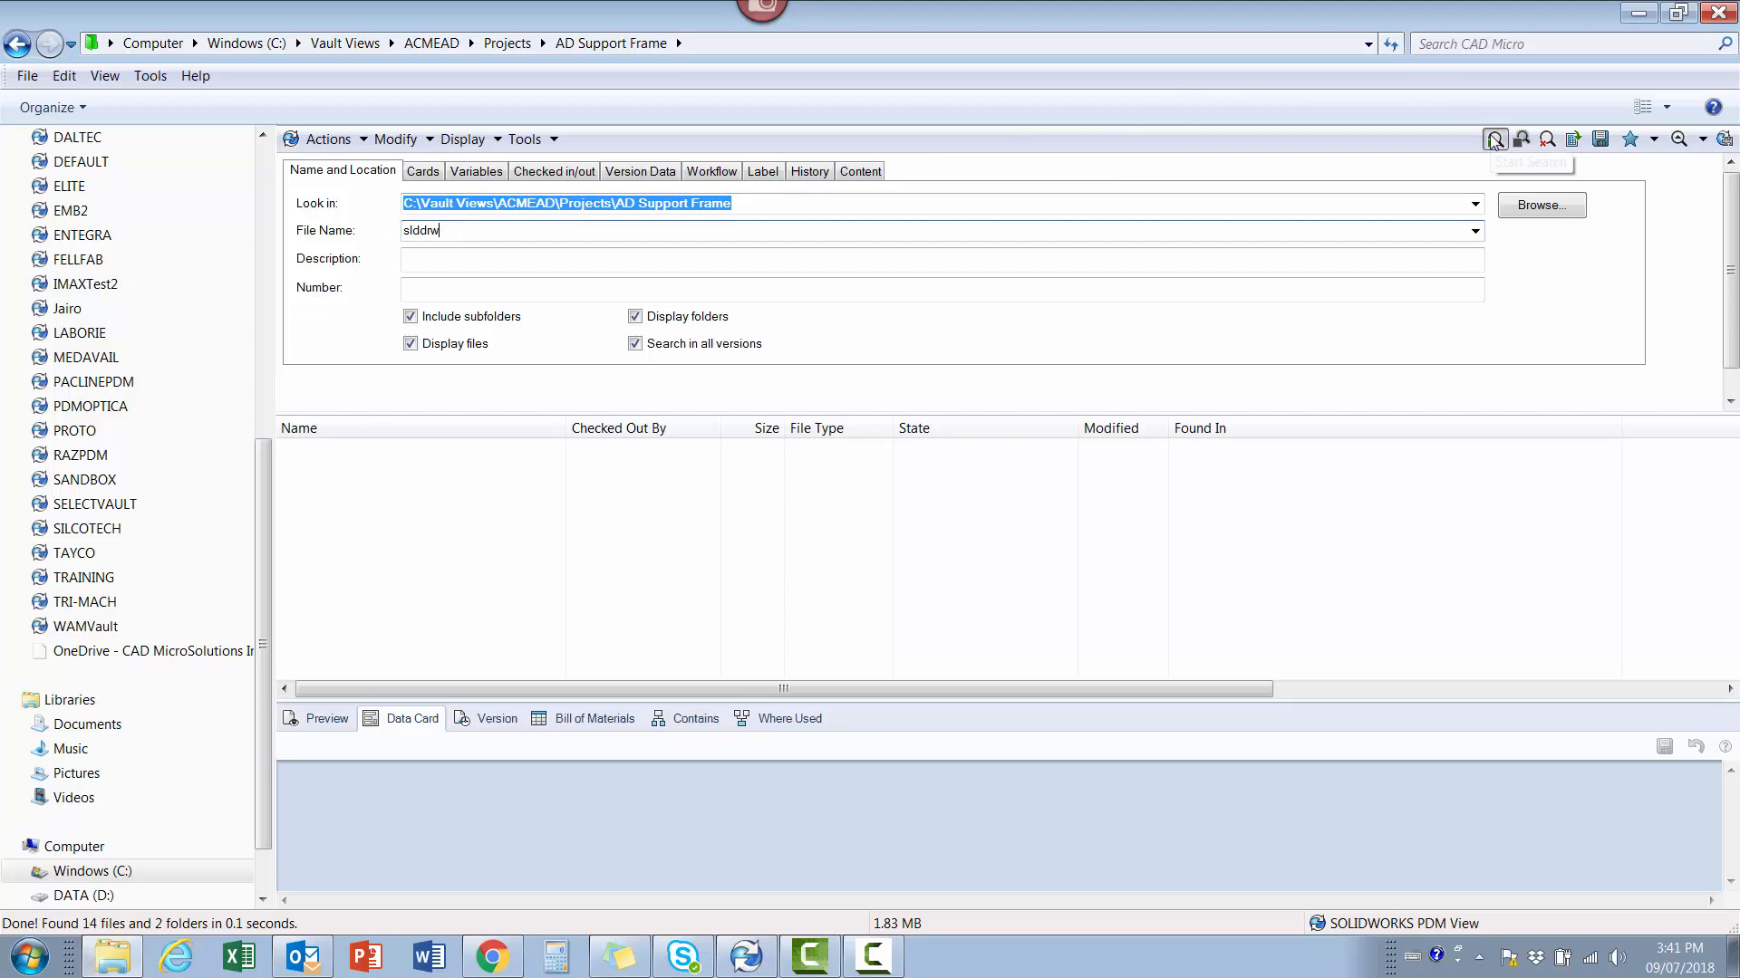
click(1495, 139)
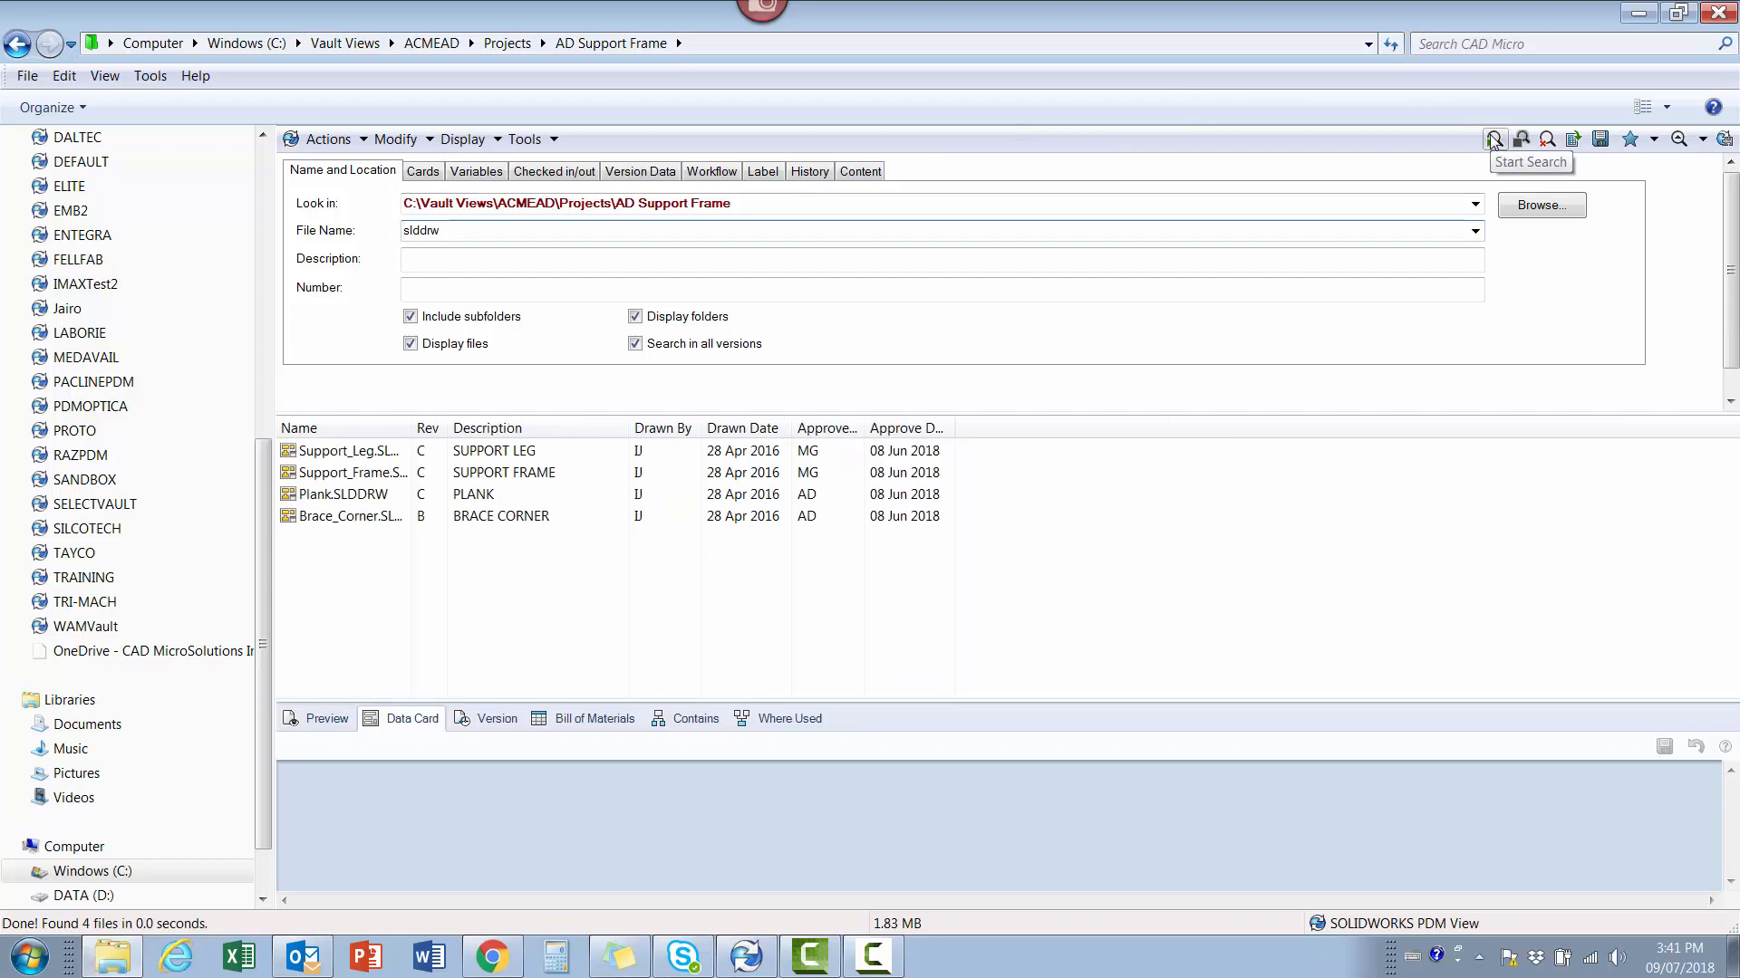
click(1491, 137)
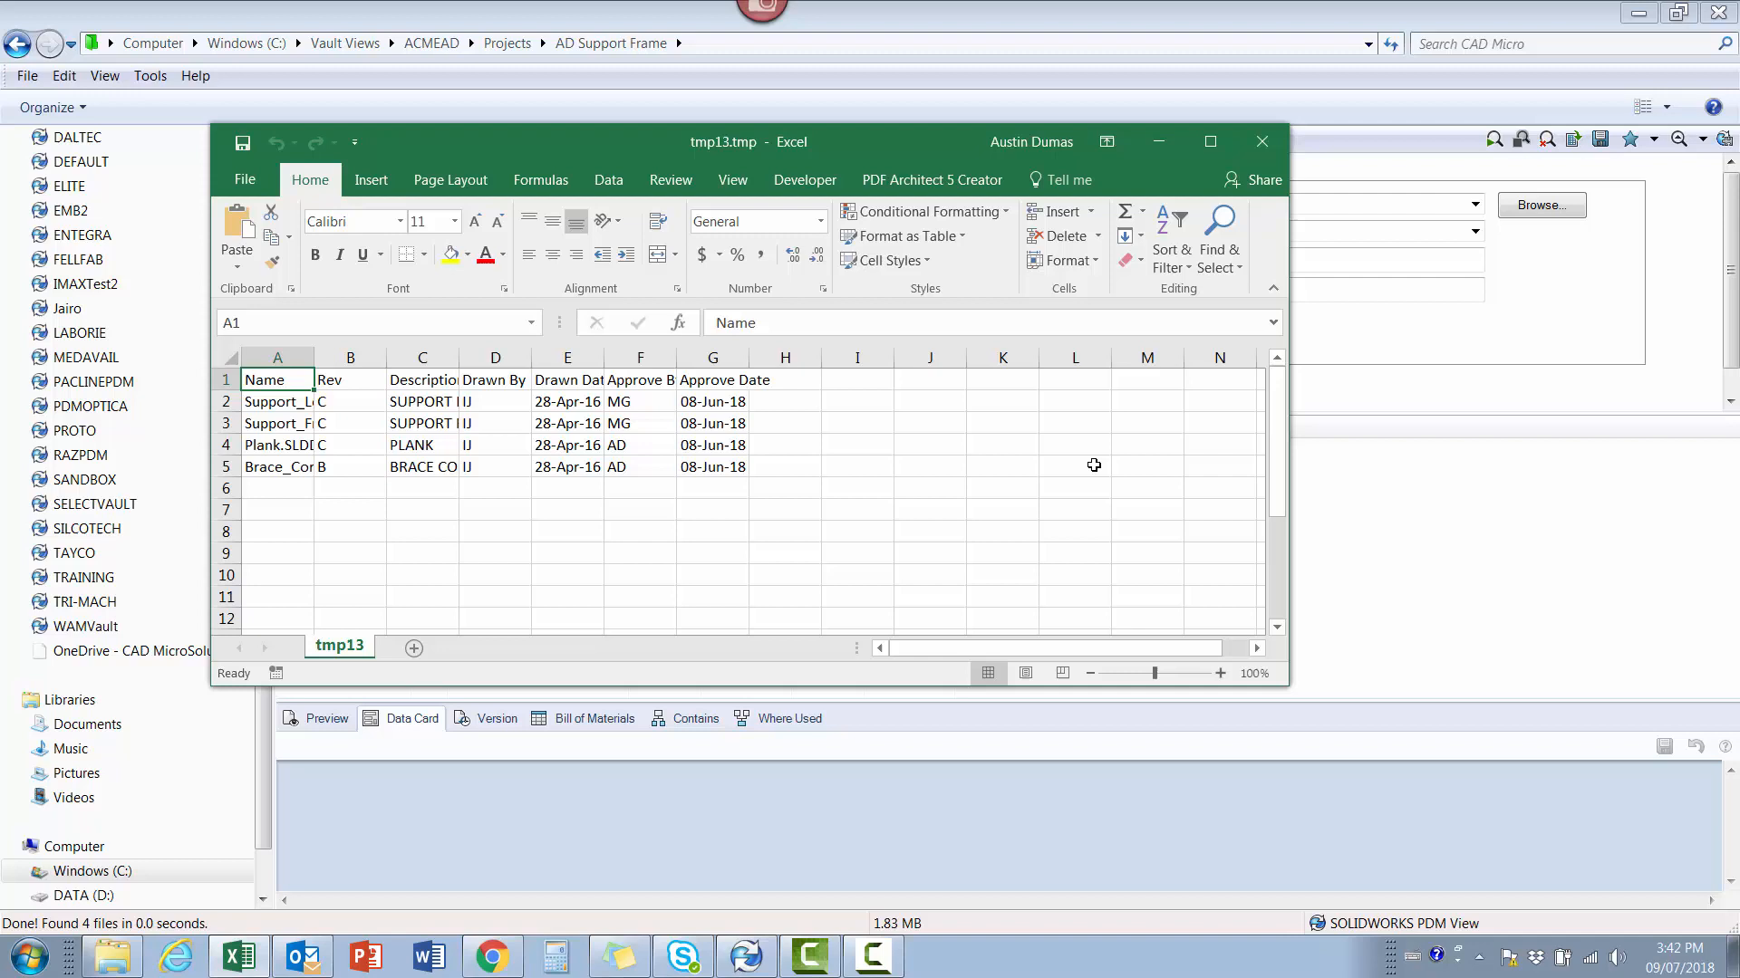
mouse_move(1272, 358)
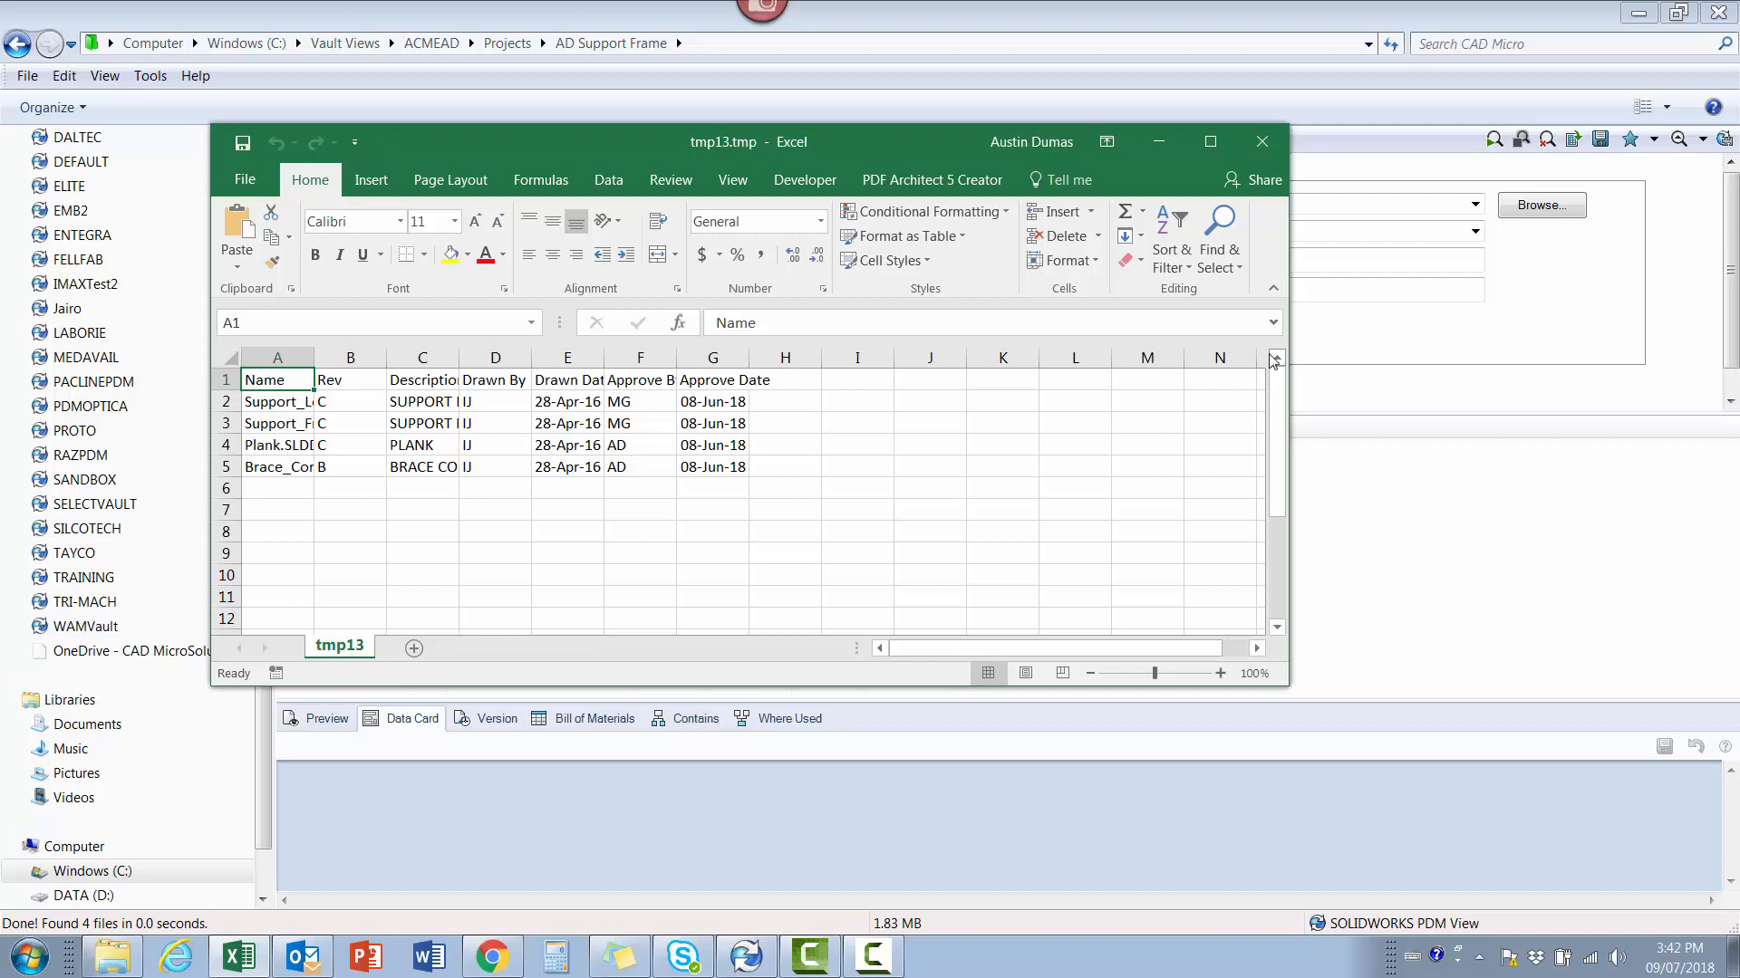
mouse_move(1261, 145)
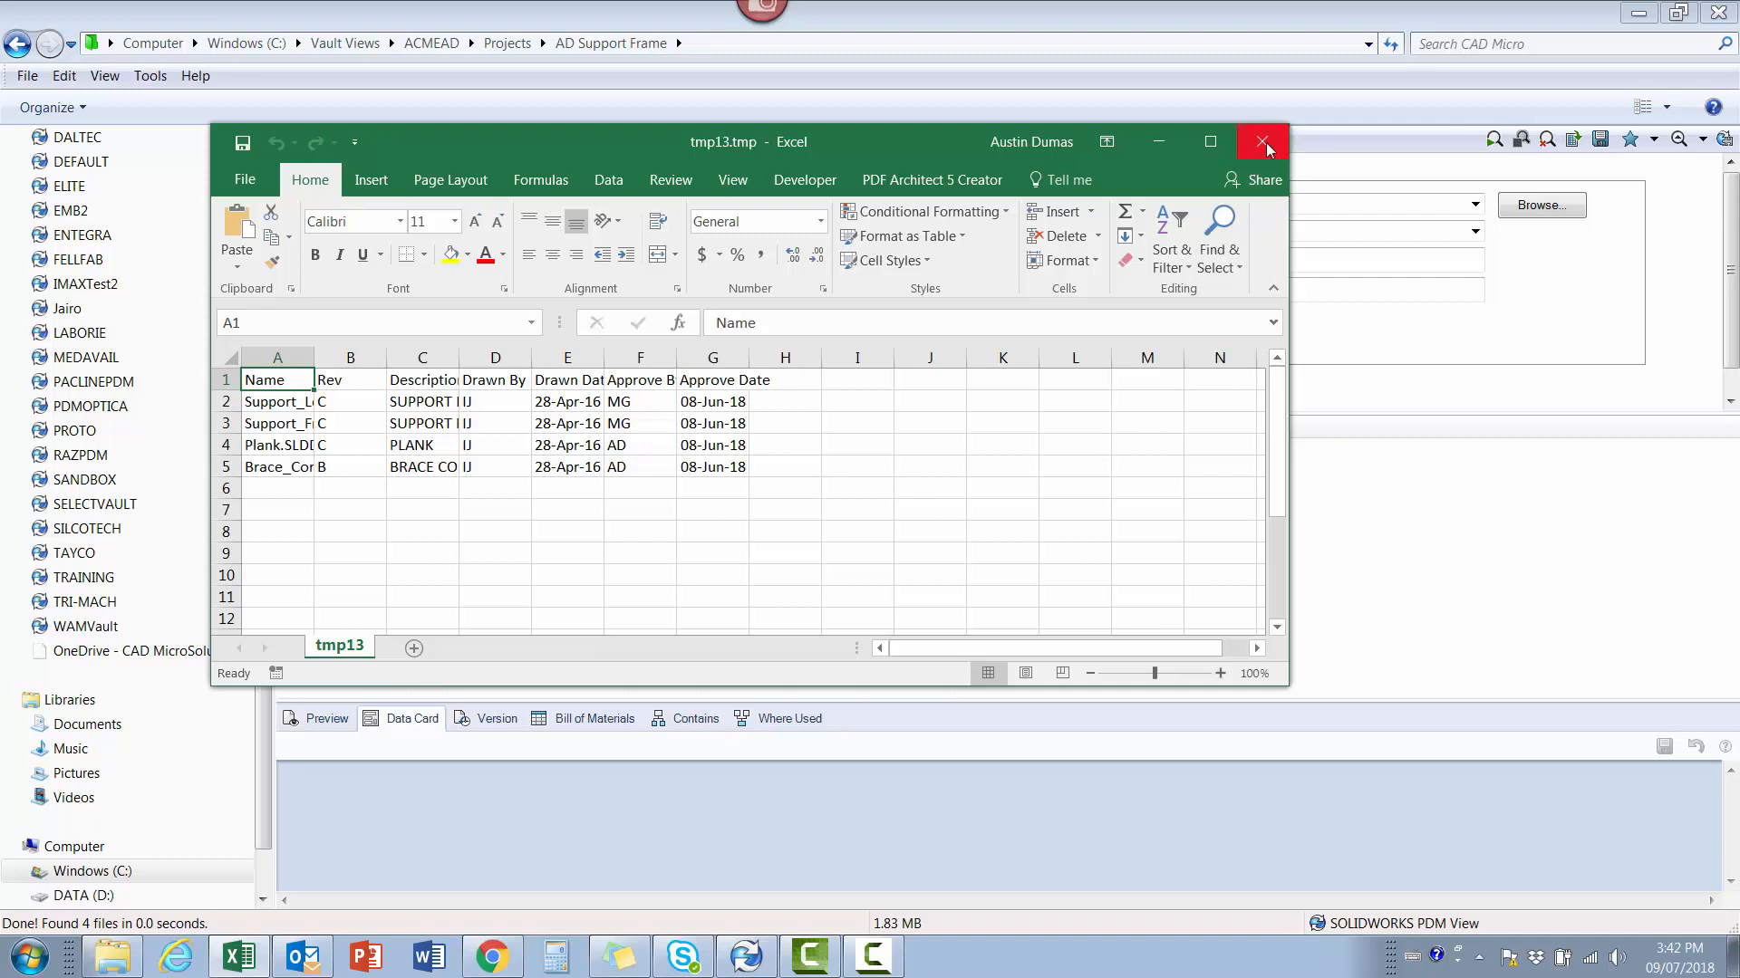
Close the tmp13 results sheet and save the slddrw search as favorite 'drawing list'.
click(1261, 145)
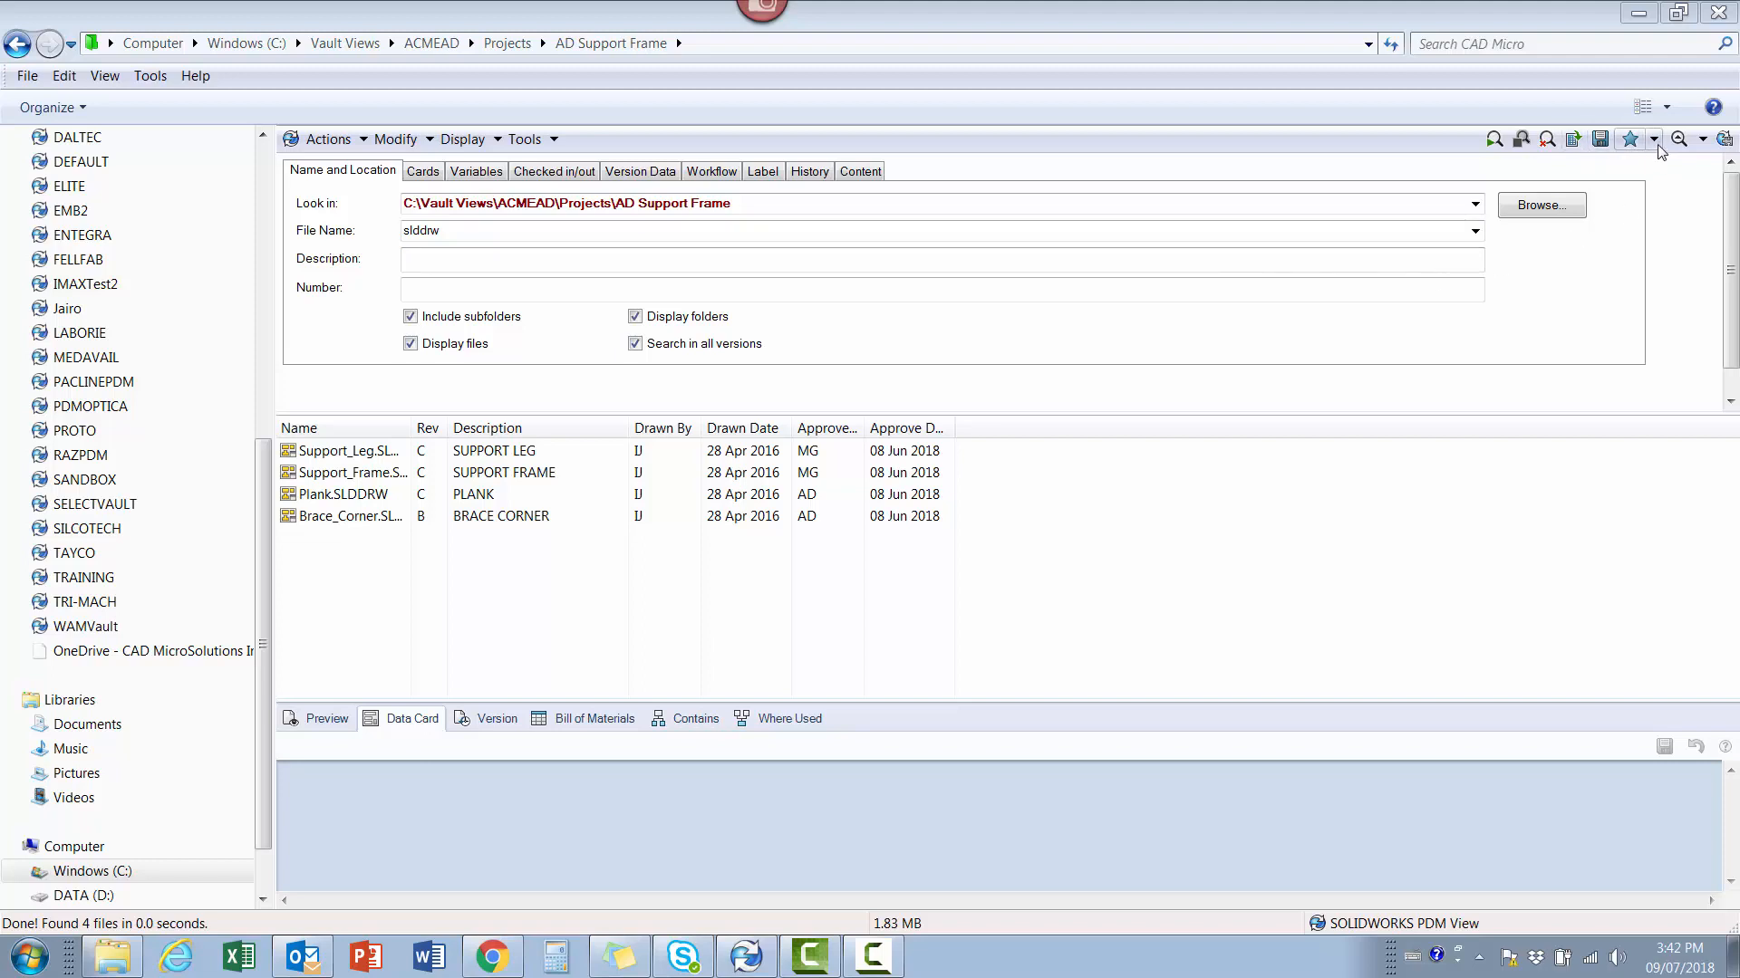
click(1631, 139)
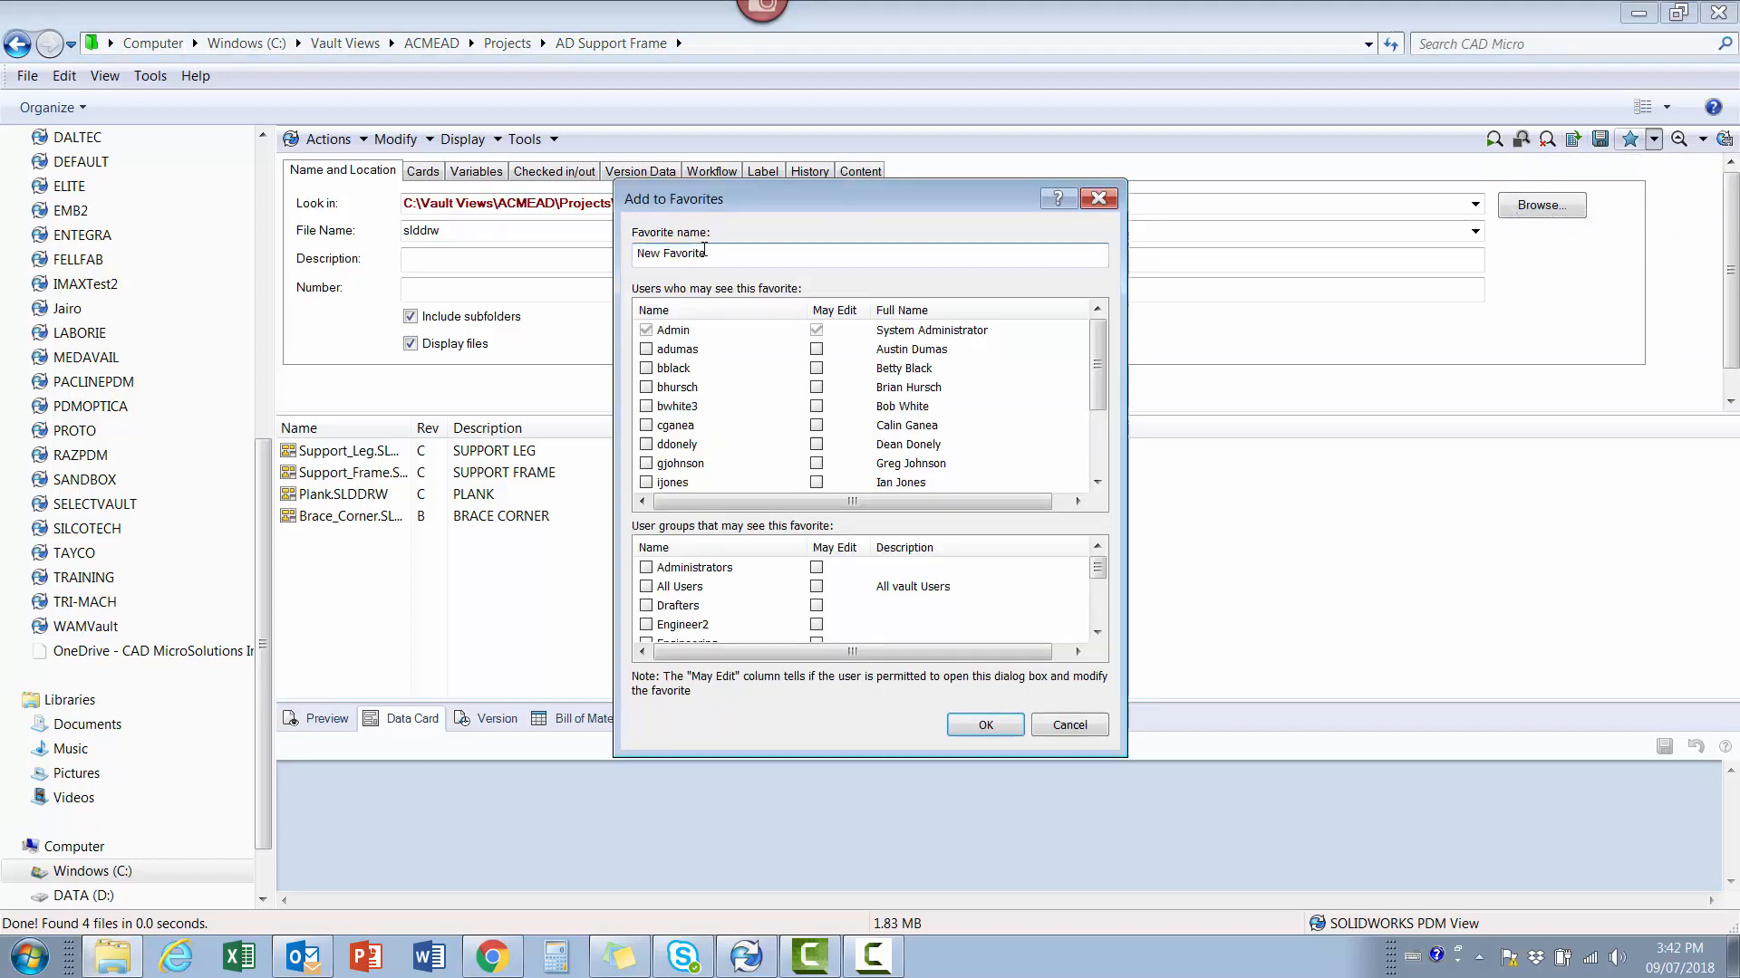
text(drawing list)
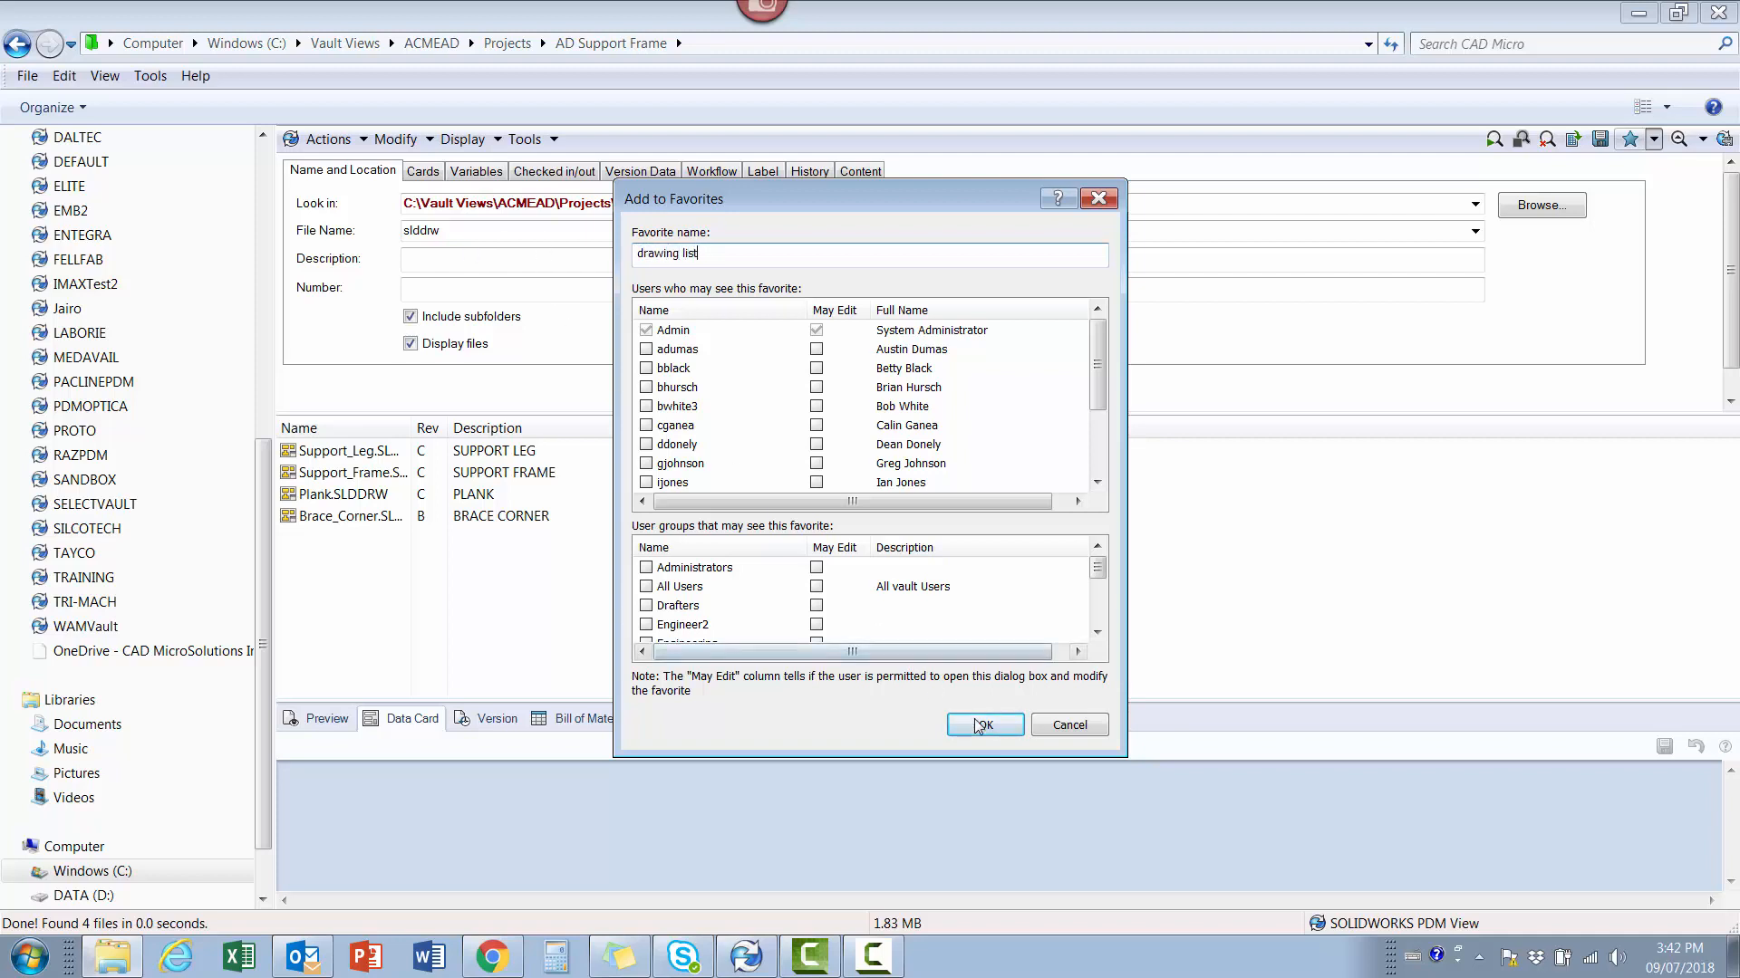
click(982, 725)
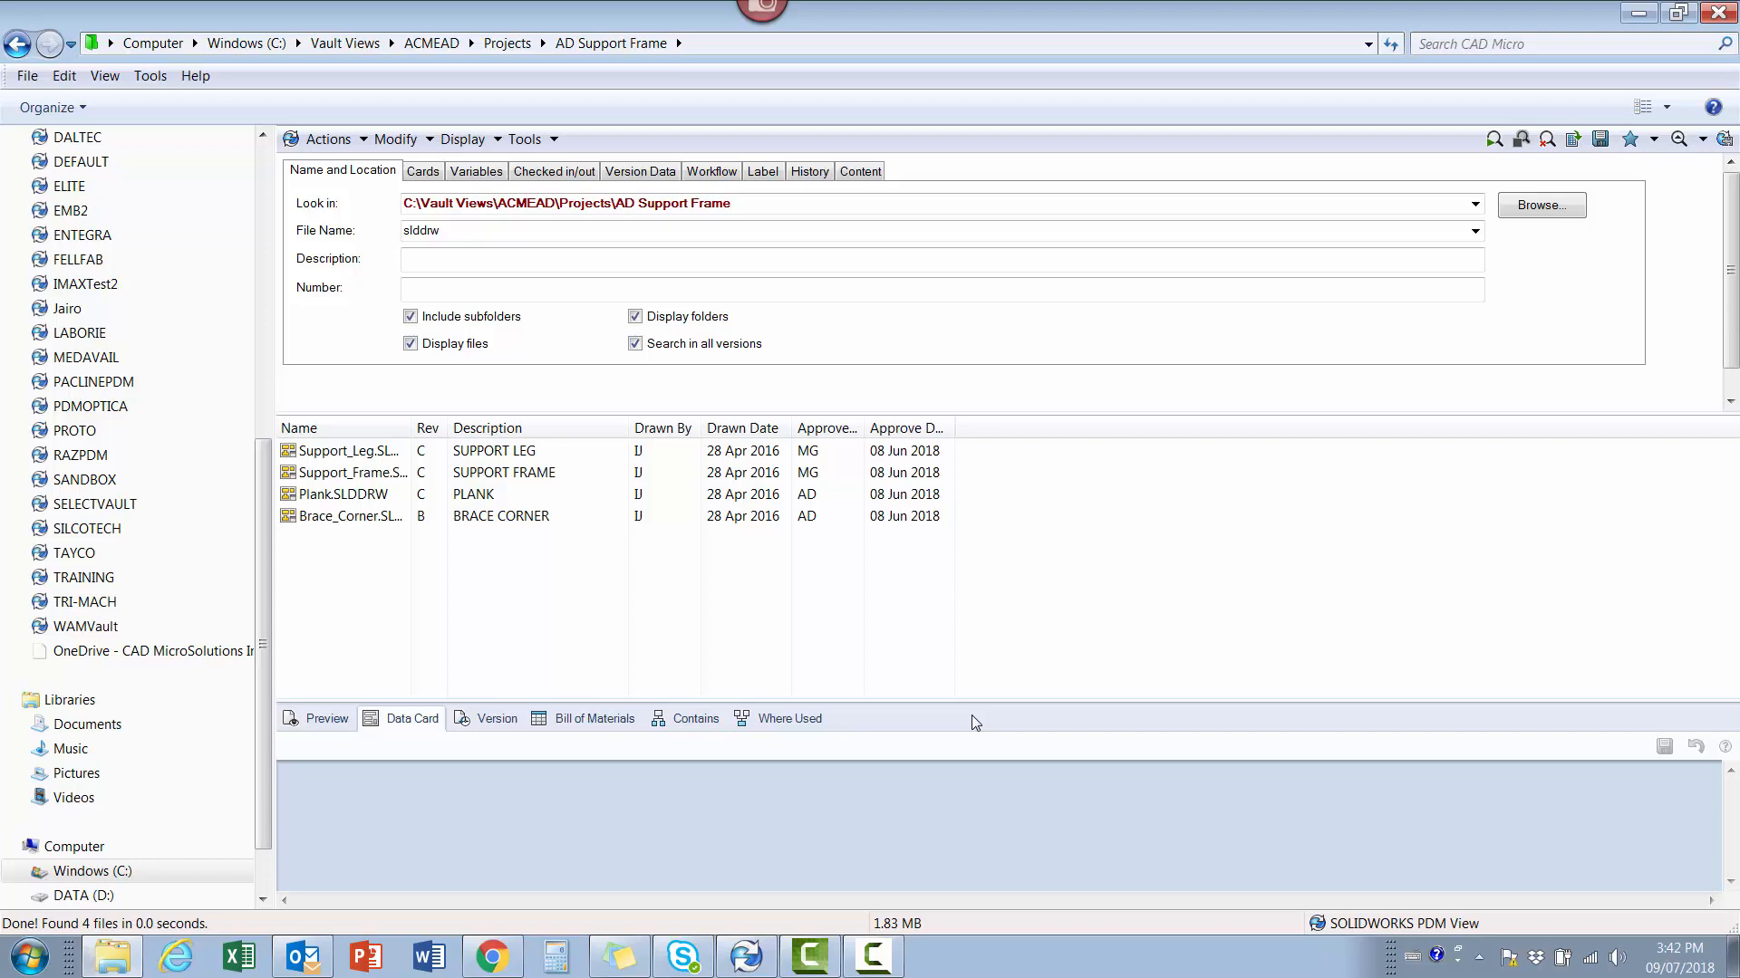